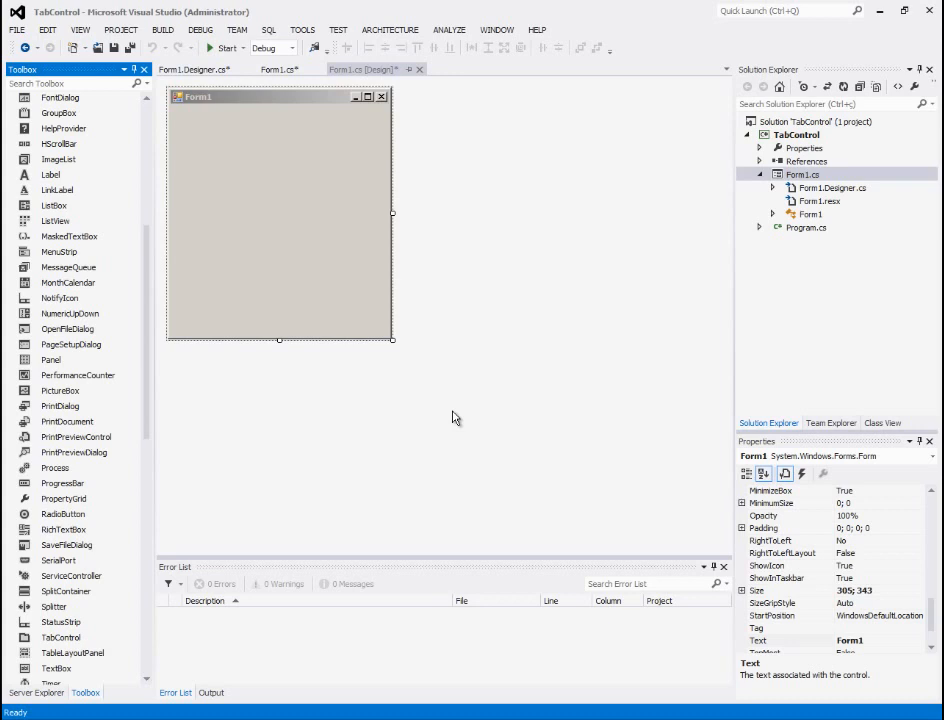
{"action": "mouse_move", "coordinate": [241, 398]}
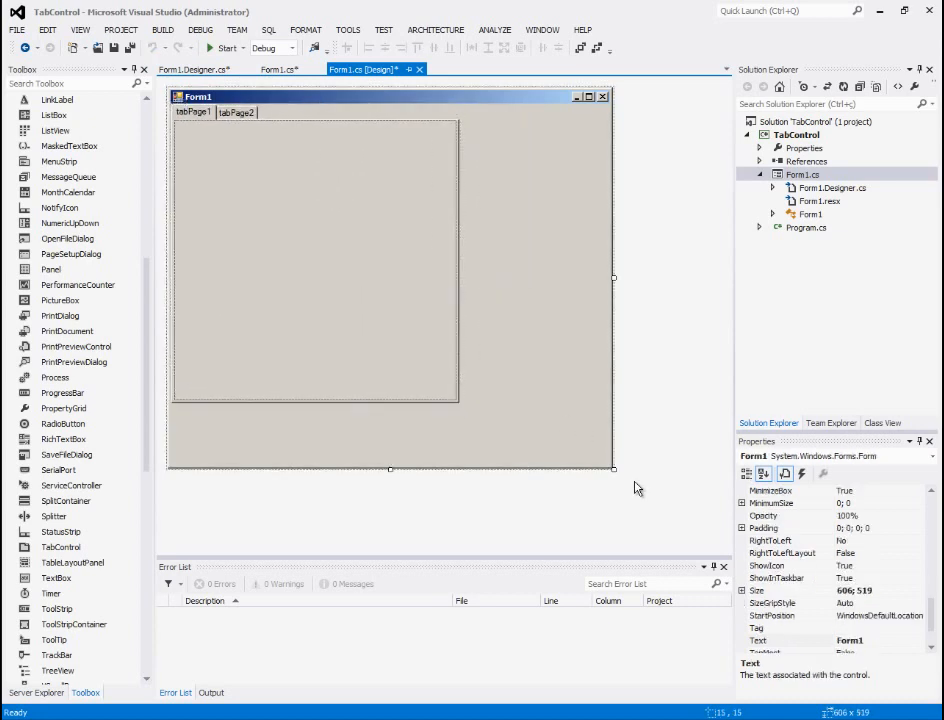
Stretch the tab control across the enlarged Form1
{"action": "left_click_drag", "start_coordinate": [613, 469], "coordinate": [503, 440]}
{"action": "type", "text": "t"}
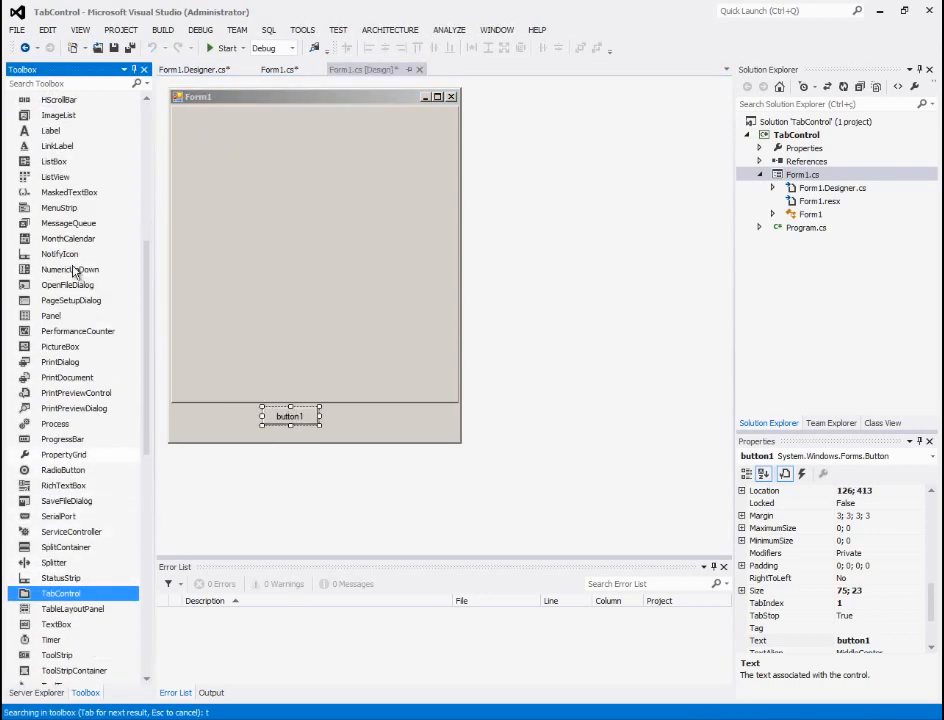
Add a text box and two buttons labelled Add and Remove below the tabs
{"action": "scroll", "scroll_direction": "down", "scroll_amount": 3}
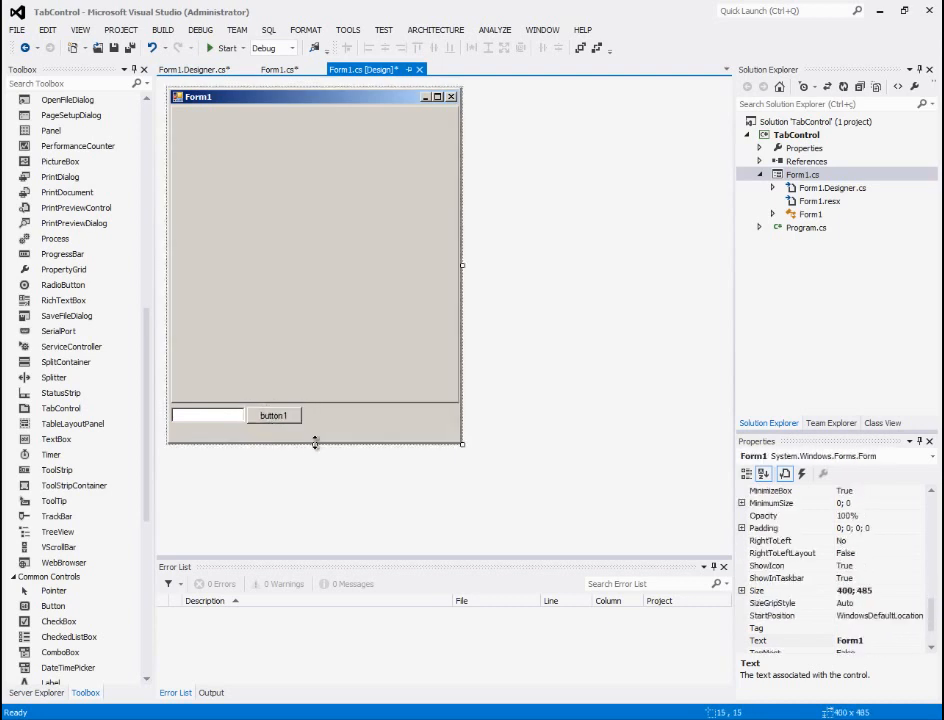
{"action": "left_click", "coordinate": [273, 415]}
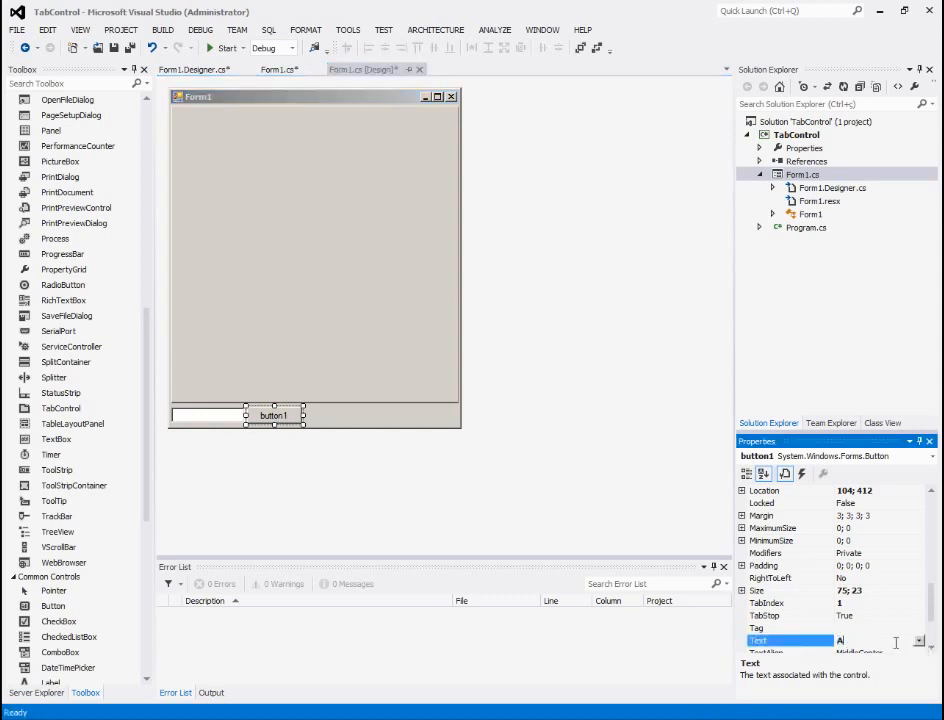
{"action": "type", "text": "Add"}
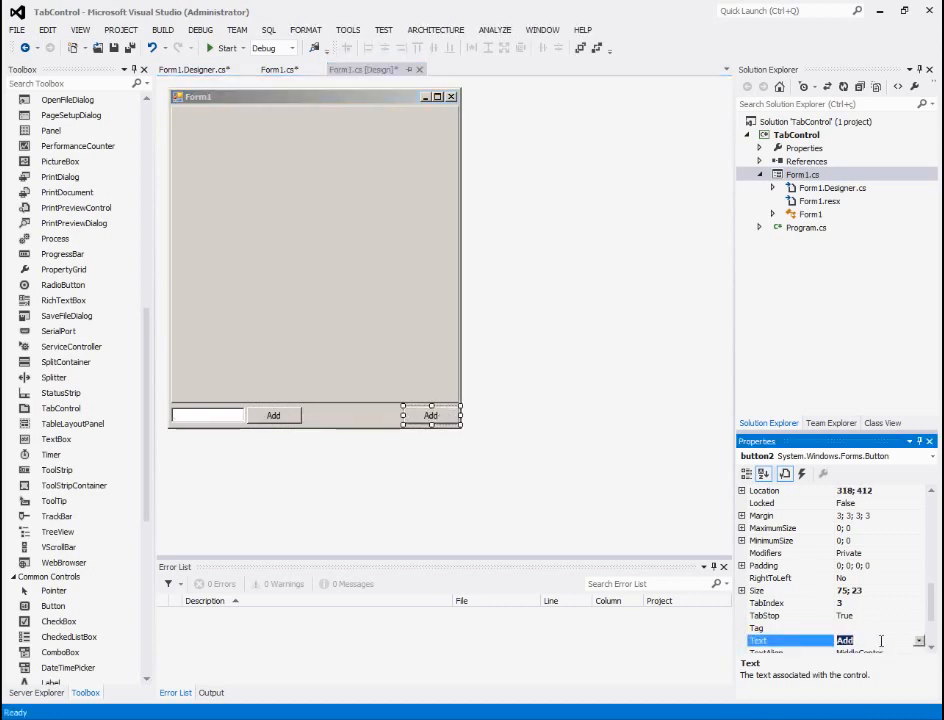
{"action": "type", "text": "Remove"}
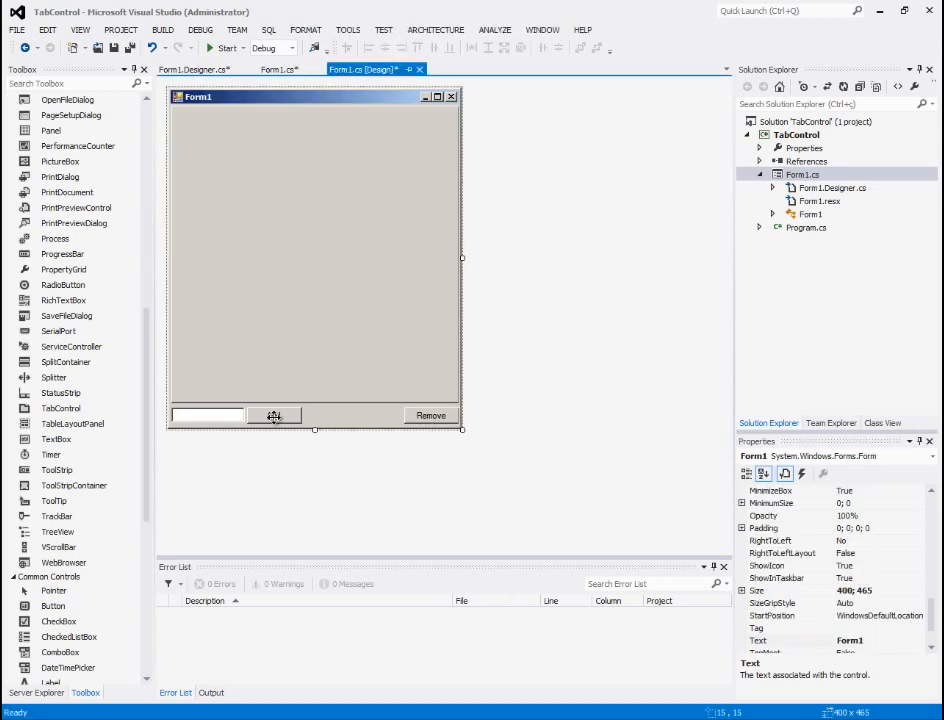
In button1_Click, write tabControl1.TabPages.Add(textBox1.Text); to create a tab from the text box
{"action": "double_click", "coordinate": [274, 415]}
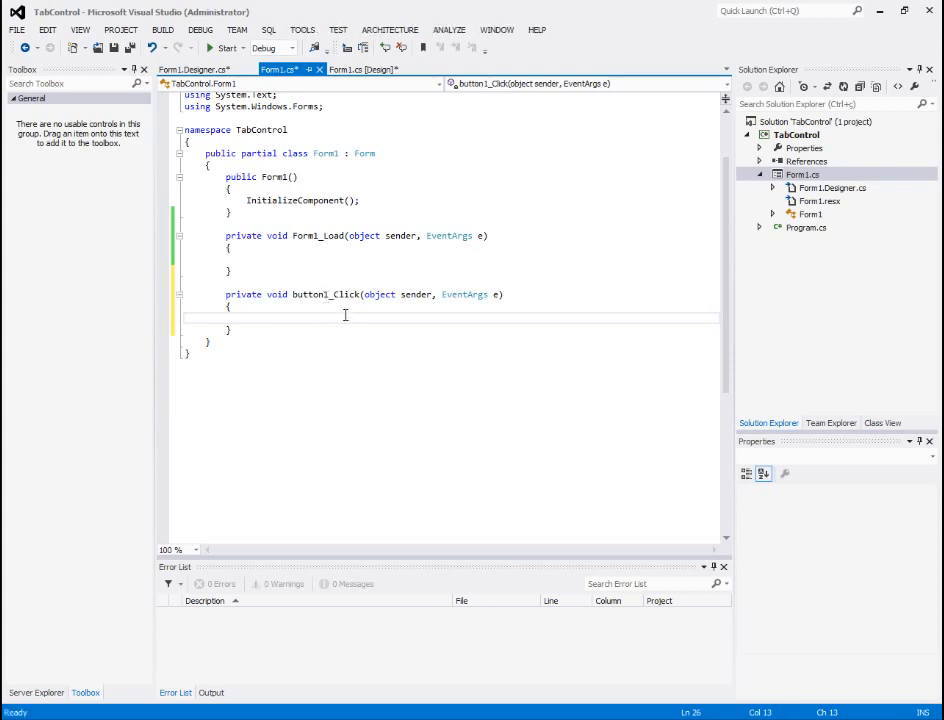
{"action": "mouse_move", "coordinate": [348, 320]}
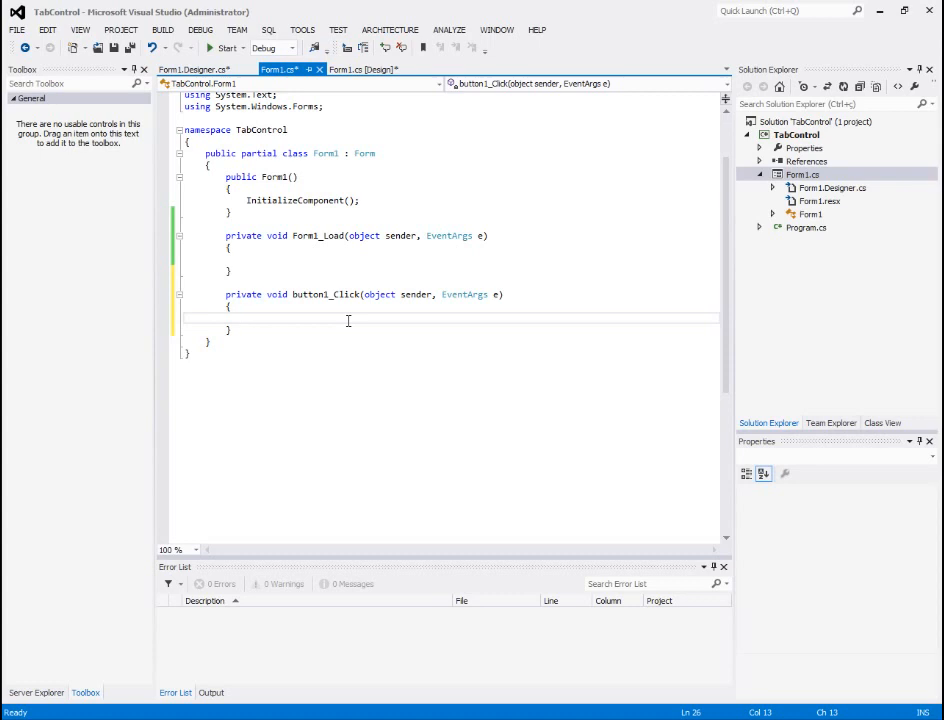
{"action": "type", "text": "tabControl1"}
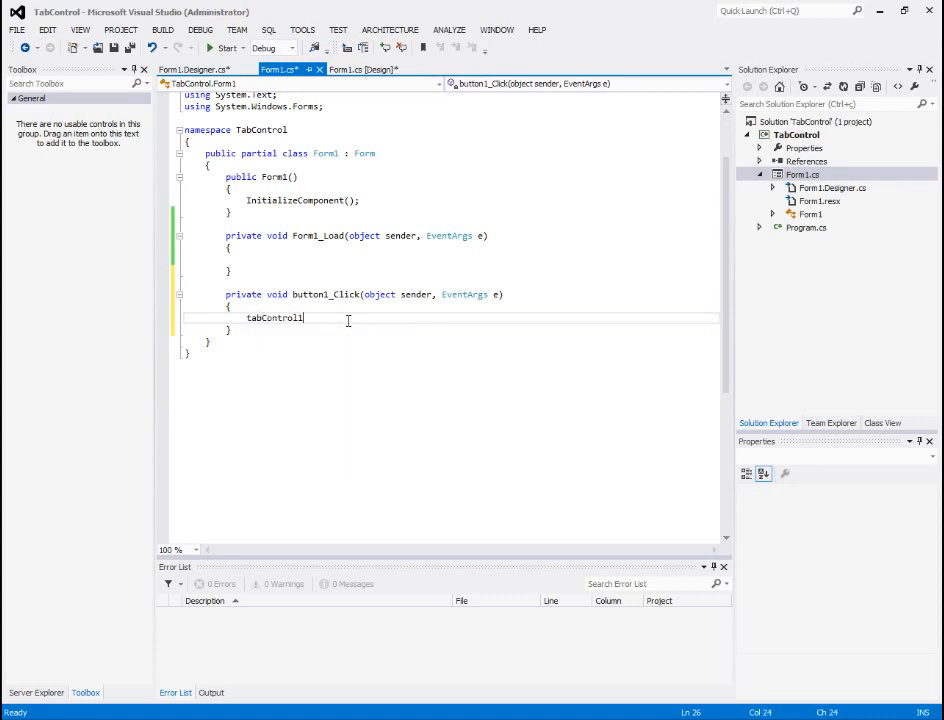
{"action": "type", "text": ".TabPages."}
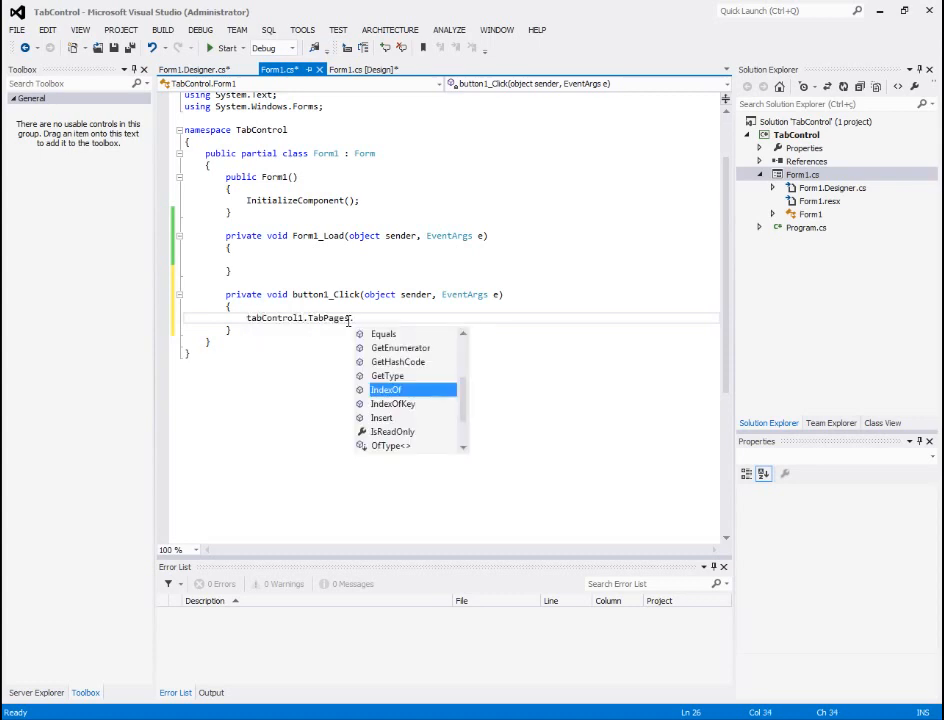
{"action": "type", "text": "Add()"}
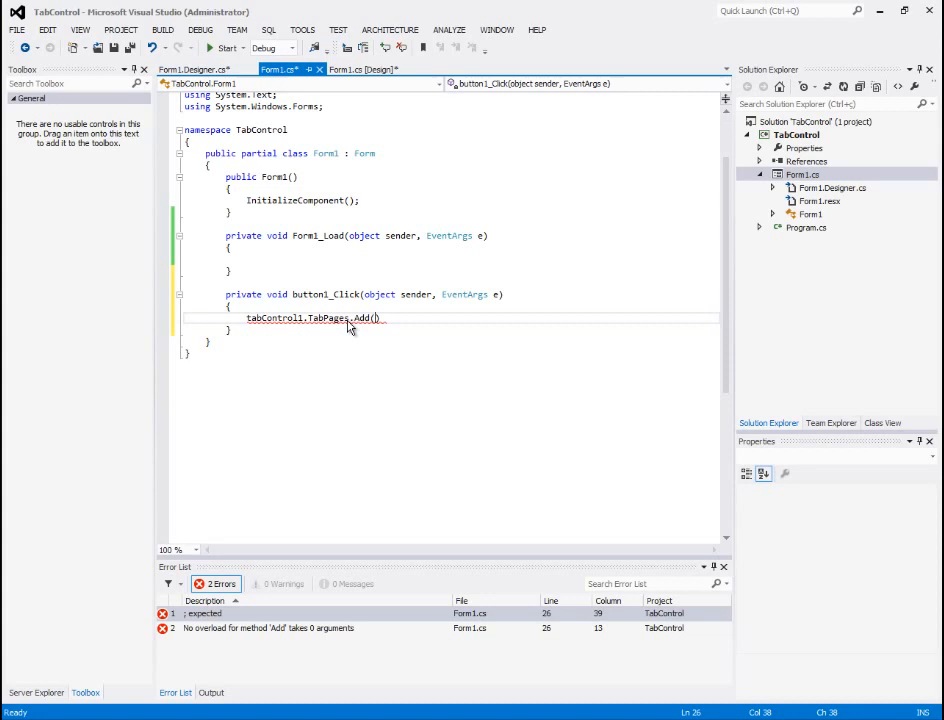
{"action": "type", "text": "textBox1.Text"}
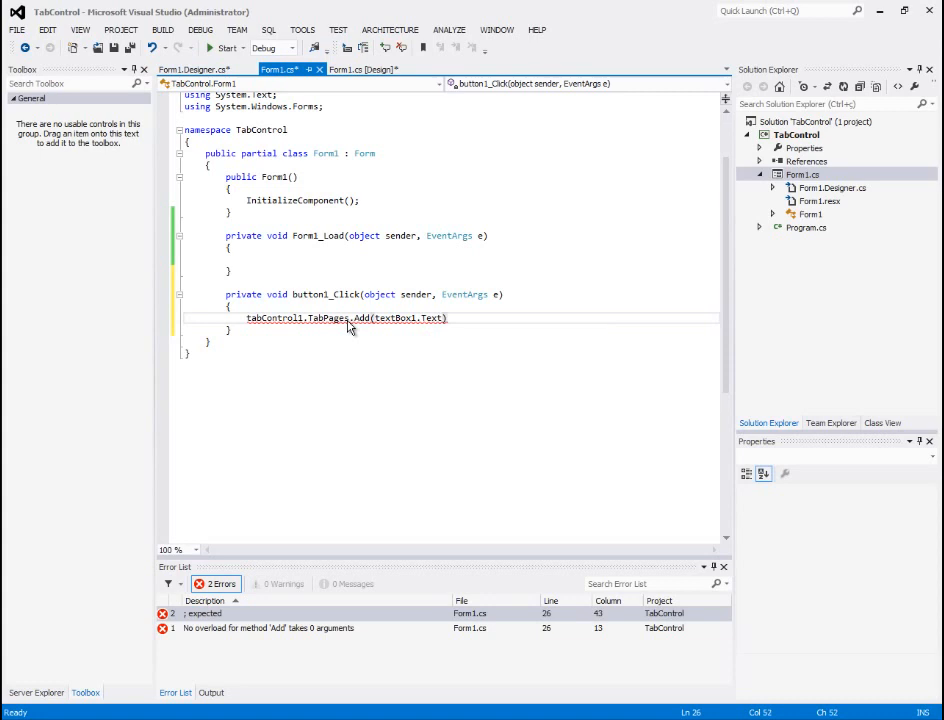
{"action": "type", "text": ";"}
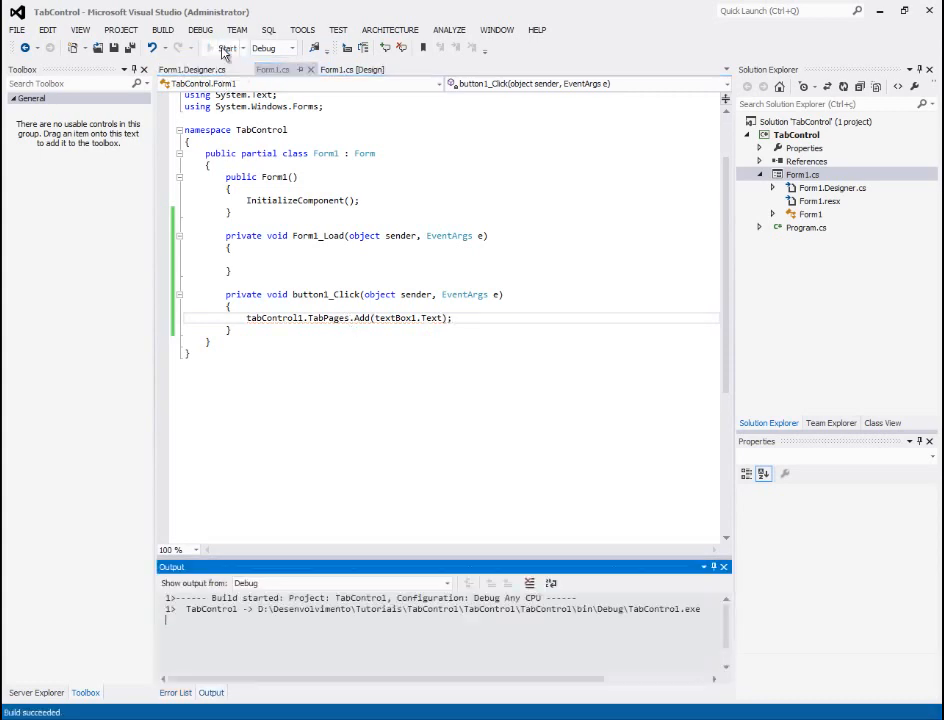
{"action": "left_click", "coordinate": [230, 48]}
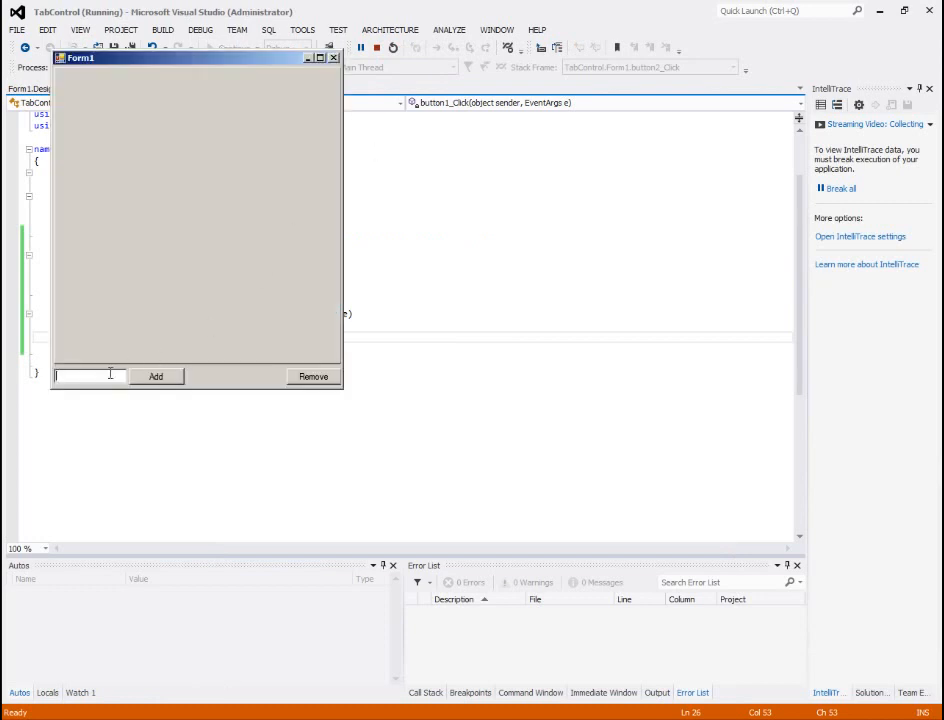
{"action": "type", "text": "John"}
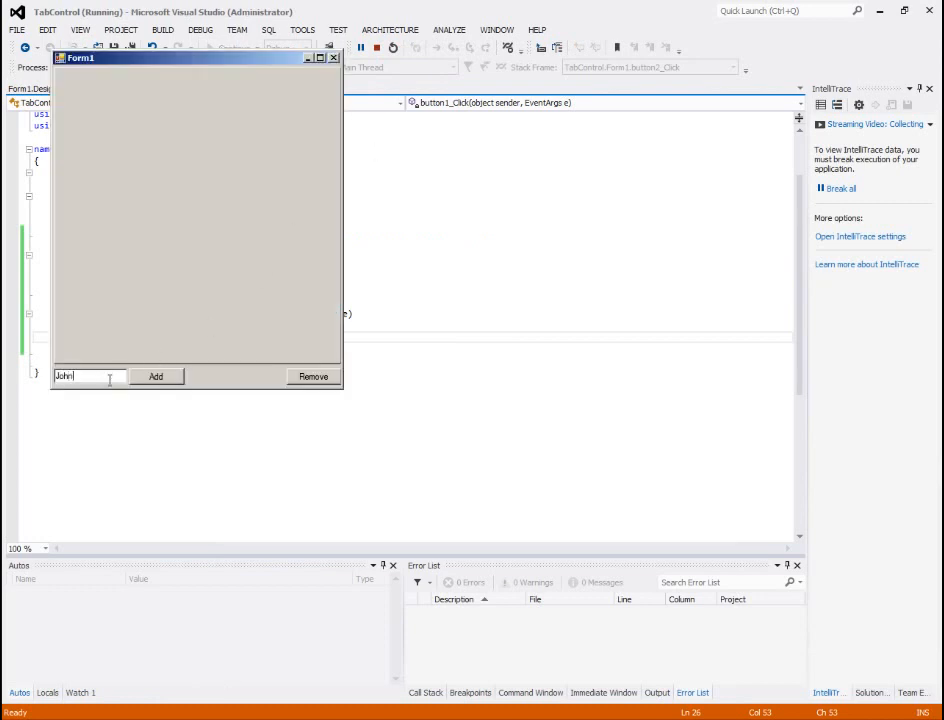
{"action": "left_click", "coordinate": [155, 376]}
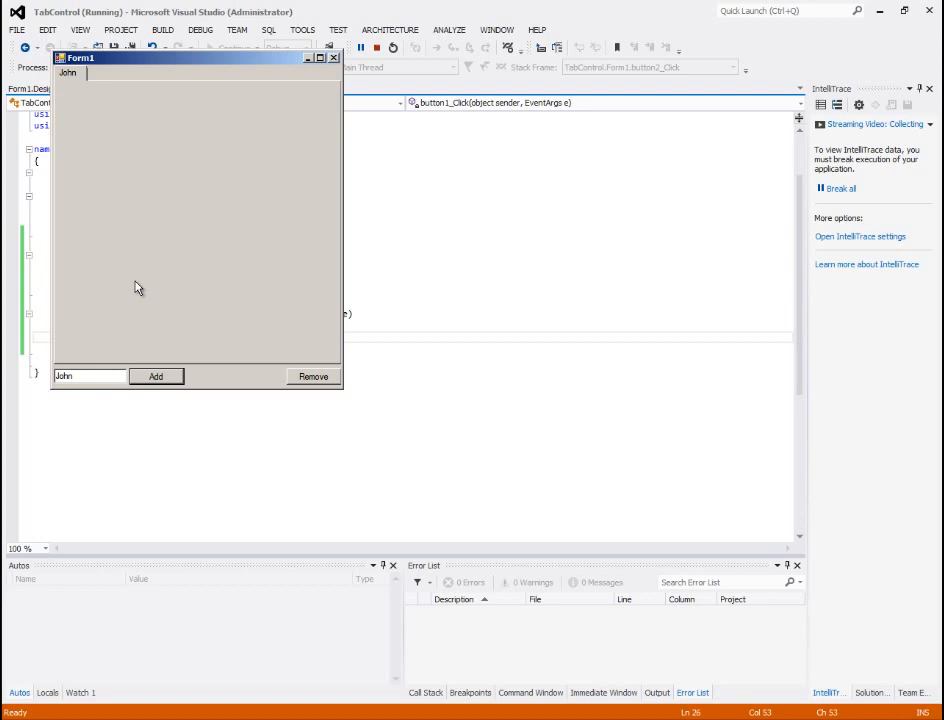
{"action": "left_click", "coordinate": [155, 376]}
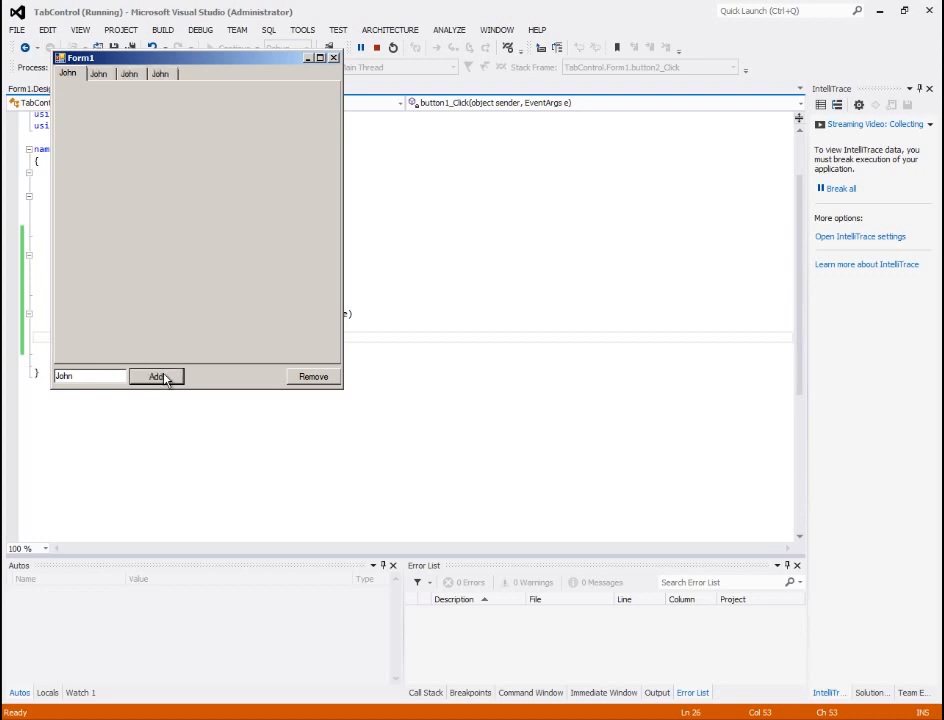
{"action": "left_click", "coordinate": [156, 376]}
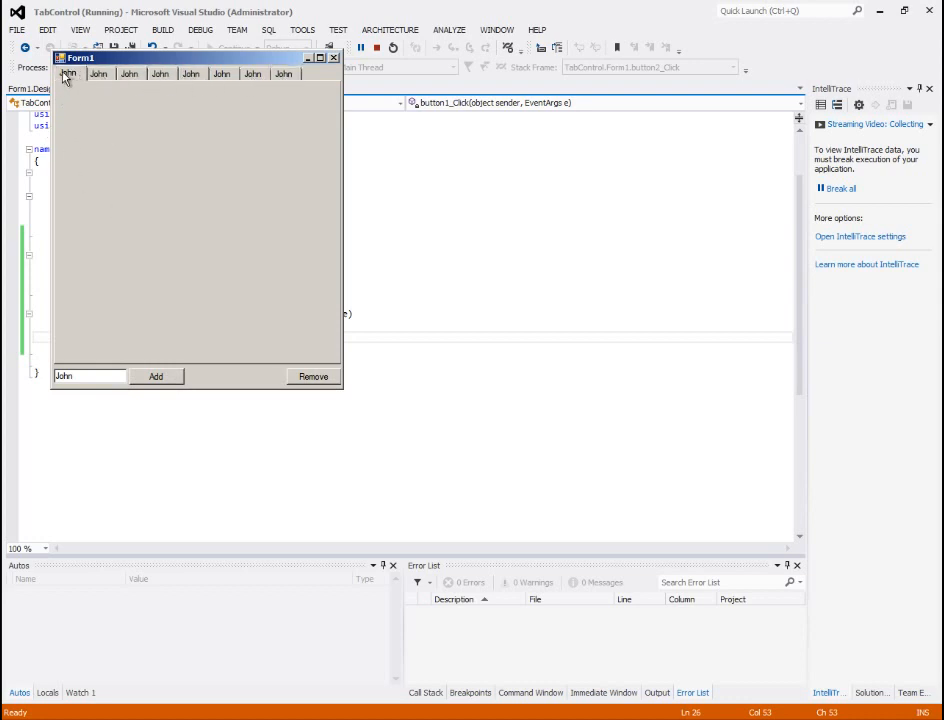
{"action": "left_click", "coordinate": [155, 376]}
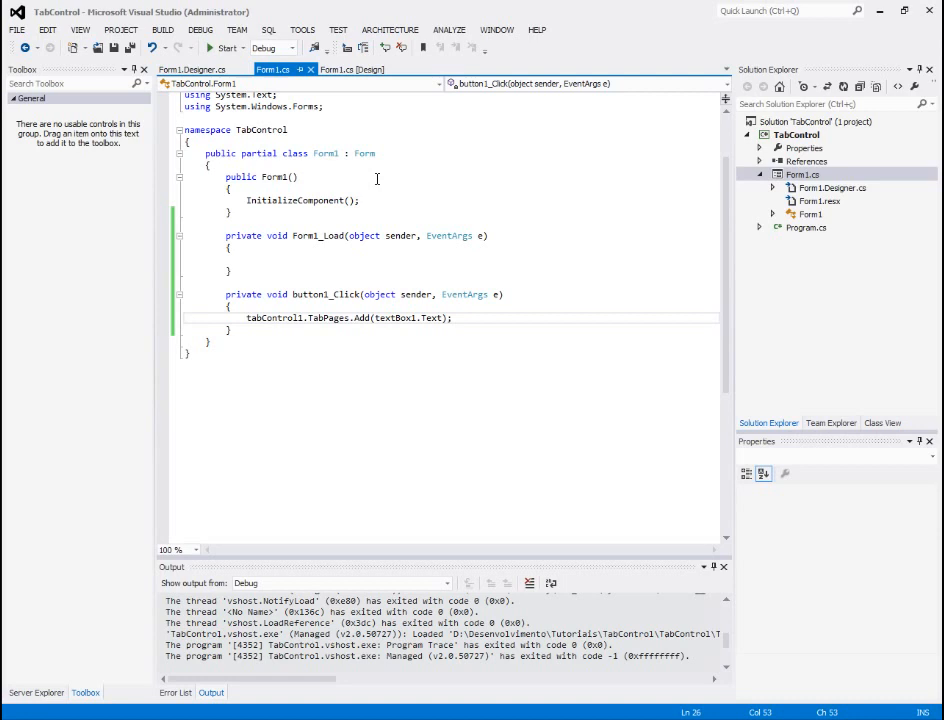
Create the Remove button's click handler, begin a tabControl1 call, and save the file
{"action": "left_click", "coordinate": [351, 69]}
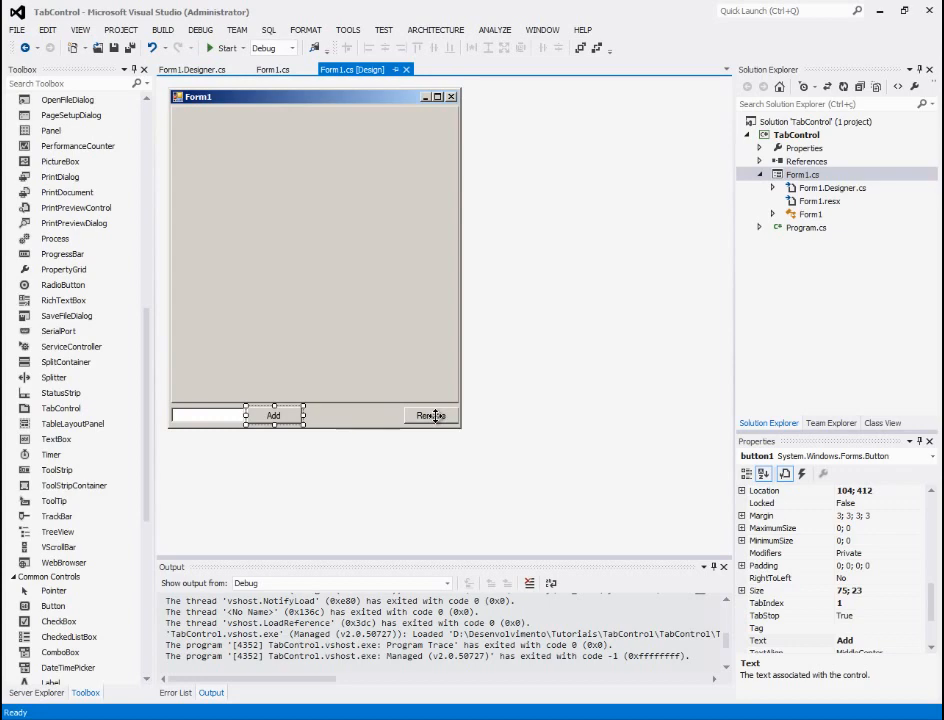
{"action": "double_click", "coordinate": [430, 415]}
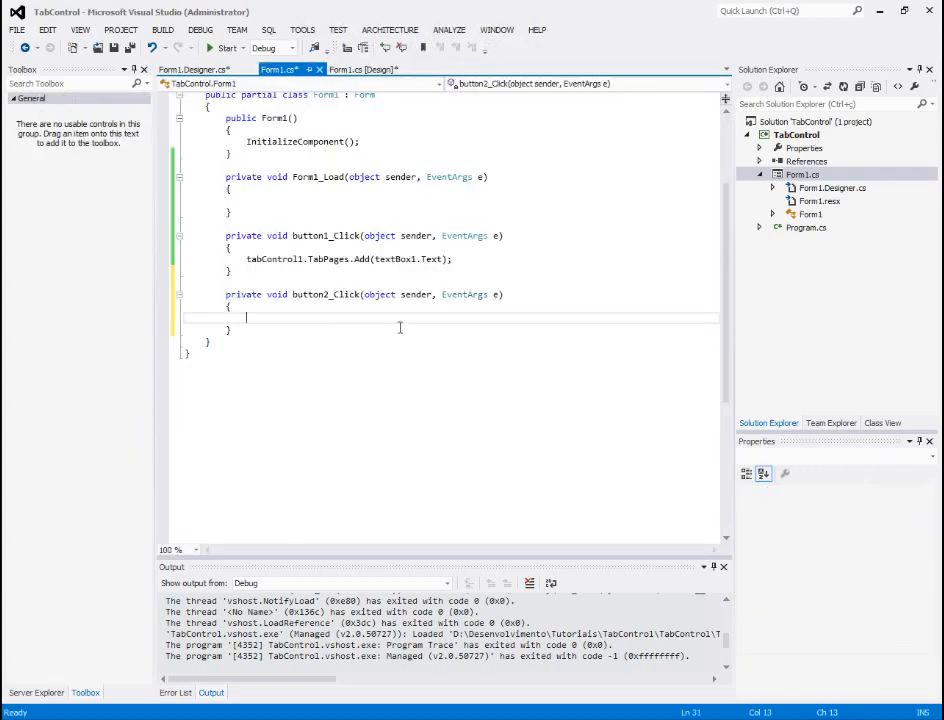
{"action": "type", "text": "t"}
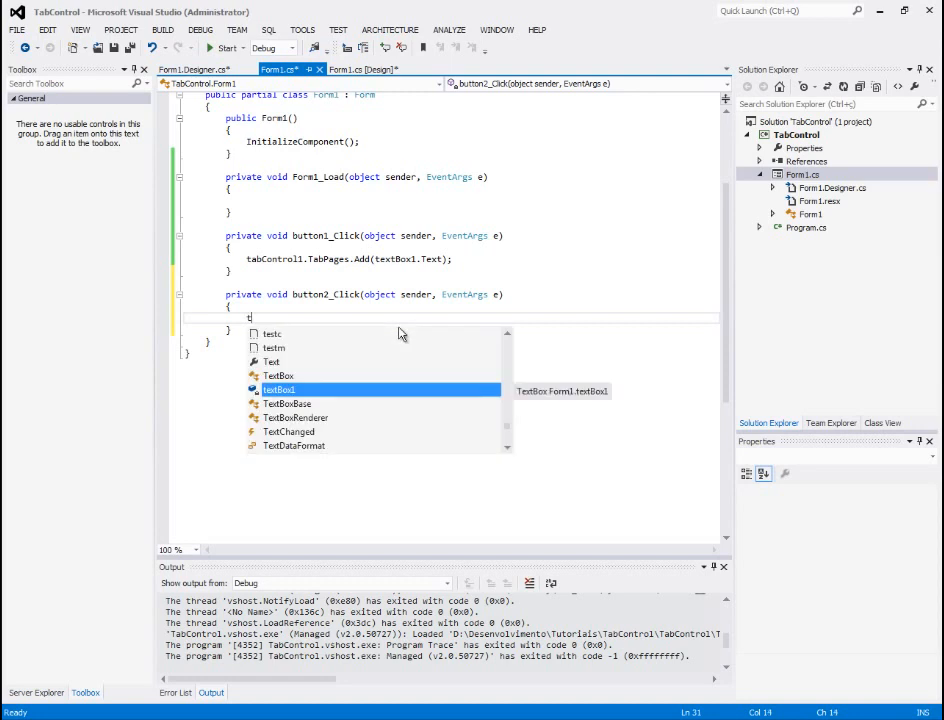
{"action": "type", "text": "abControl1.TabPages.RemoveAt"}
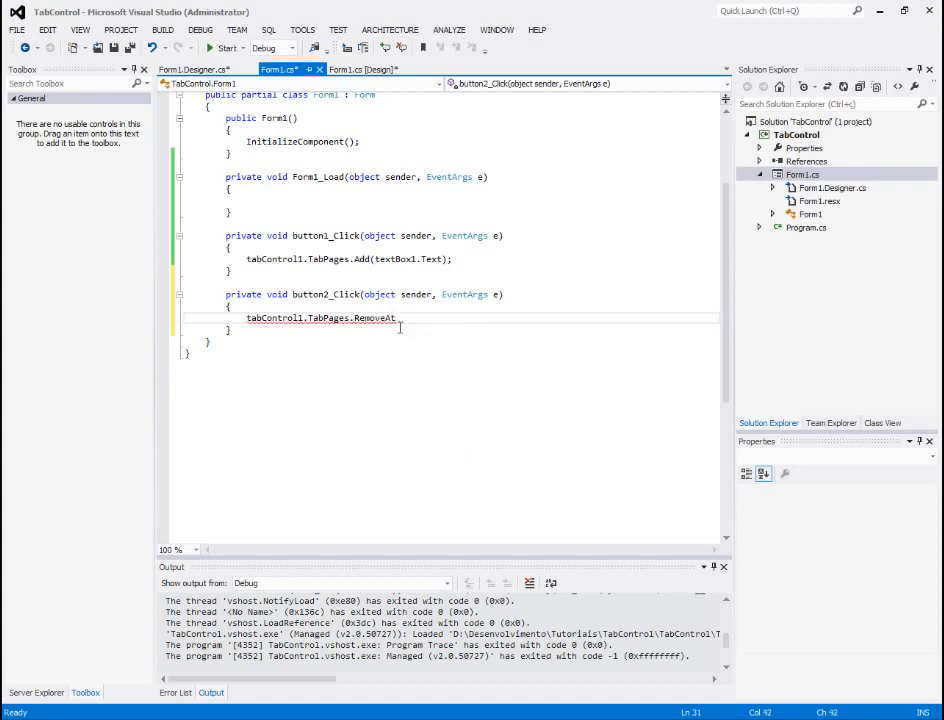
{"action": "type", "text": "()"}
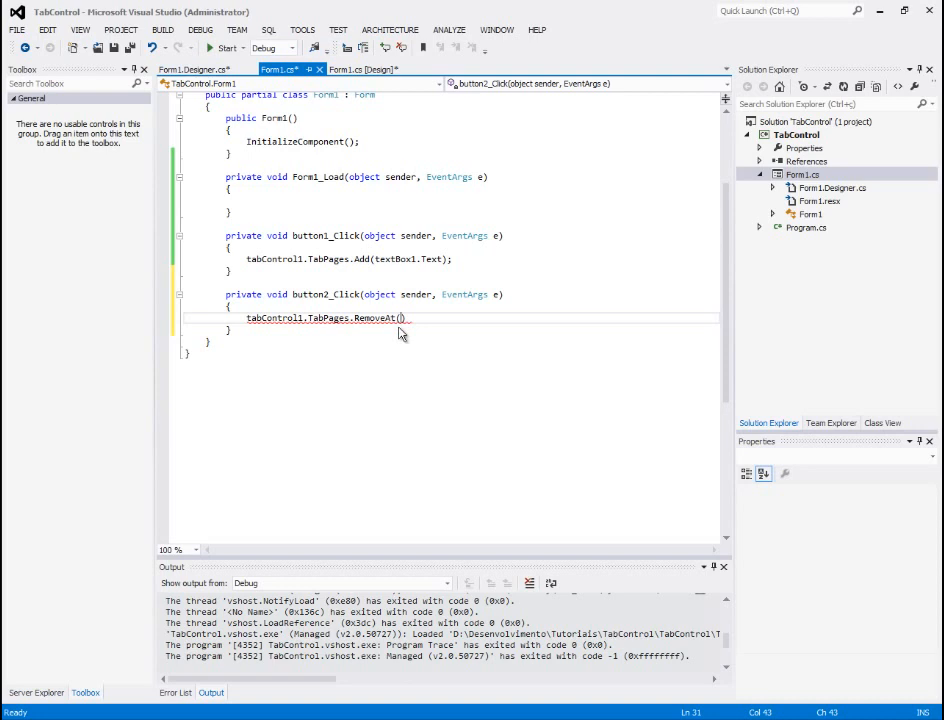
{"action": "type", "text": "0"}
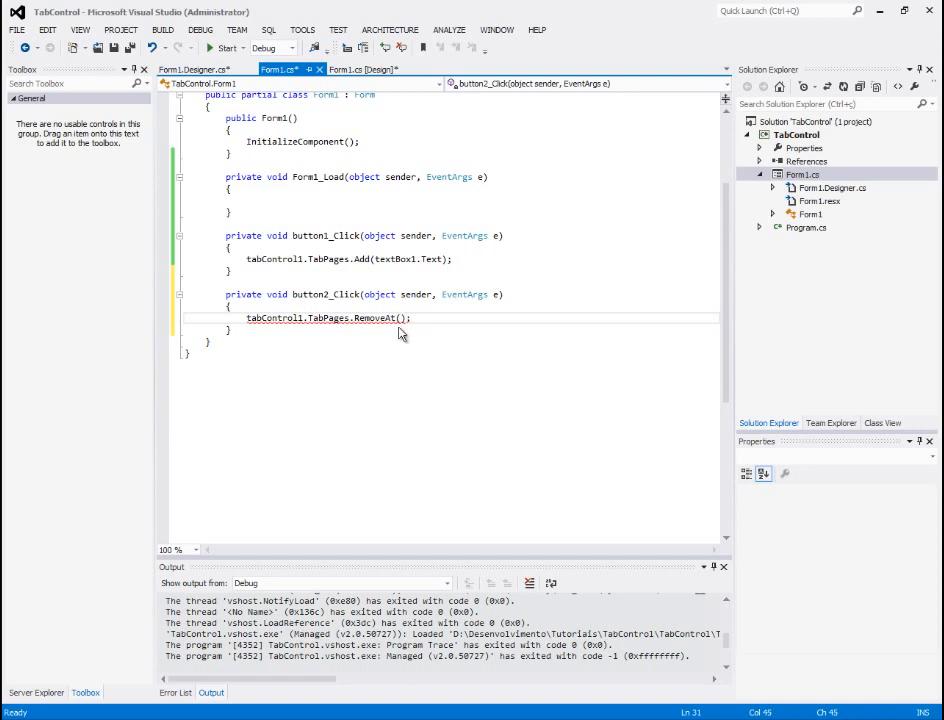
{"action": "key", "text": "ctrl+s"}
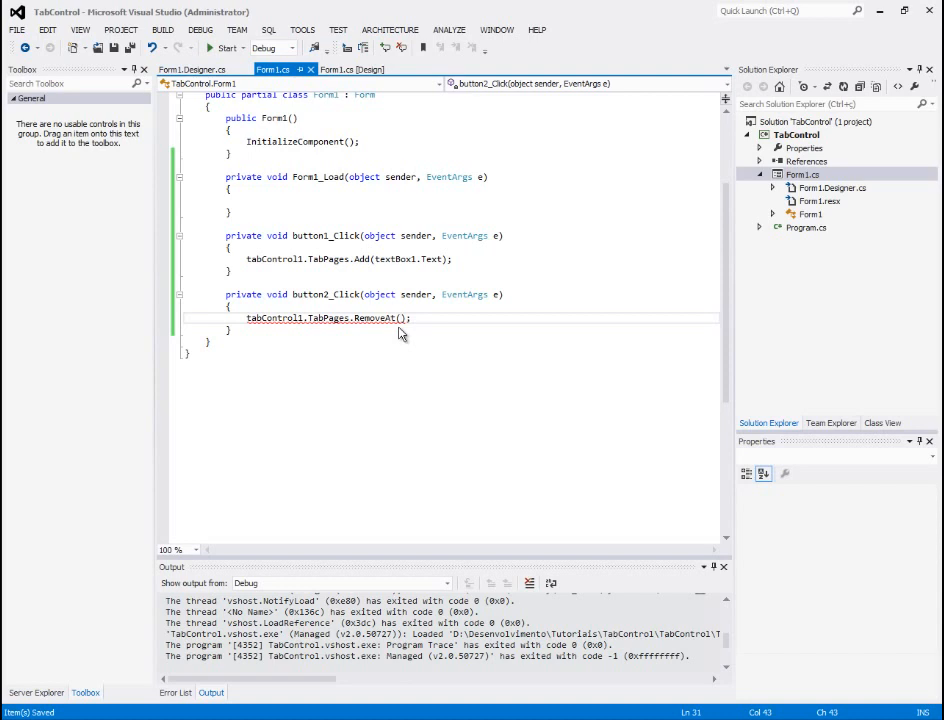
Complete the handler as tabControl1.TabPages.RemoveAt(tabControl1.SelectedIndex)
{"action": "type", "text": "t"}
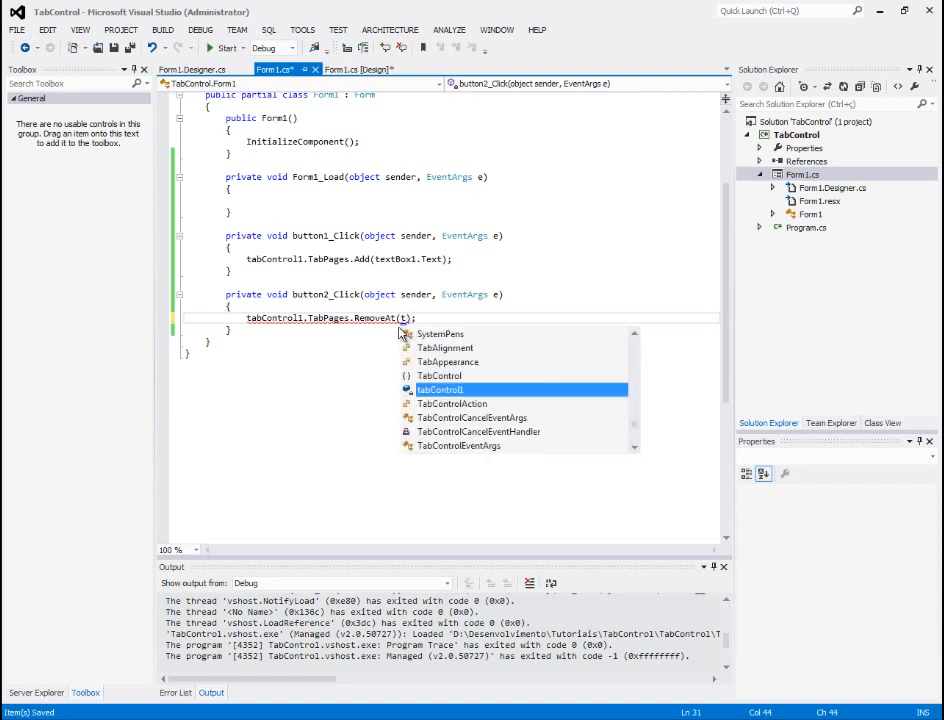
{"action": "type", "text": "tabControl1.TabPages."}
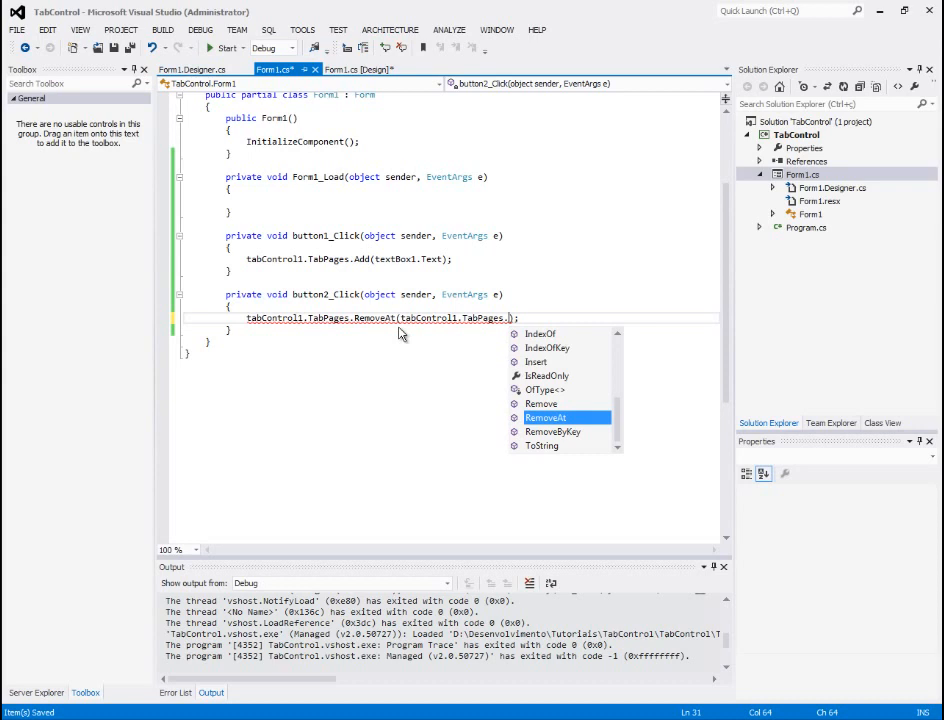
{"action": "type", "text": "sel"}
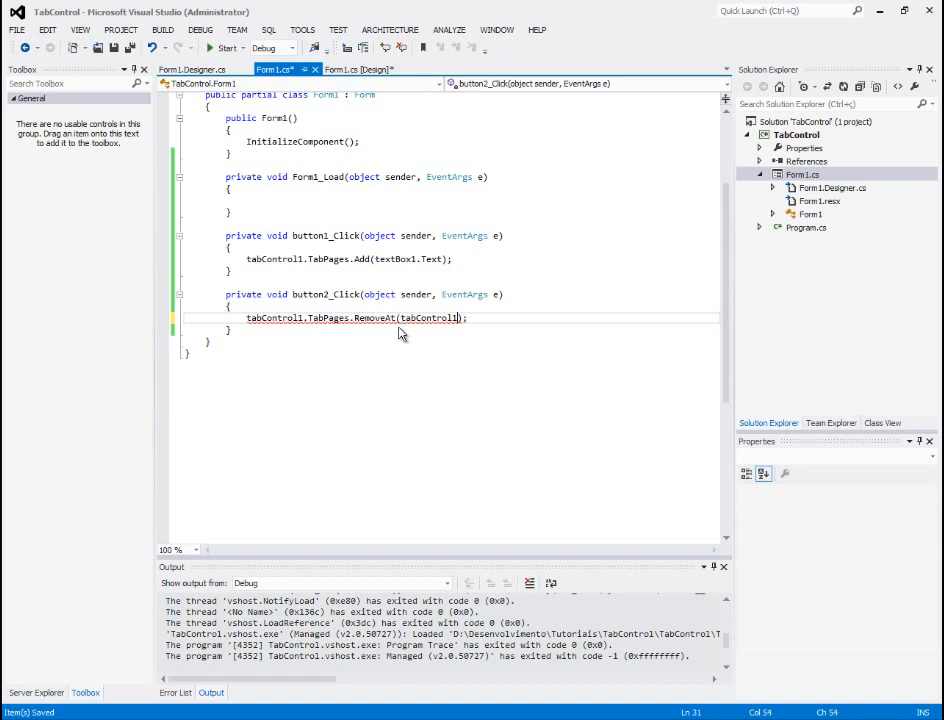
{"action": "type", "text": ".SelectedIndex"}
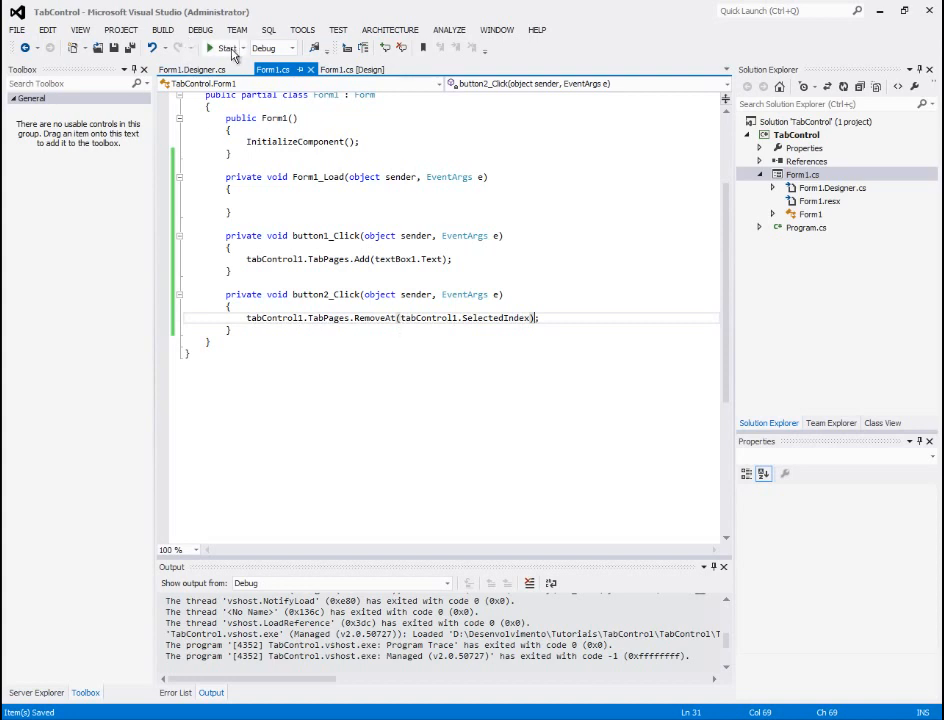
Run the app and add several tabs from the text box, including Tab2
{"action": "left_click", "coordinate": [212, 48]}
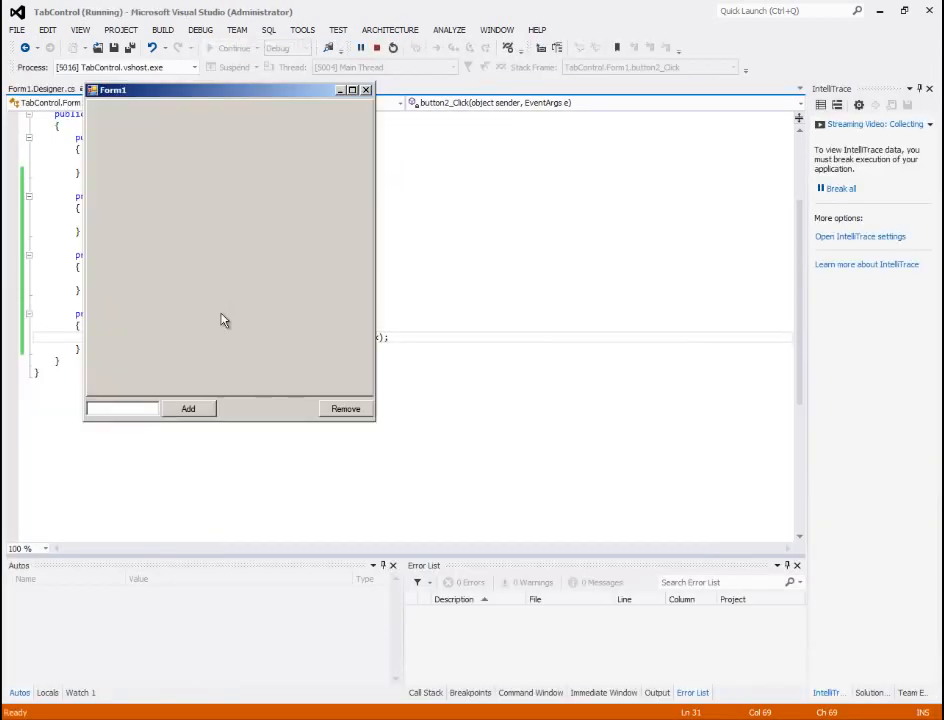
{"action": "type", "text": "Ta"}
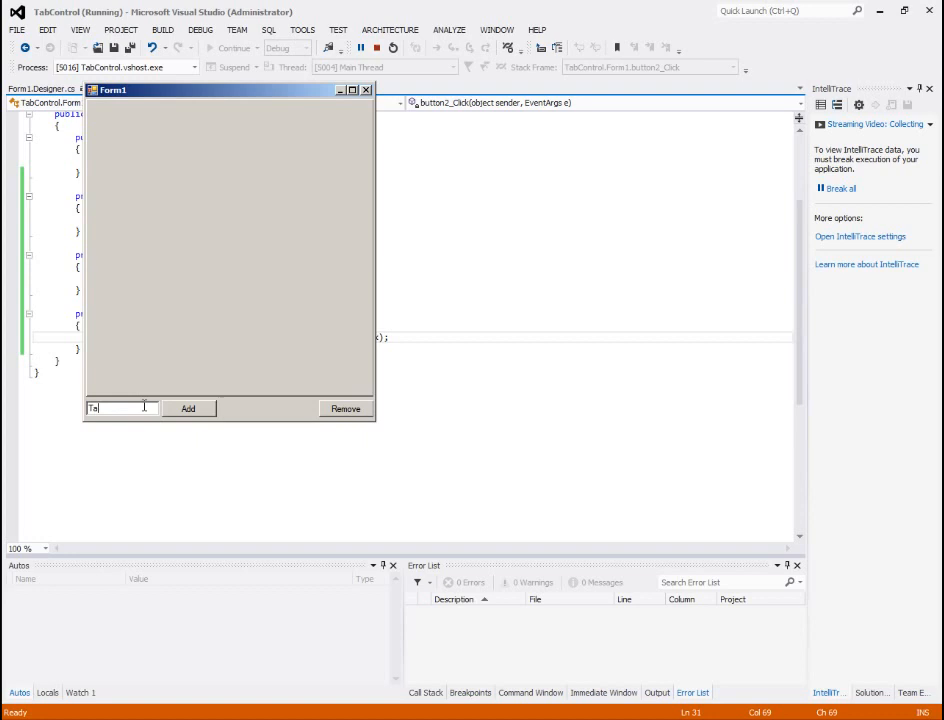
{"action": "left_click", "coordinate": [188, 408]}
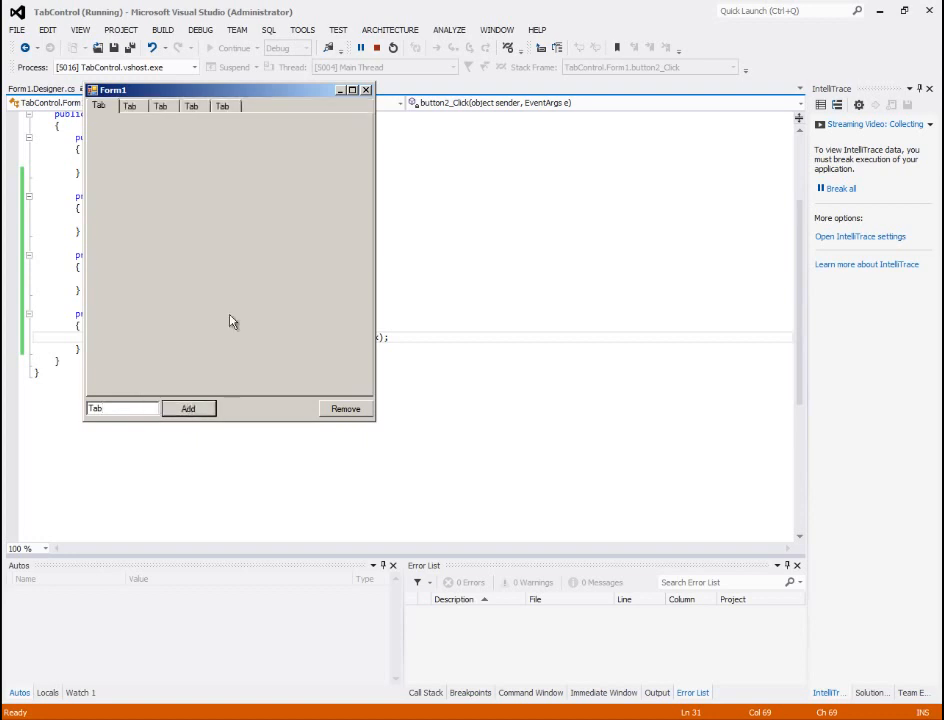
{"action": "left_click", "coordinate": [188, 408]}
{"action": "type", "text": "2"}
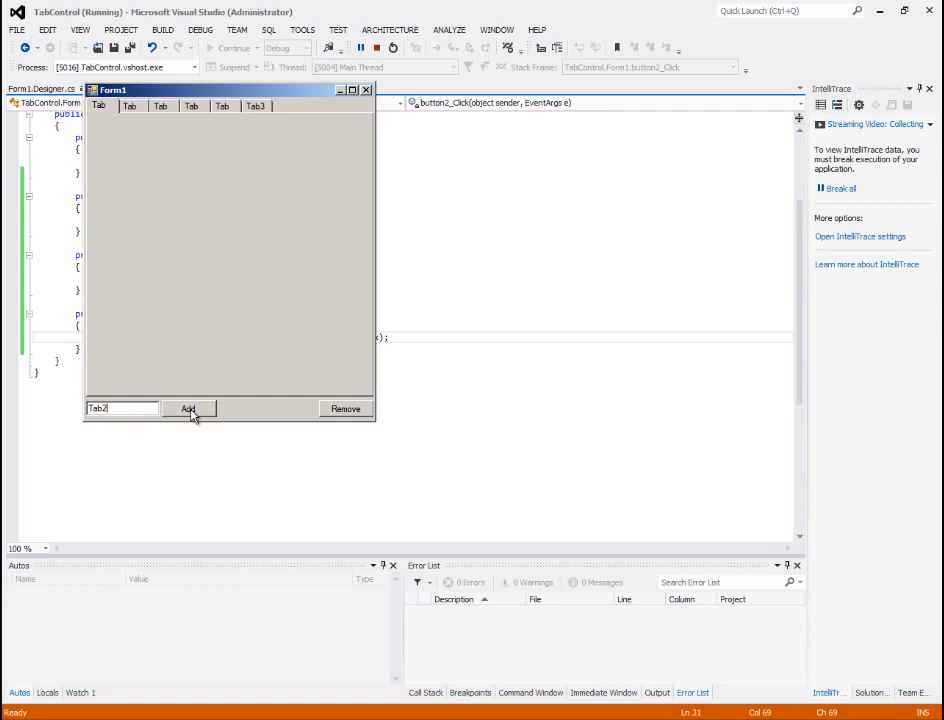
{"action": "left_click", "coordinate": [188, 408]}
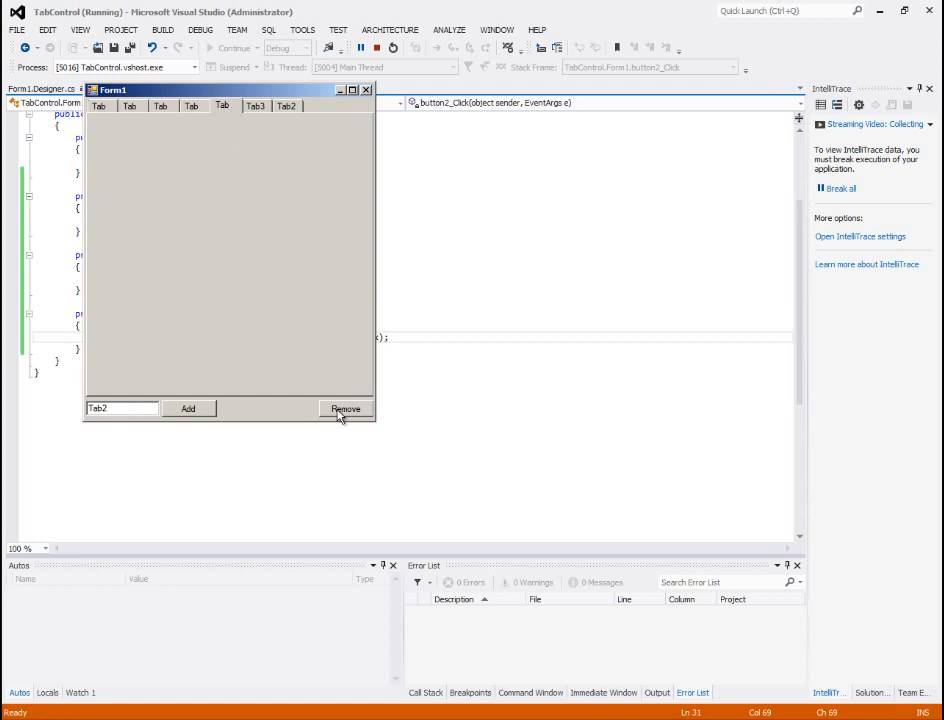
Remove the selected tabs, then add Tab2 twice to check for duplicates
{"action": "left_click", "coordinate": [344, 408]}
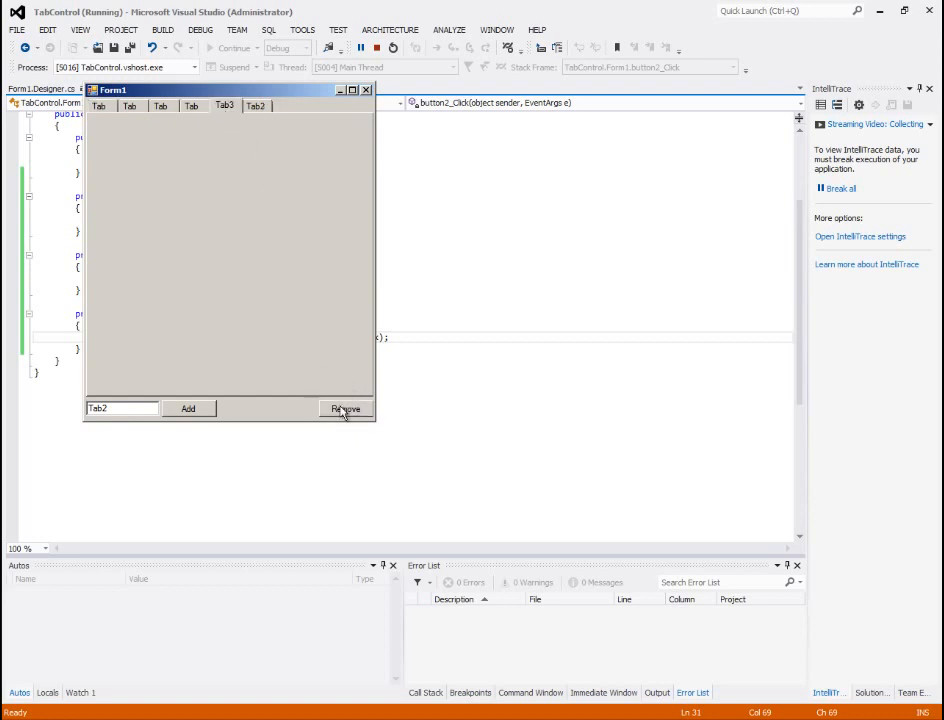
{"action": "left_click", "coordinate": [345, 408]}
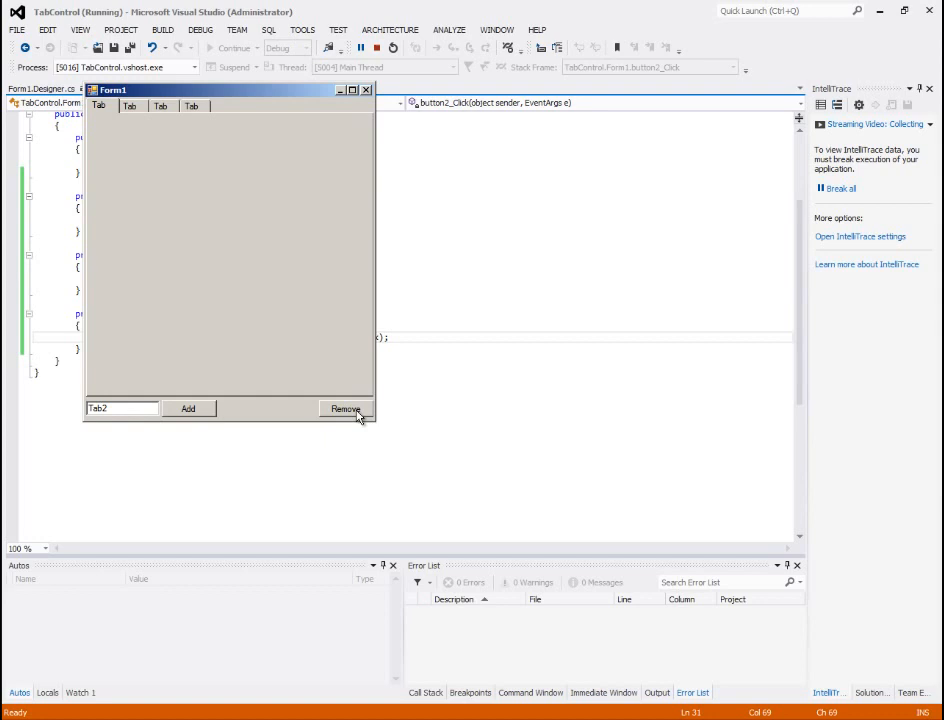
{"action": "mouse_move", "coordinate": [147, 404]}
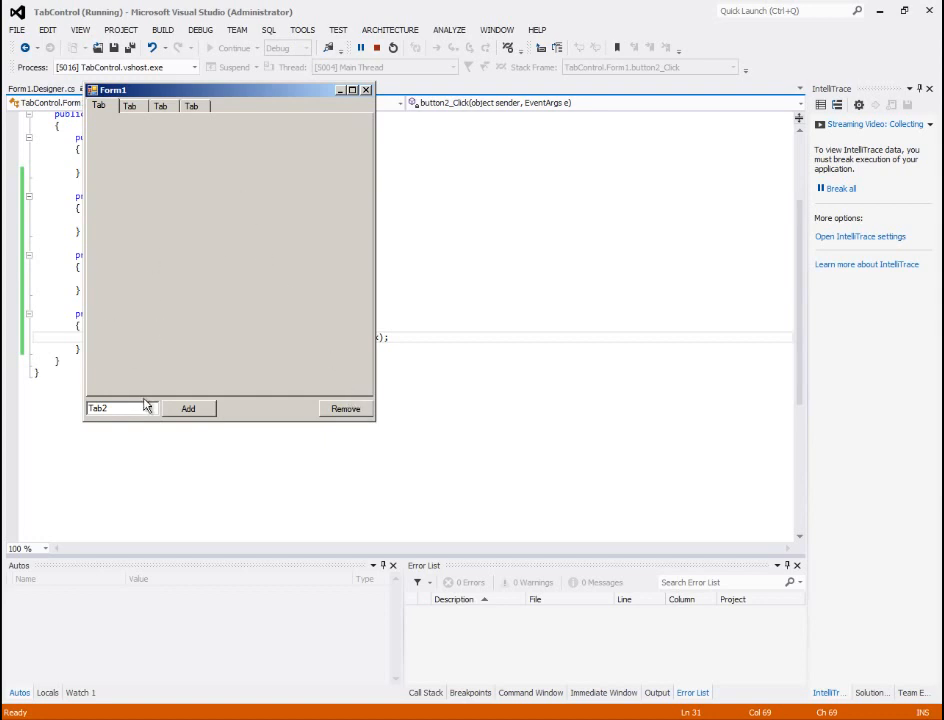
{"action": "left_click", "coordinate": [187, 408]}
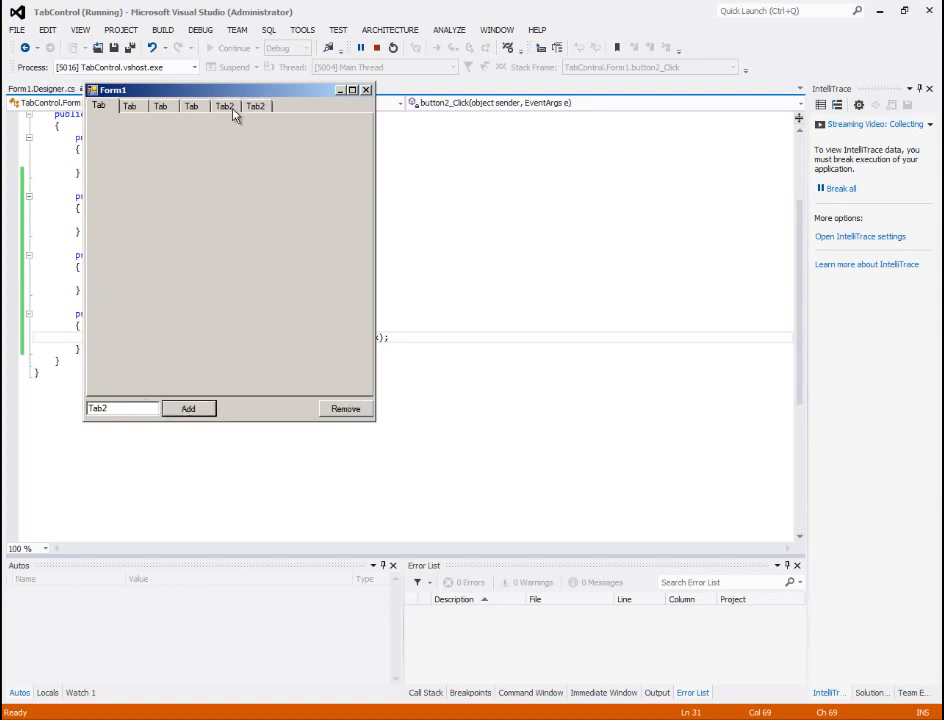
{"action": "left_click", "coordinate": [188, 408]}
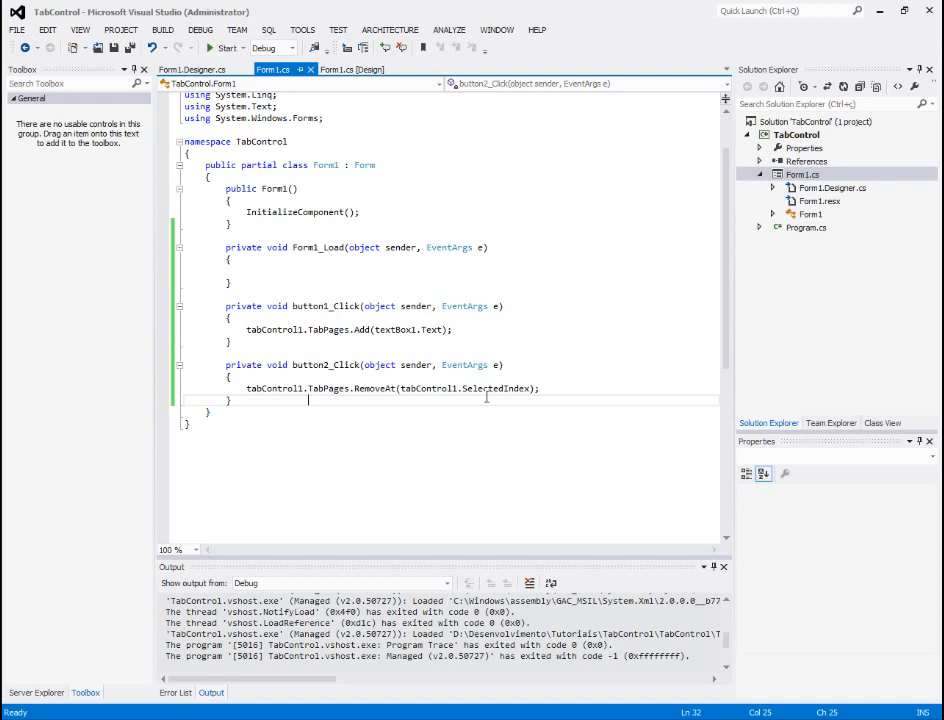
Below button2_Click, declare the field public int? index = null;
{"action": "type", "text": "pi"}
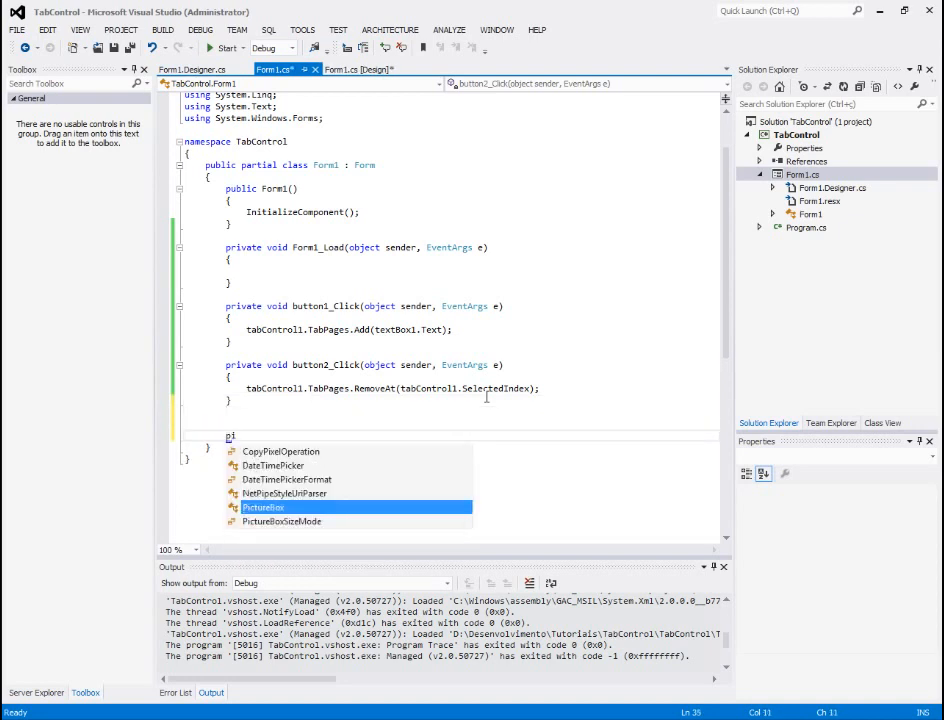
{"action": "type", "text": "ublic"}
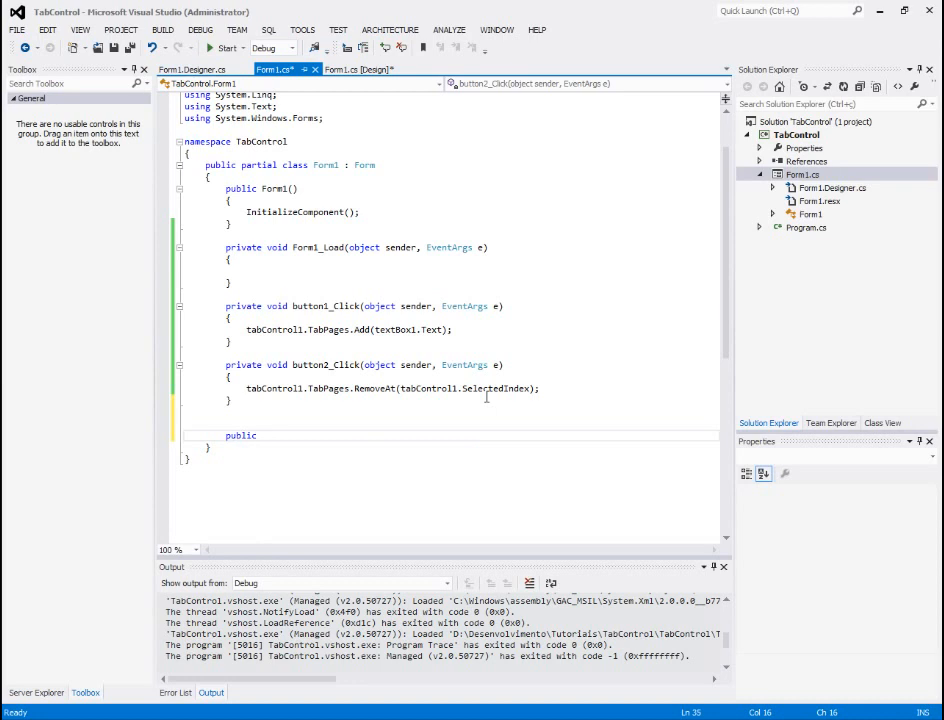
{"action": "mouse_move", "coordinate": [488, 402]}
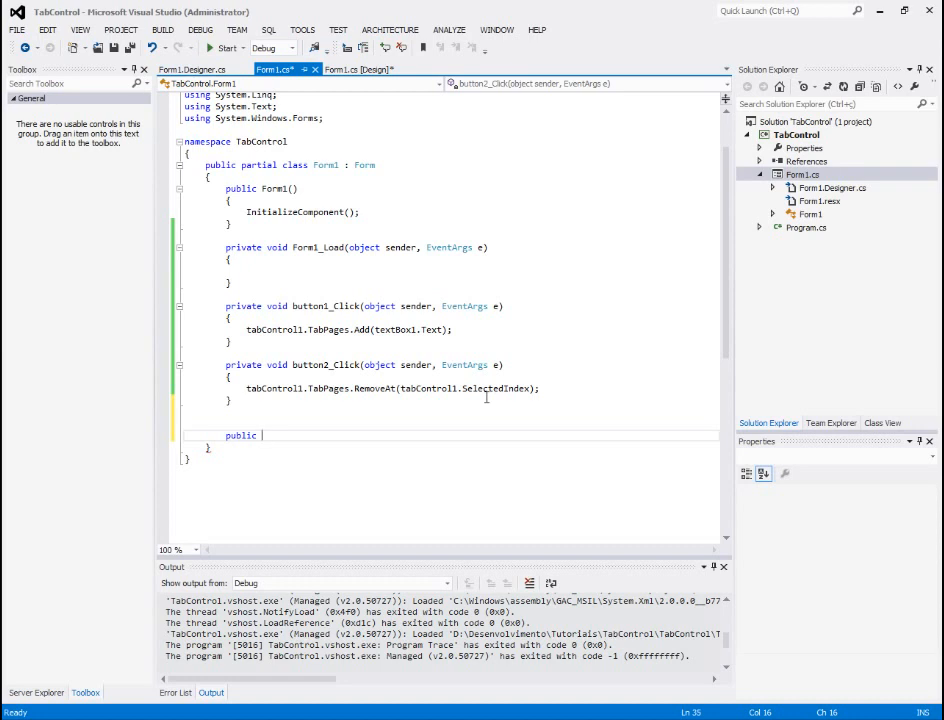
{"action": "type", "text": "in"}
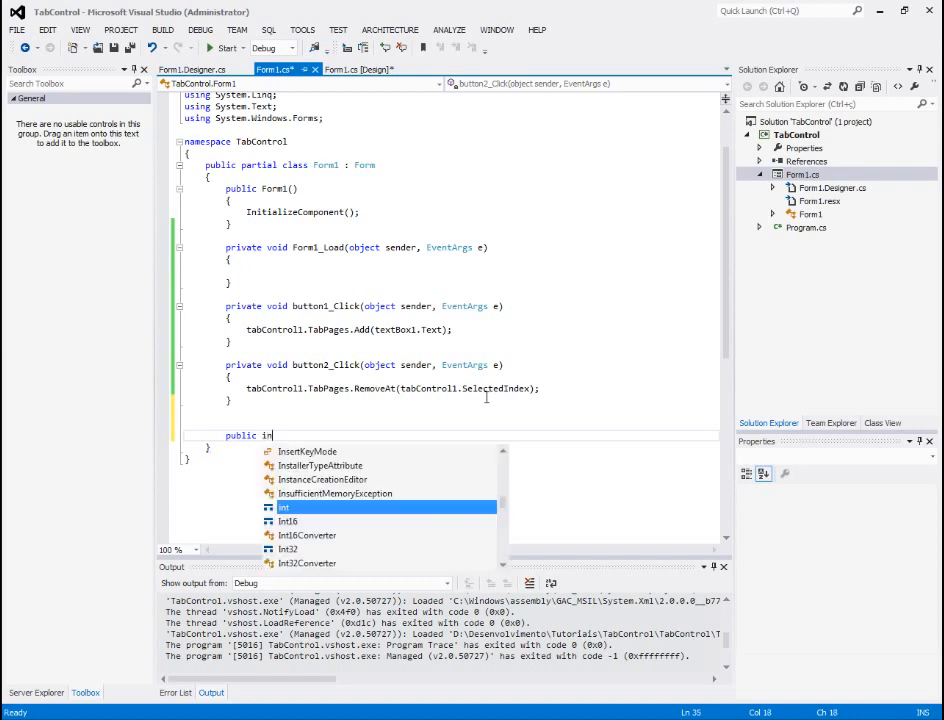
{"action": "type", "text": "t"}
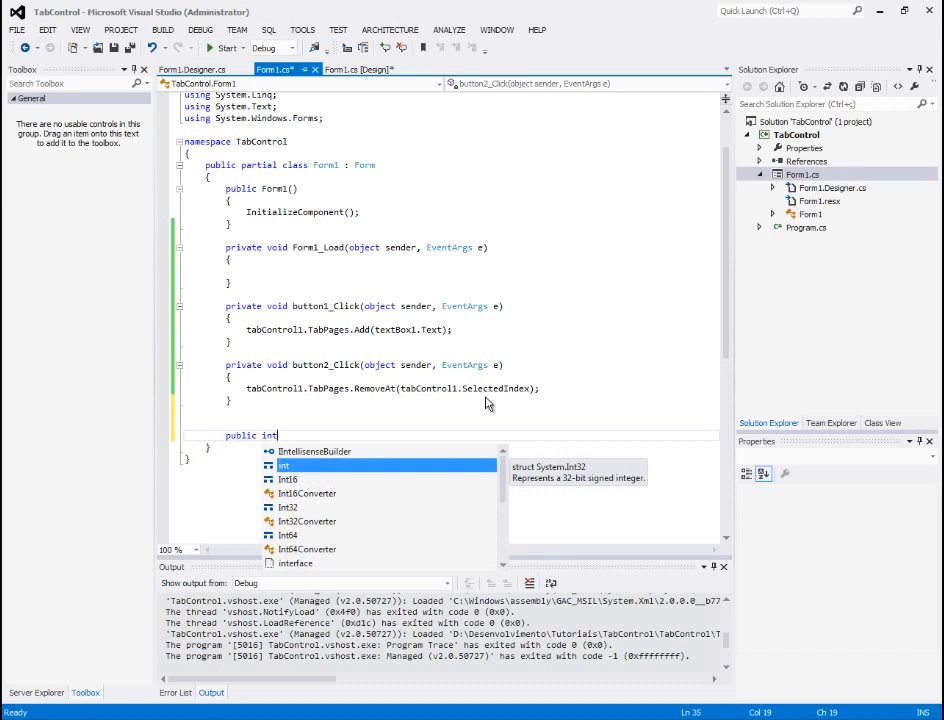
{"action": "type", "text": "? = null;"}
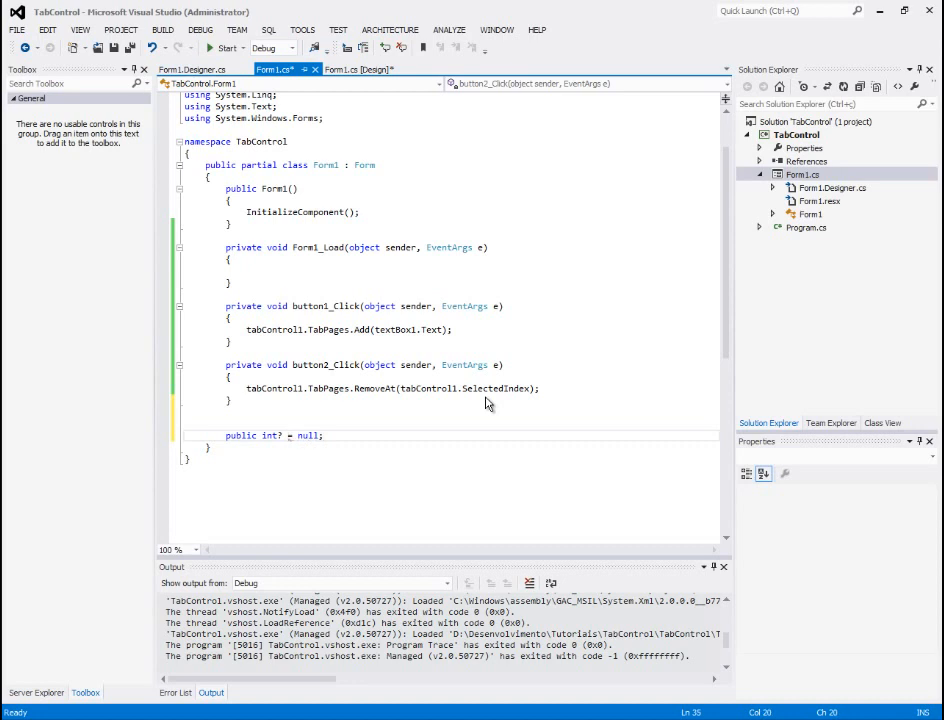
{"action": "type", "text": "index"}
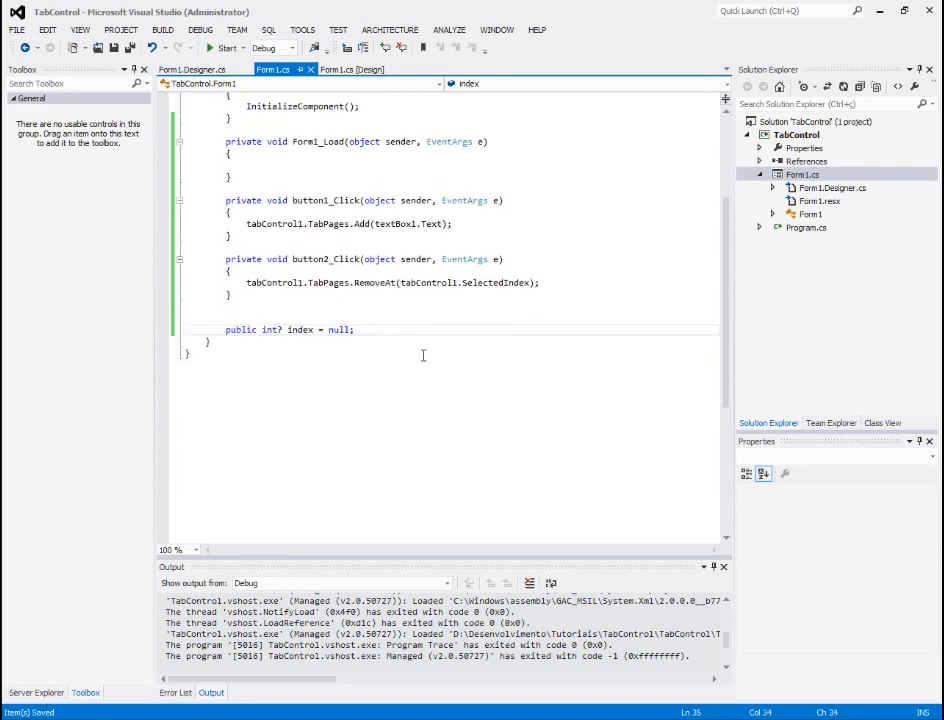
Write the searchIndex(String text) method signature
{"action": "type", "text": "()"}
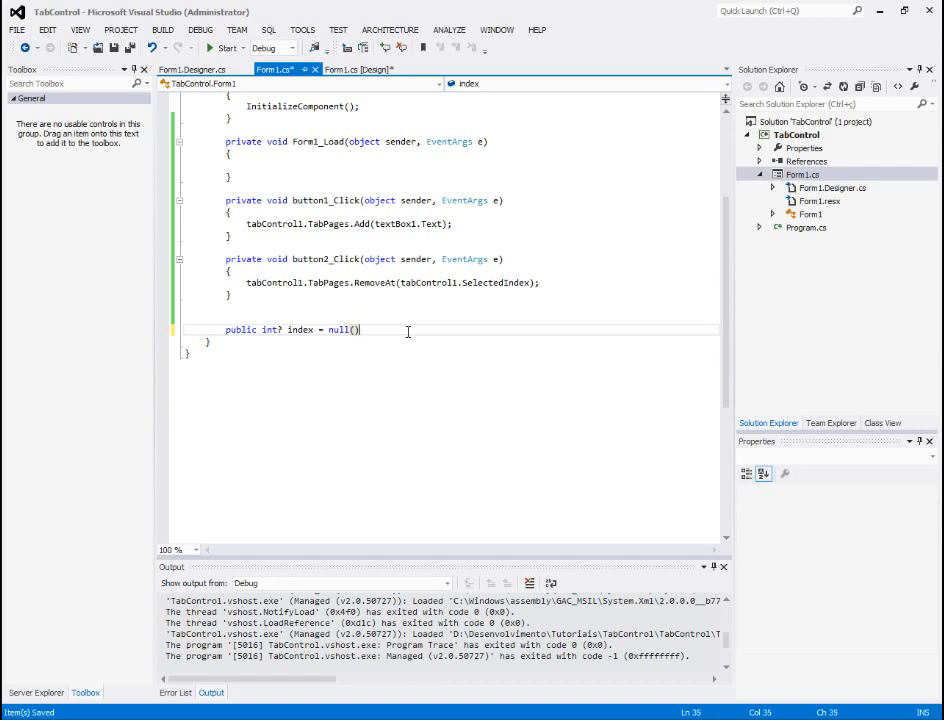
{"action": "key", "text": "BackSpace"}
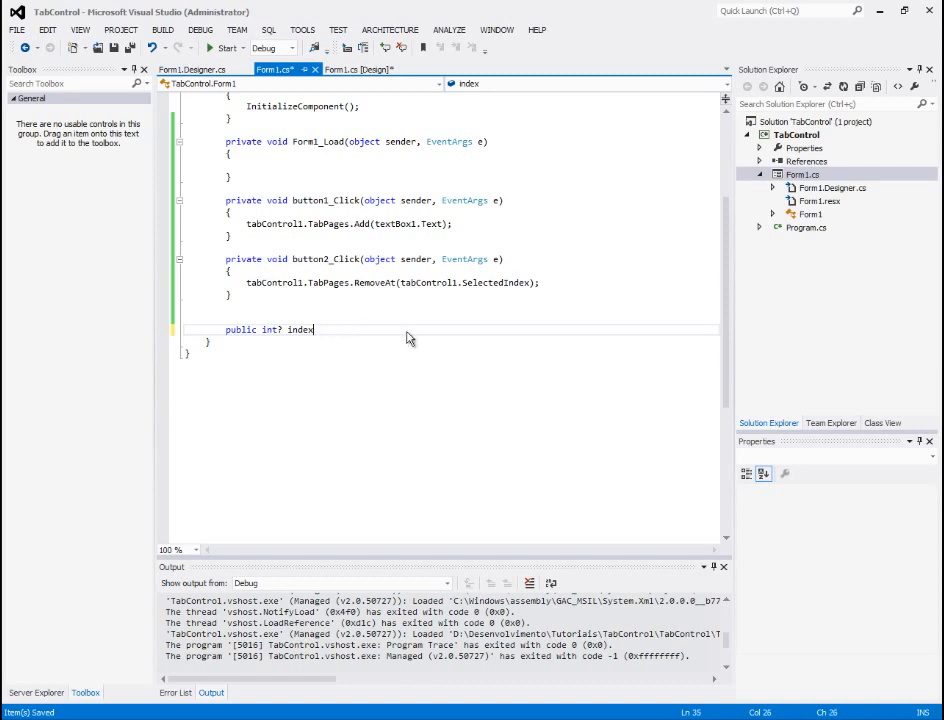
{"action": "type", "text": "()"}
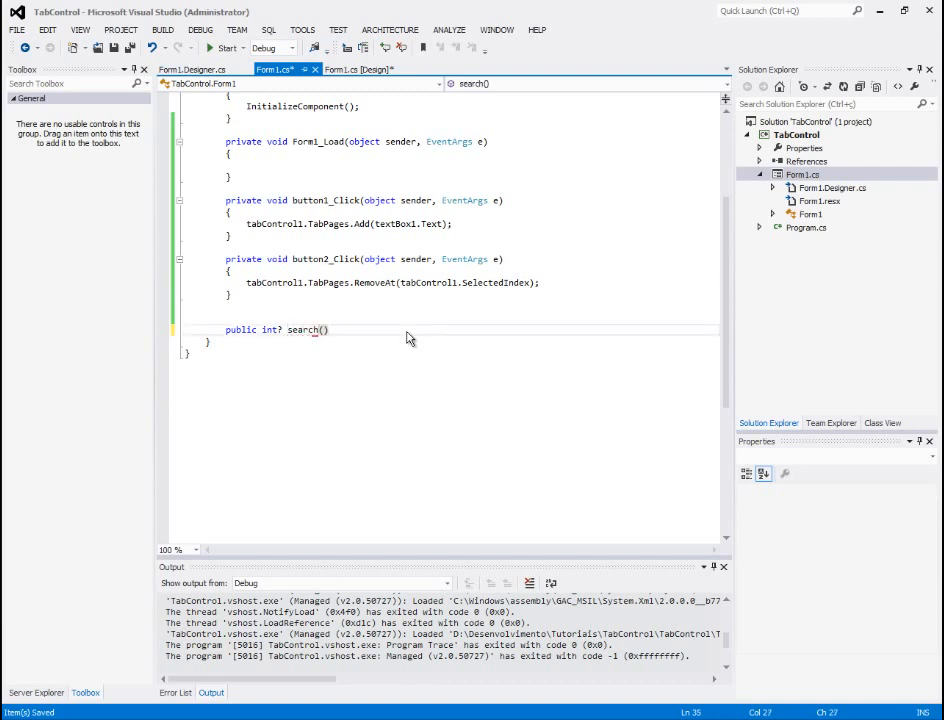
{"action": "type", "text": "Index"}
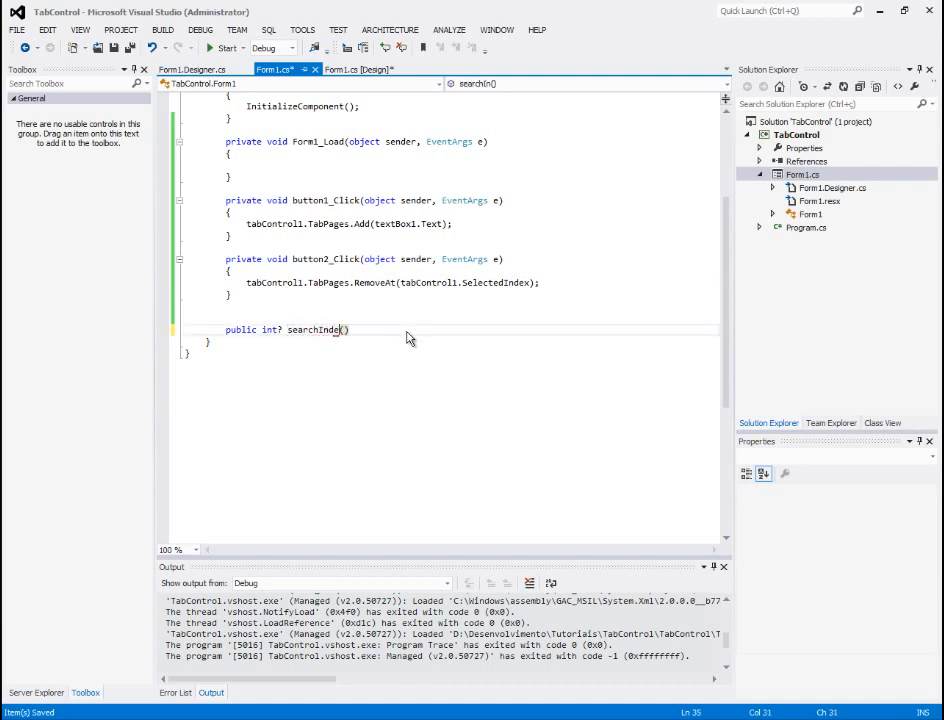
{"action": "type", "text": "F"}
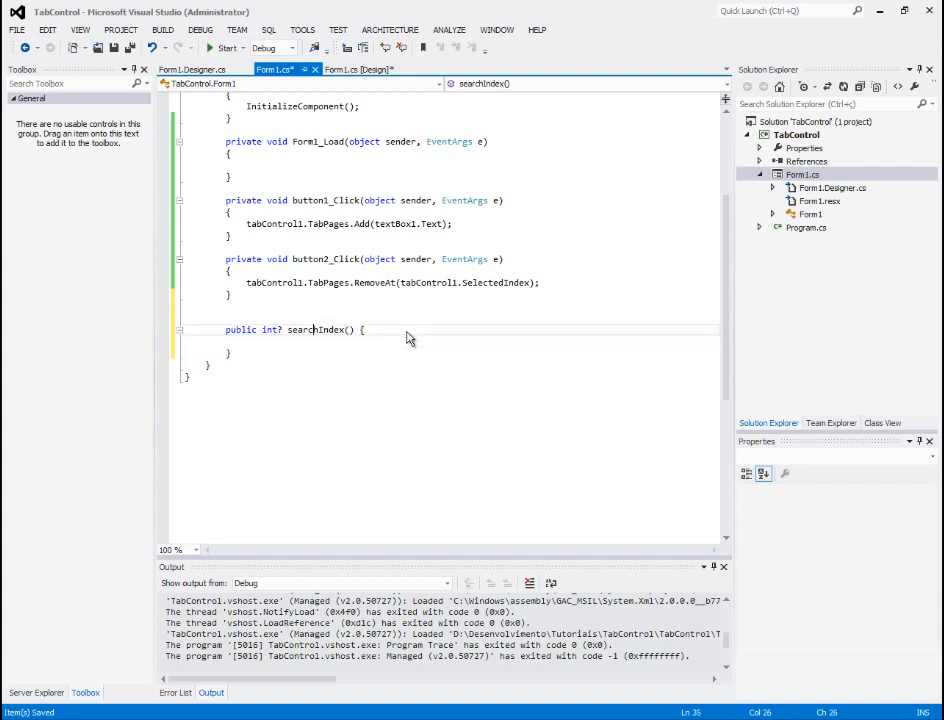
{"action": "type", "text": "string T"}
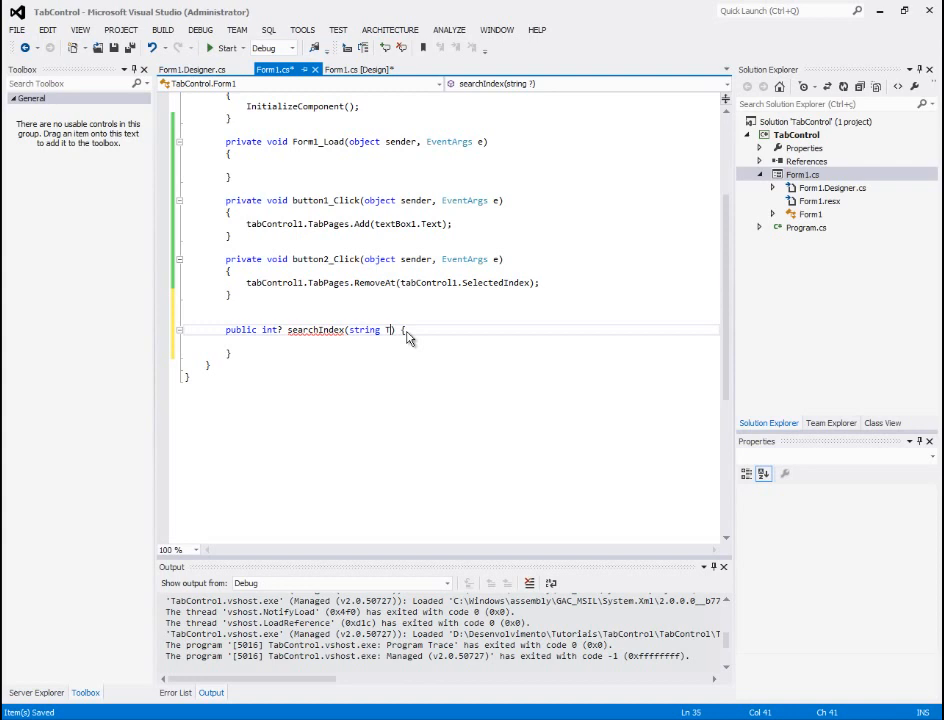
{"action": "type", "text": "String"}
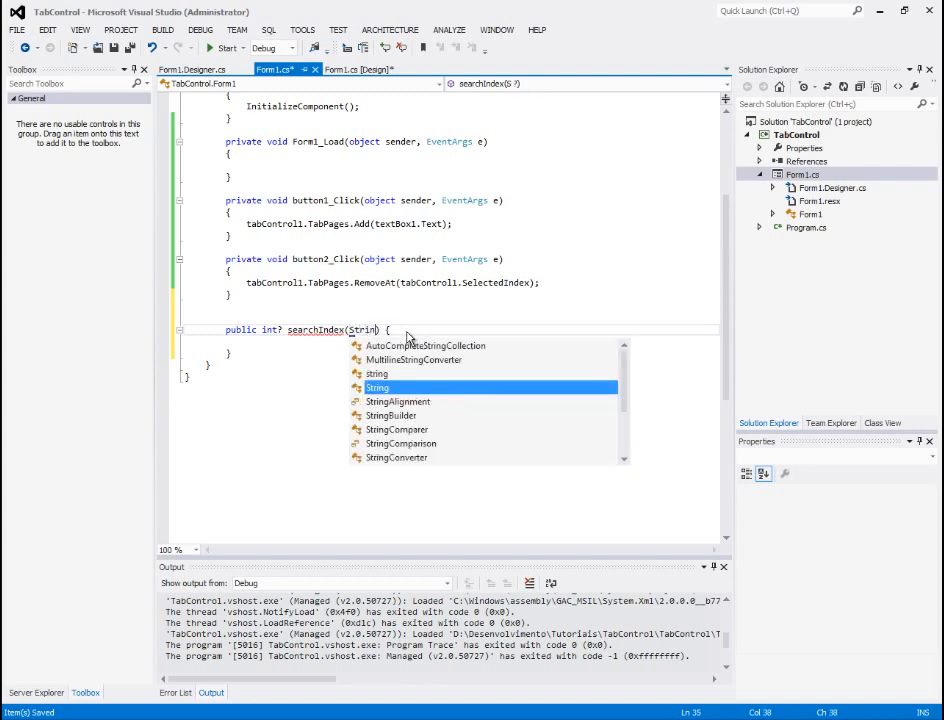
{"action": "type", "text": "text"}
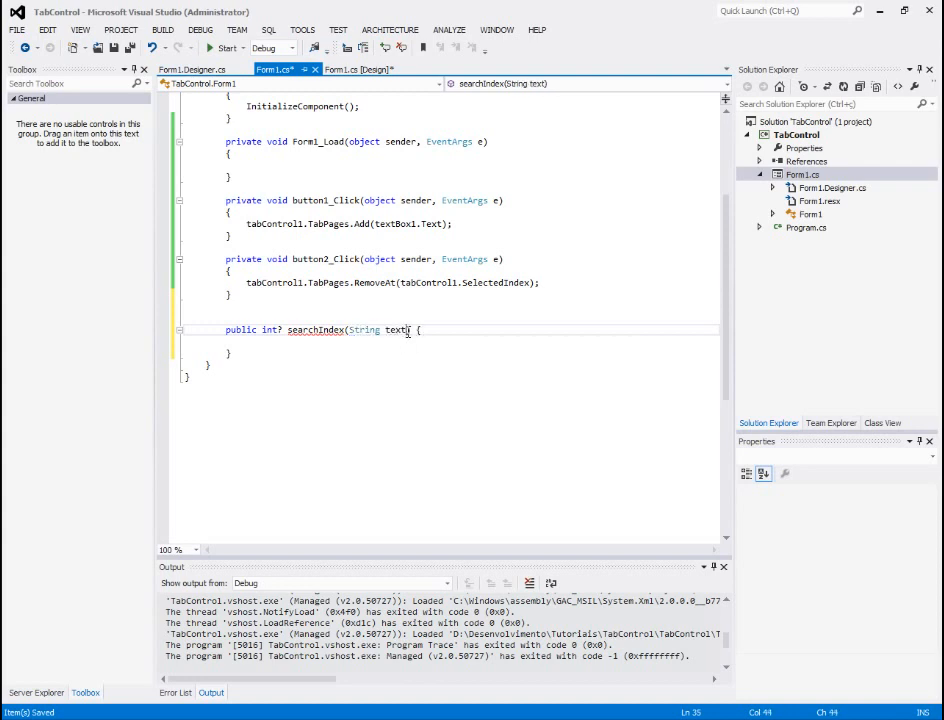
Inside searchIndex, declare int? index = null; and return index
{"action": "double_click", "coordinate": [398, 330]}
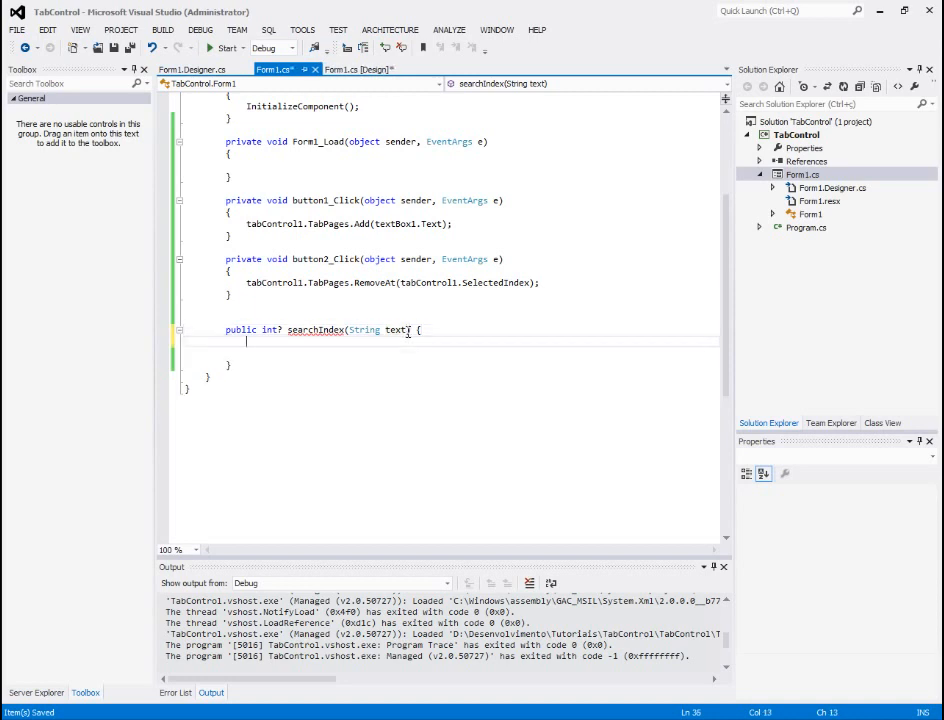
{"action": "type", "text": "int"}
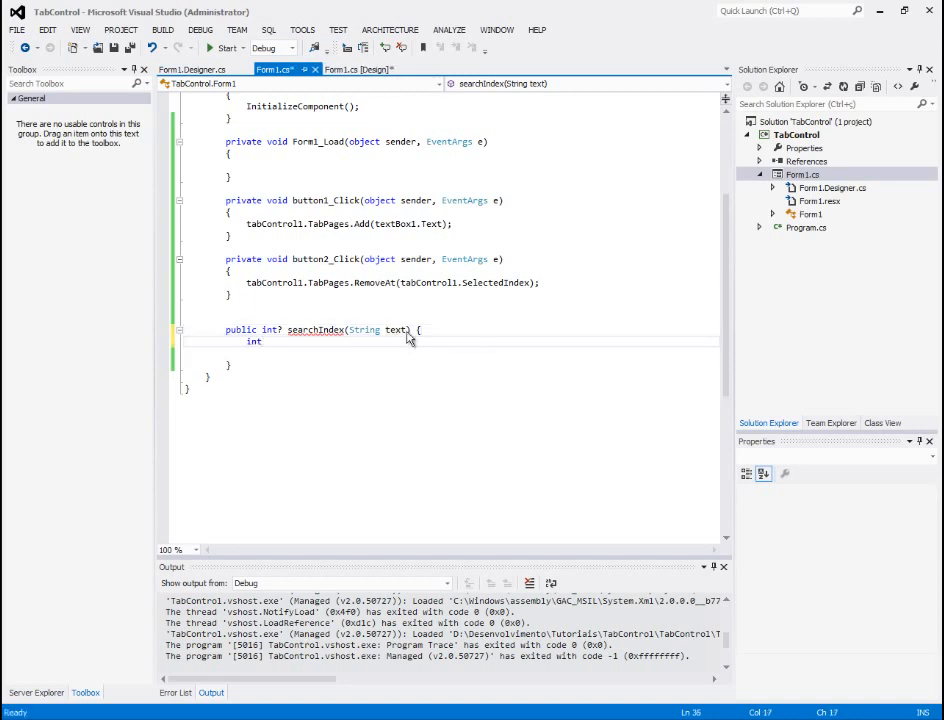
{"action": "type", "text": "? index"}
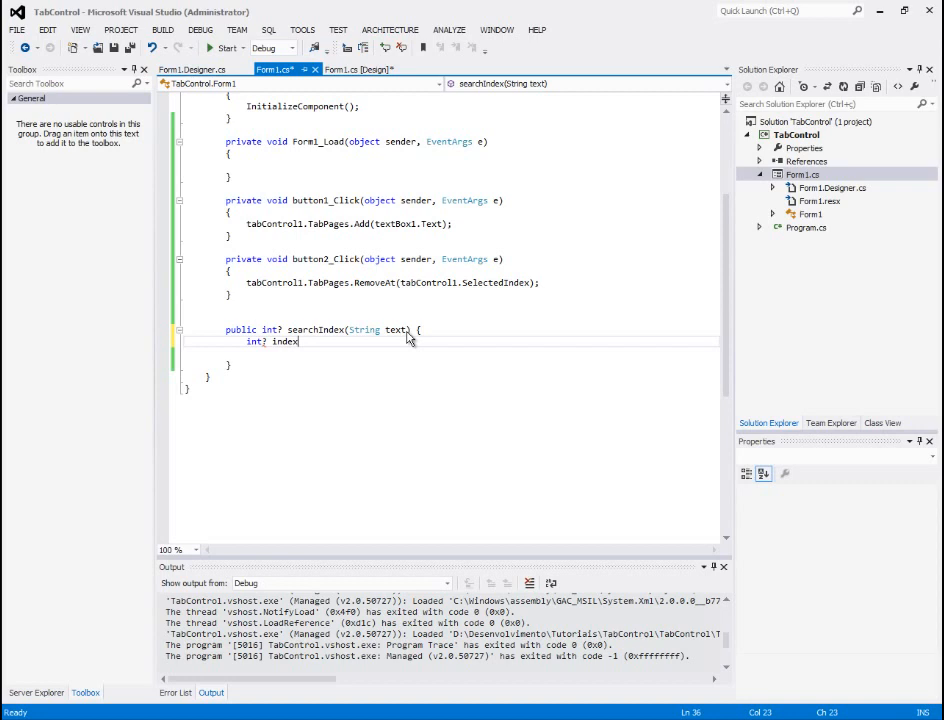
{"action": "type", "text": "= null;"}
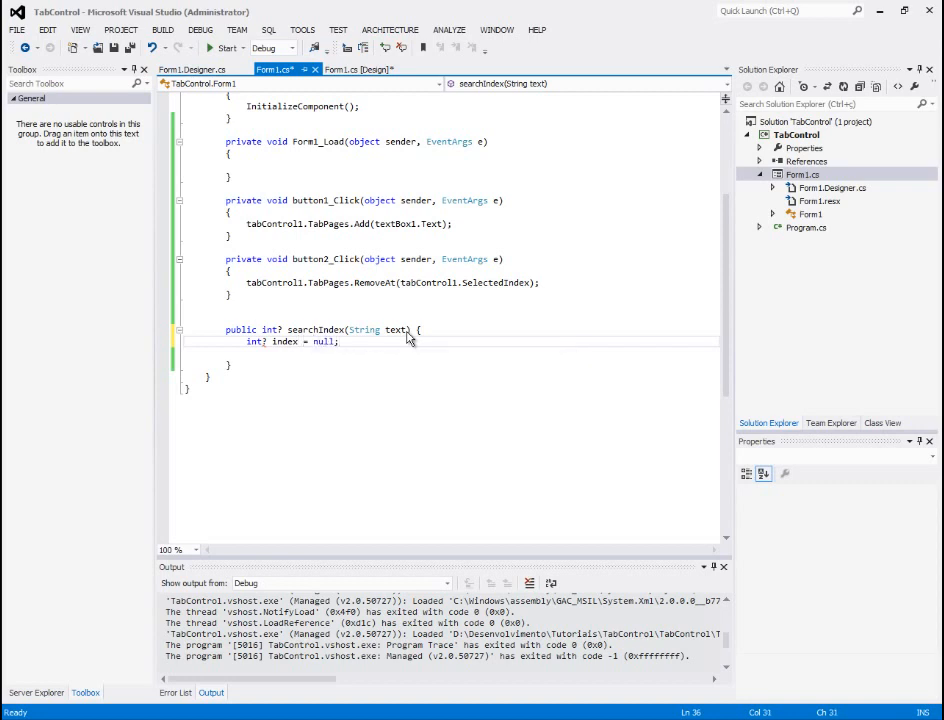
{"action": "type", "text": "retur"}
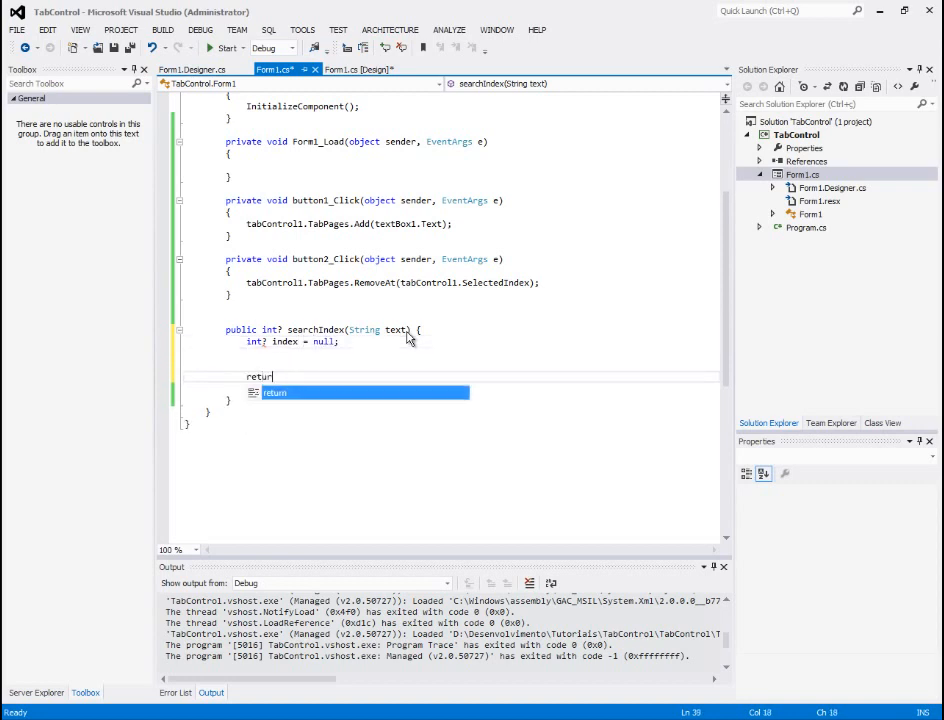
{"action": "type", "text": "index;"}
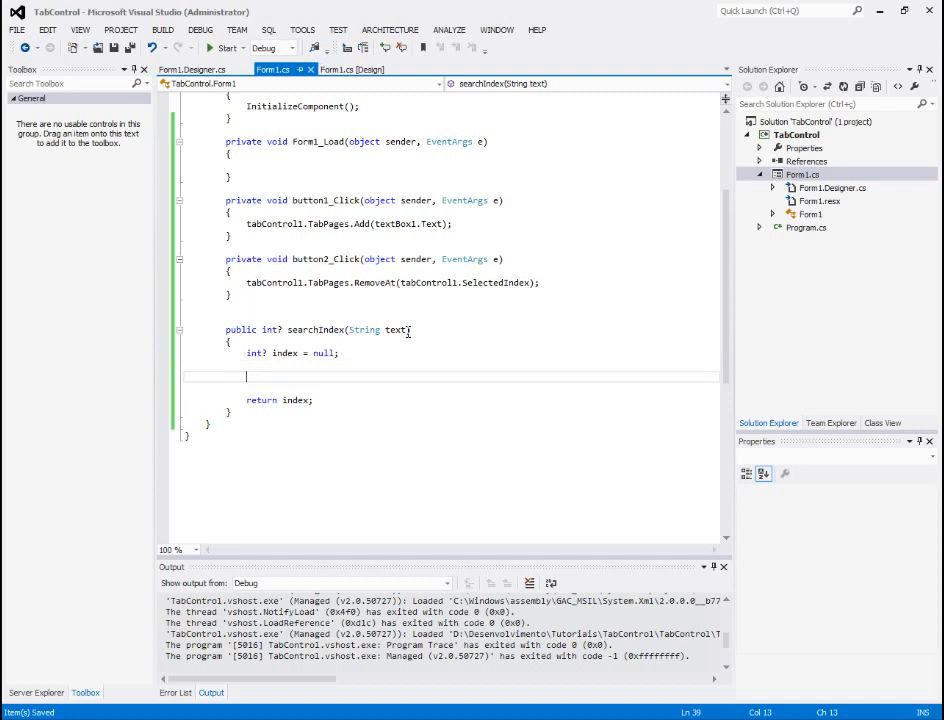
Insert a foreach snippet iterating TabPage tabPage in tabControl1.TabPages
{"action": "type", "text": "fore"}
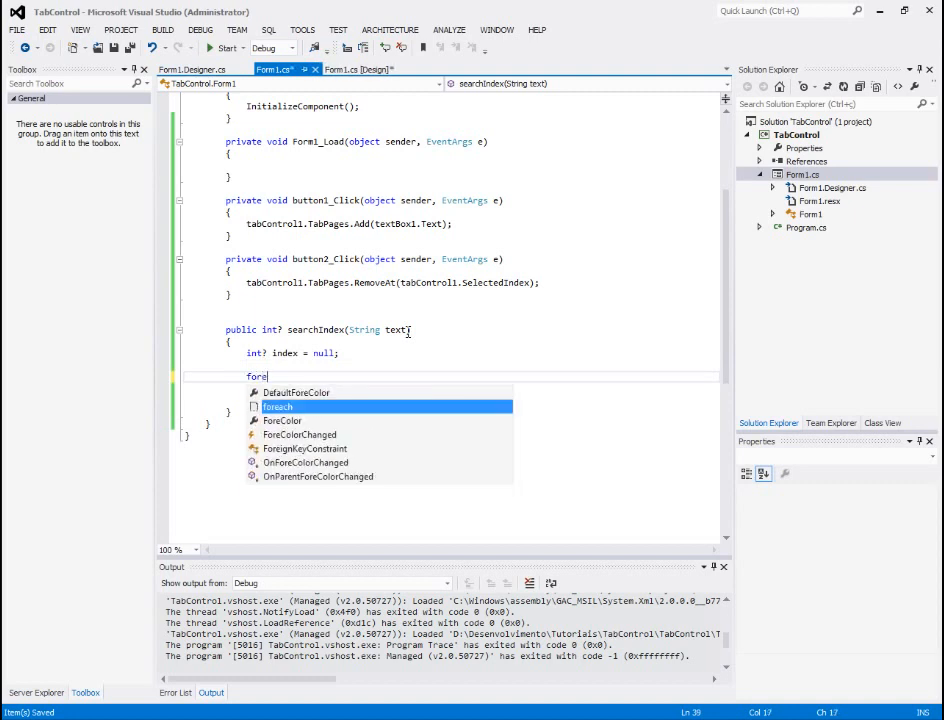
{"action": "key", "text": "Tab"}
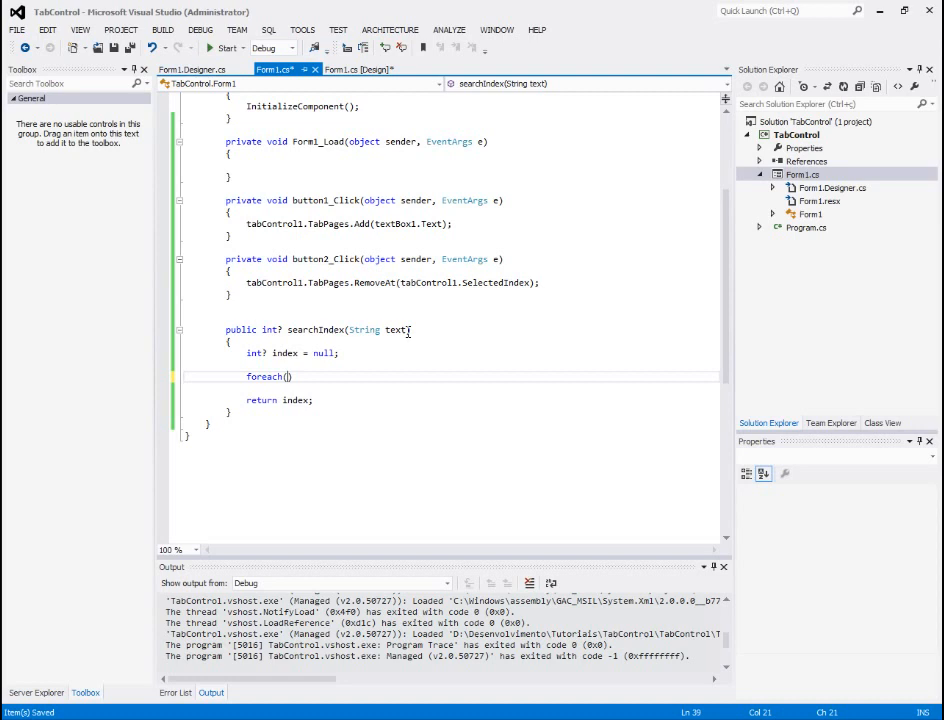
{"action": "type", "text": "tab"}
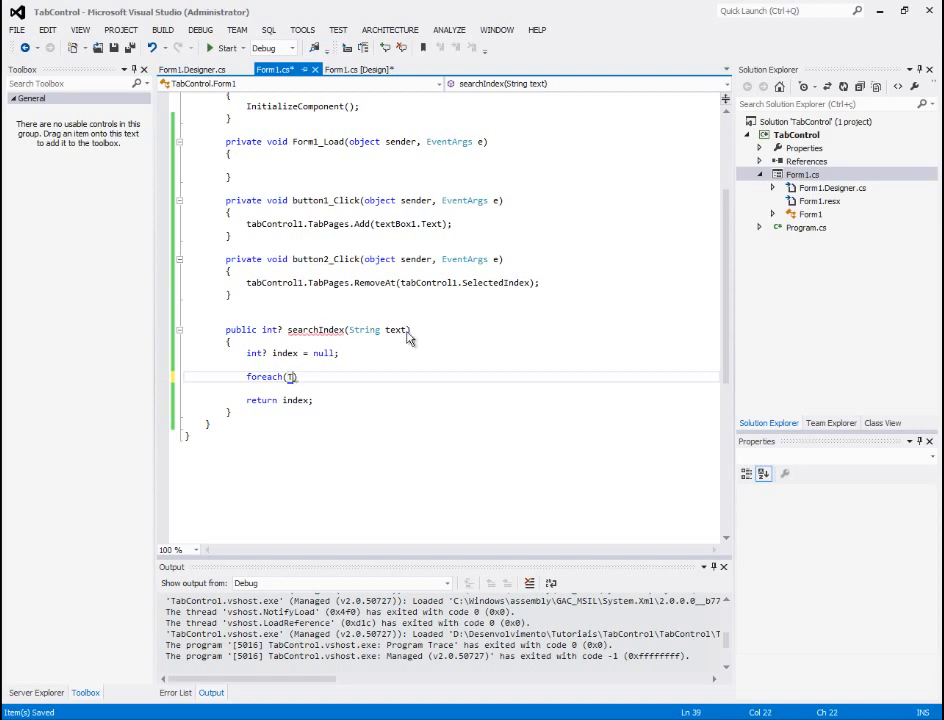
{"action": "type", "text": "abPages"}
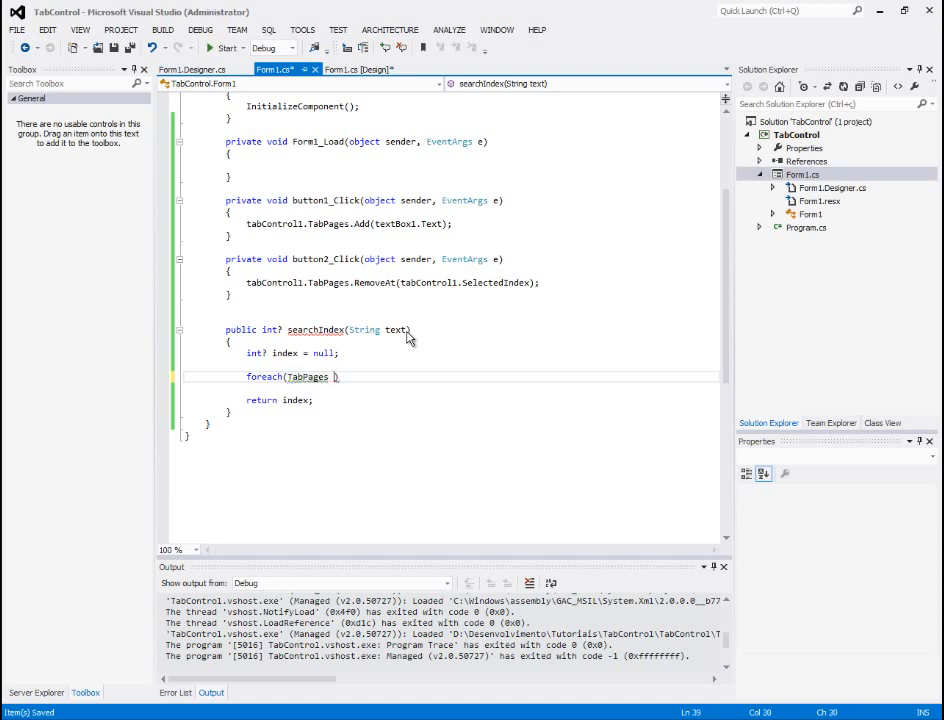
{"action": "type", "text": "tabPage in"}
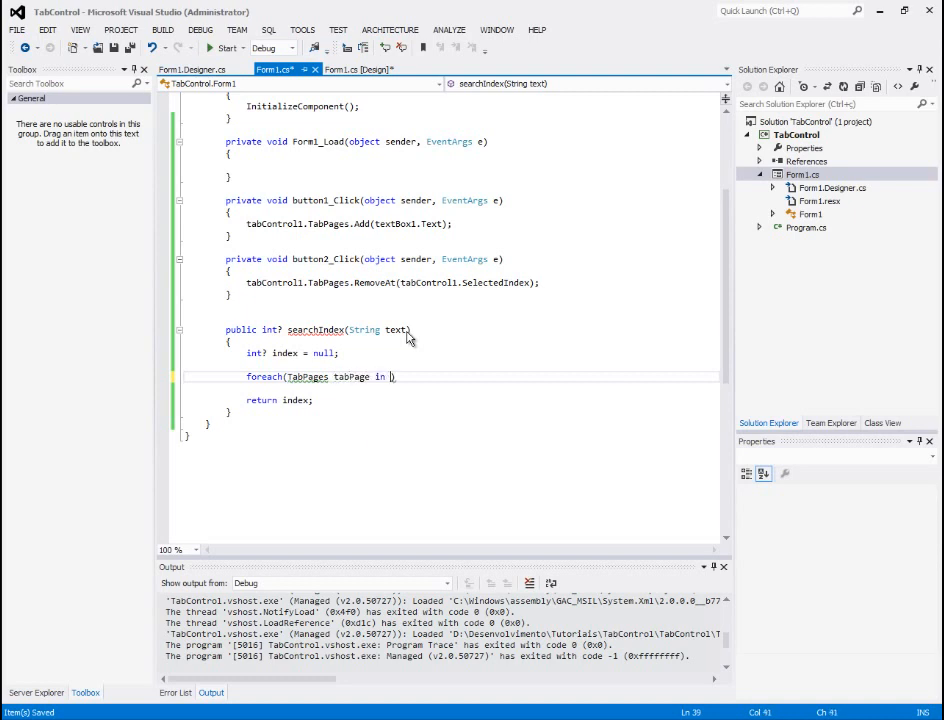
{"action": "type", "text": "tabControl1."}
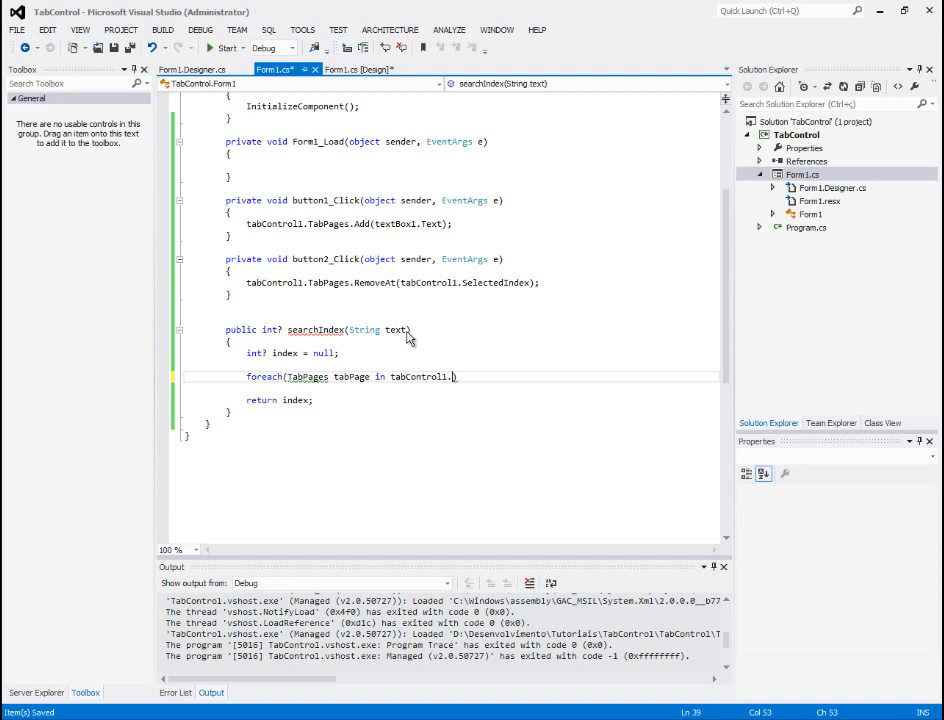
{"action": "type", "text": "TabPages)[]"}
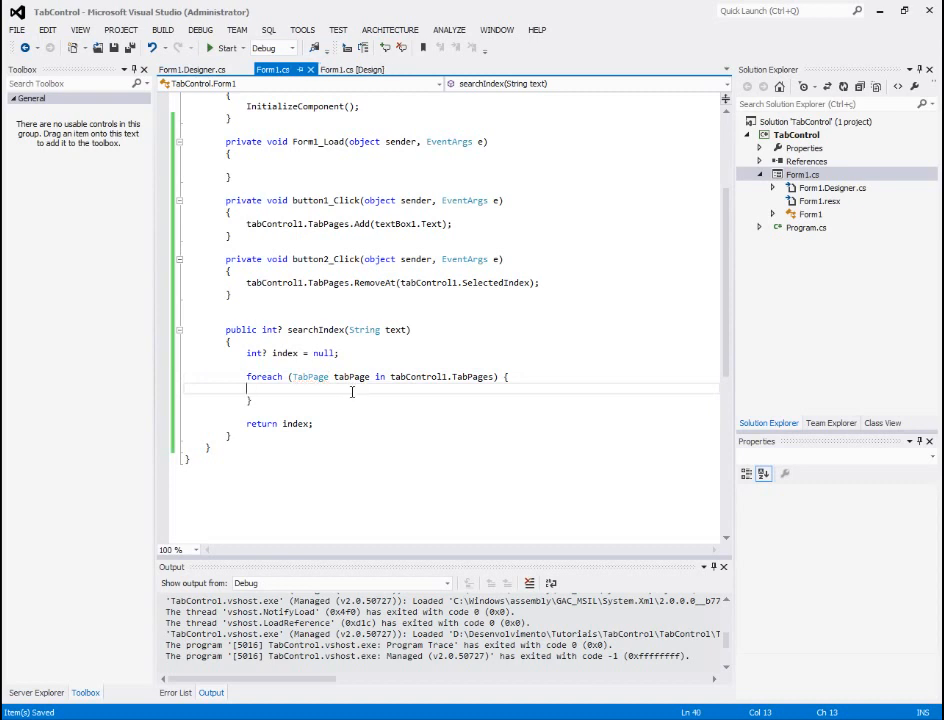
In the loop, set index to tabControl1.TabPages.IndexOf(tabPage) when tabPage.Text == text
{"action": "type", "text": "if"}
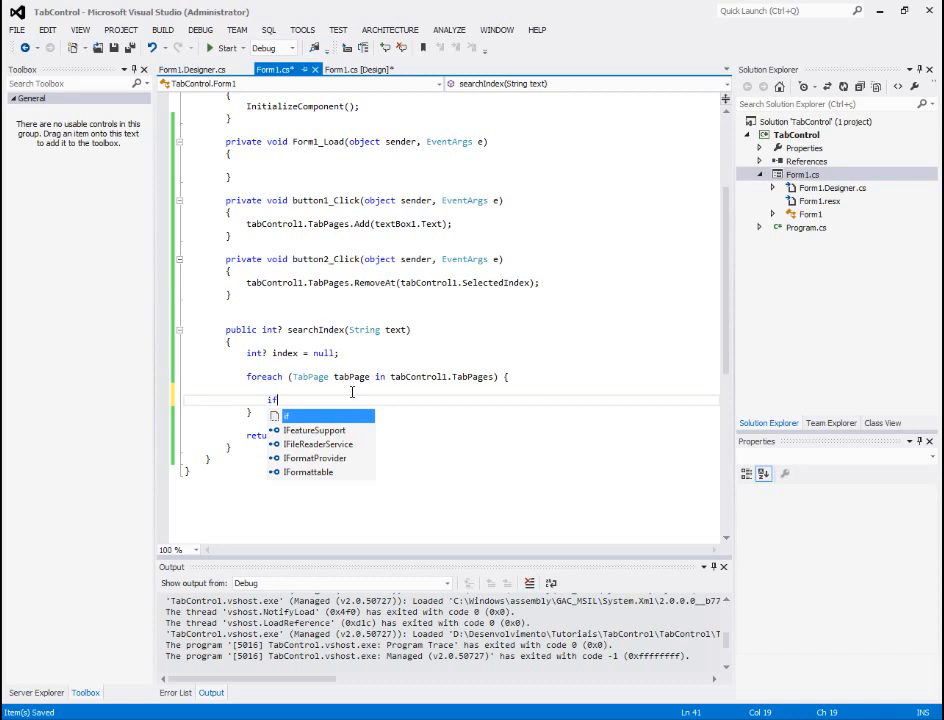
{"action": "type", "text": "()"}
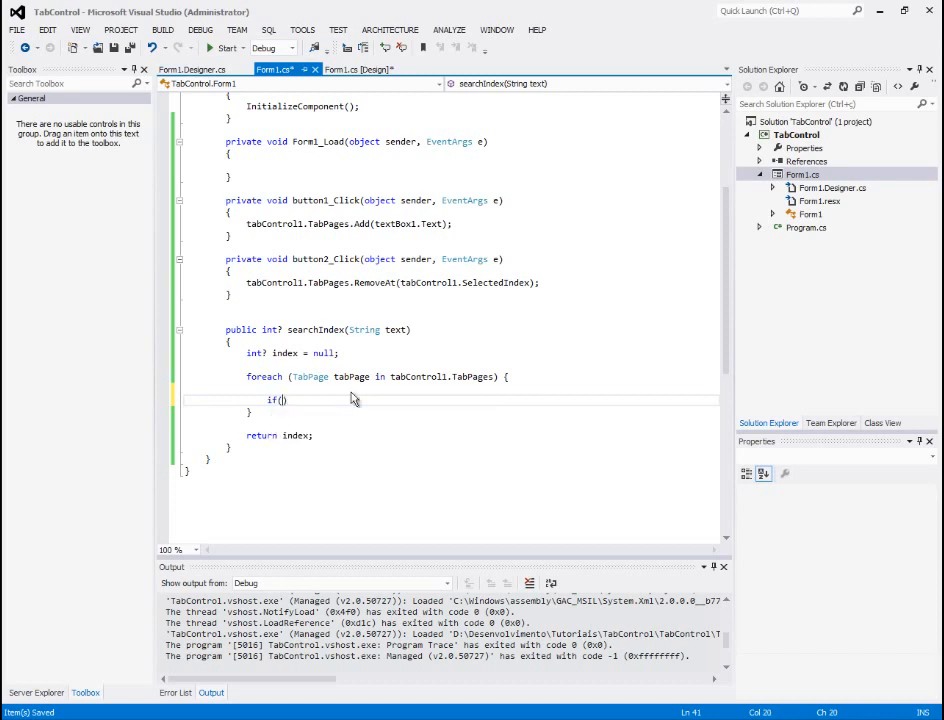
{"action": "type", "text": "tabPage.Text == text"}
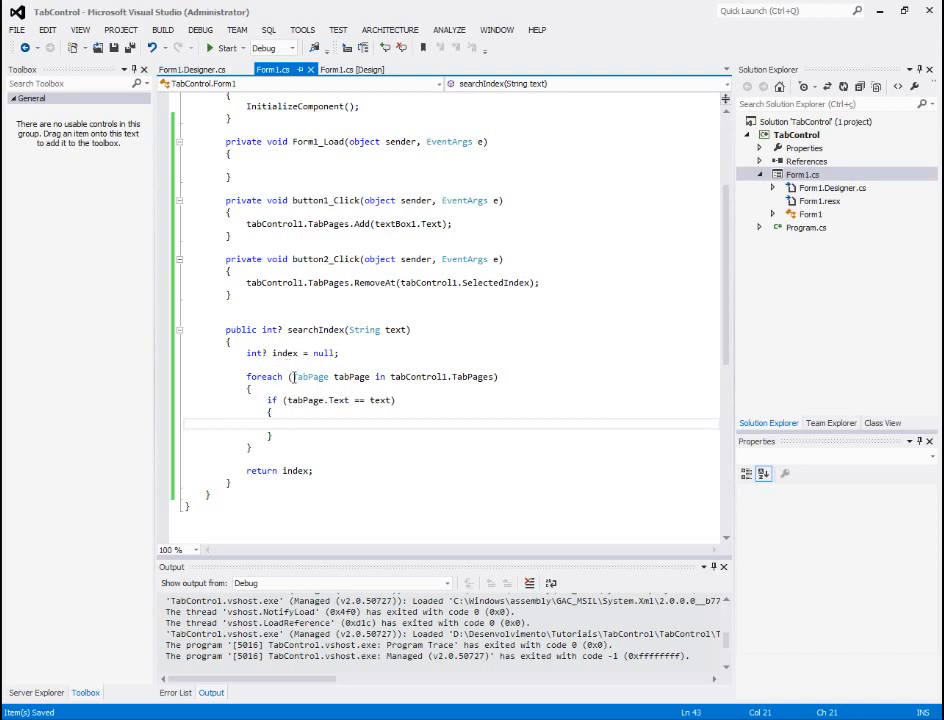
{"action": "type", "text": "index ="}
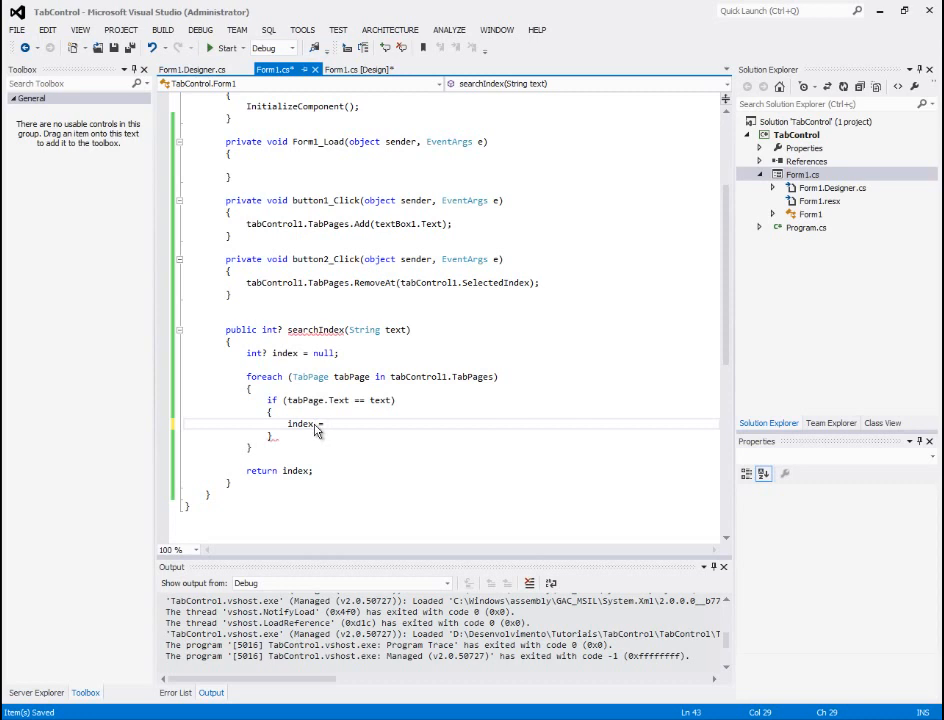
{"action": "type", "text": "tabControl1.TabPages."}
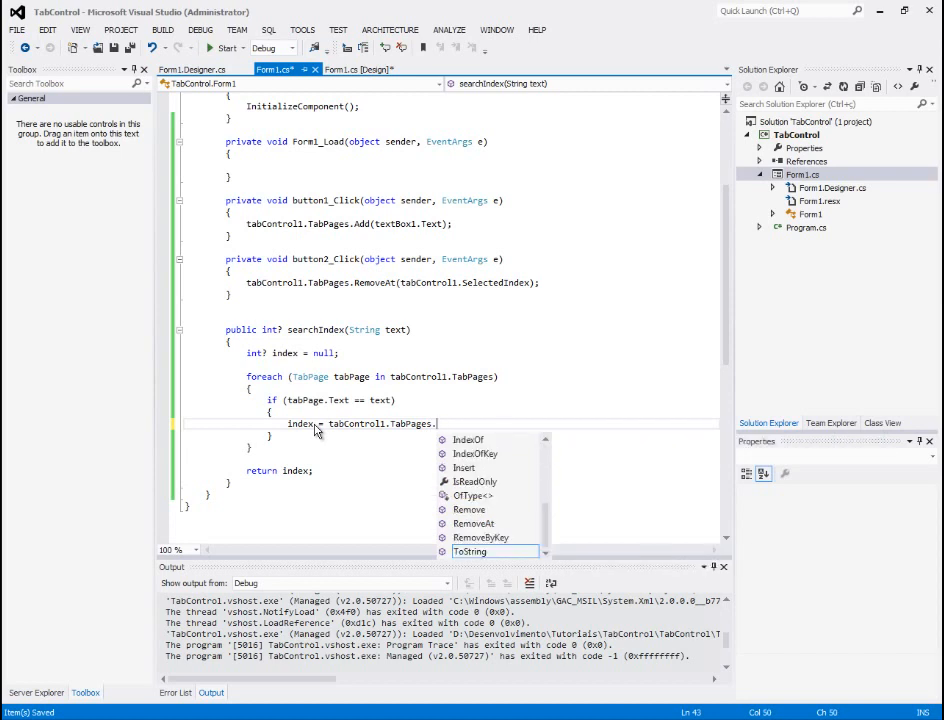
{"action": "type", "text": "IndexOf"}
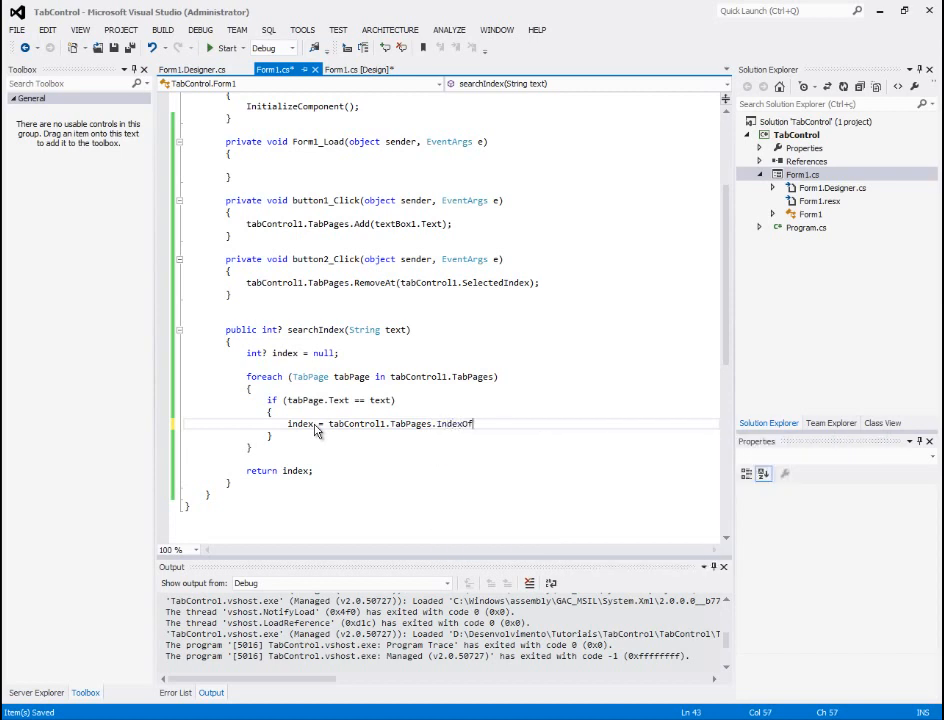
{"action": "type", "text": "(tabPage);"}
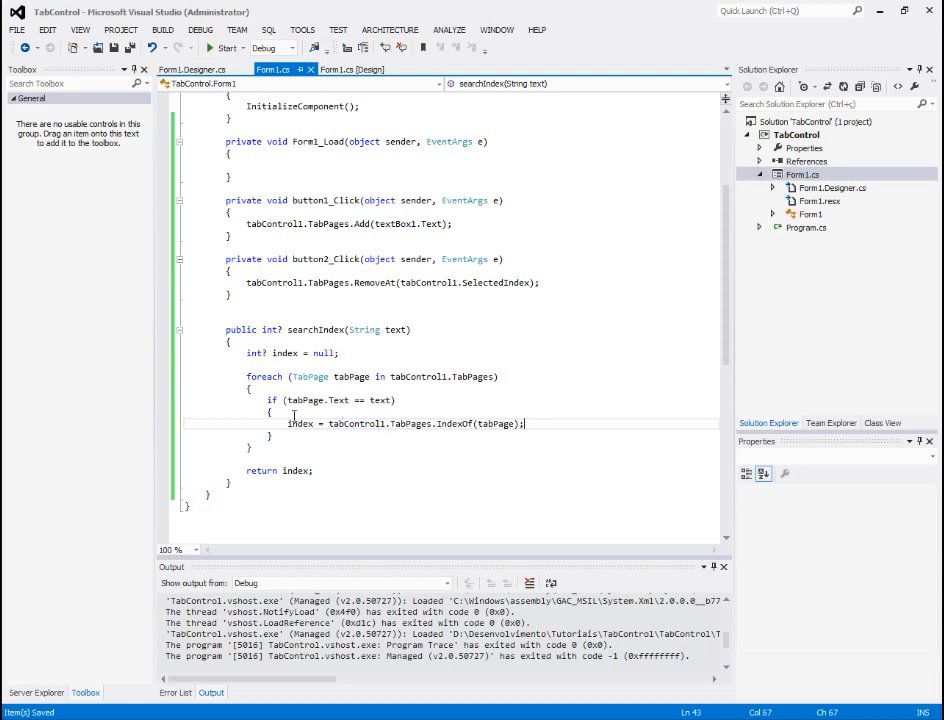
{"action": "mouse_move", "coordinate": [530, 431]}
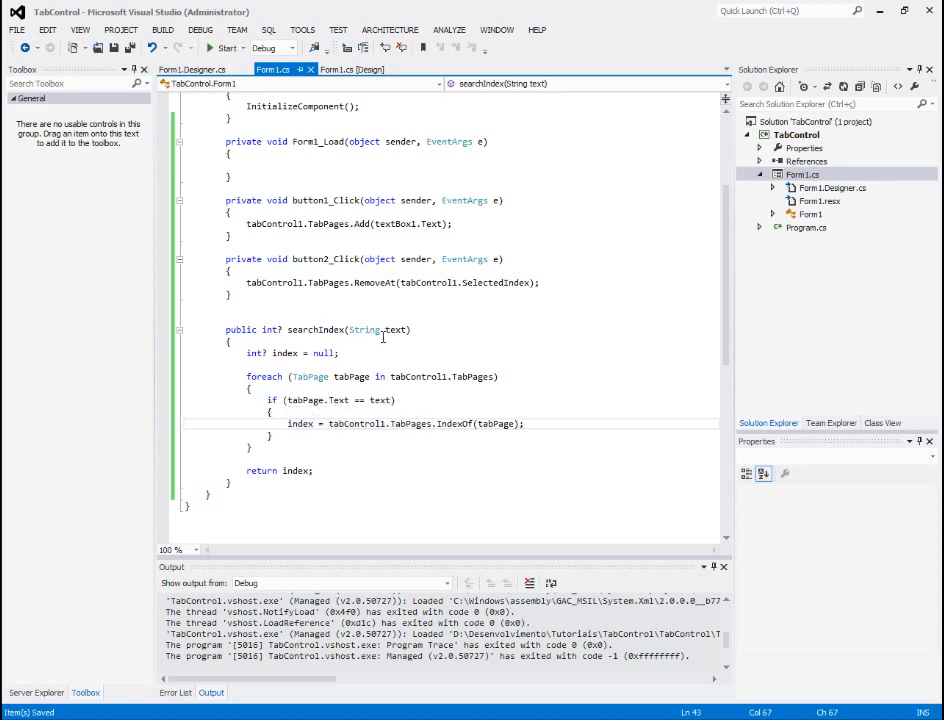
{"action": "mouse_move", "coordinate": [335, 420]}
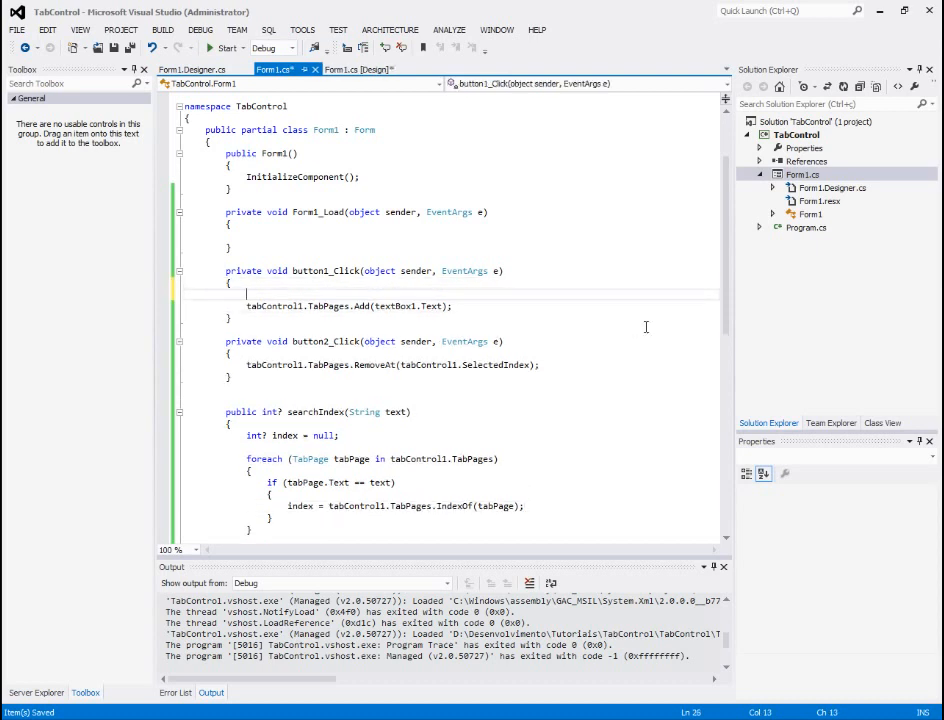
Set index from searchIndex(textBox1.Text), add the tab only when index == null, and add else
{"action": "type", "text": "int?"}
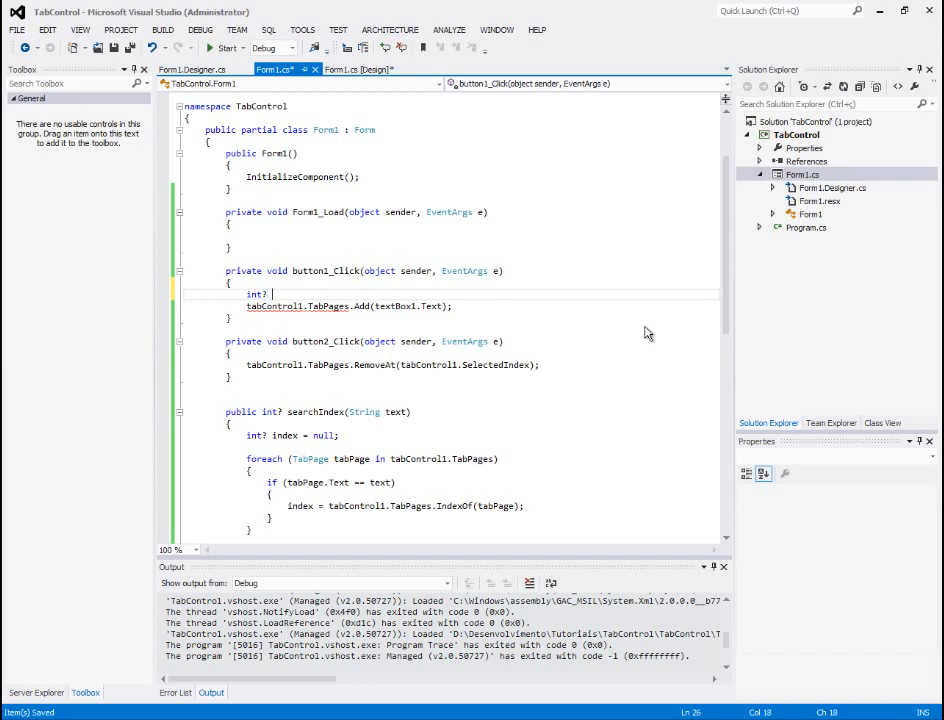
{"action": "type", "text": "index"}
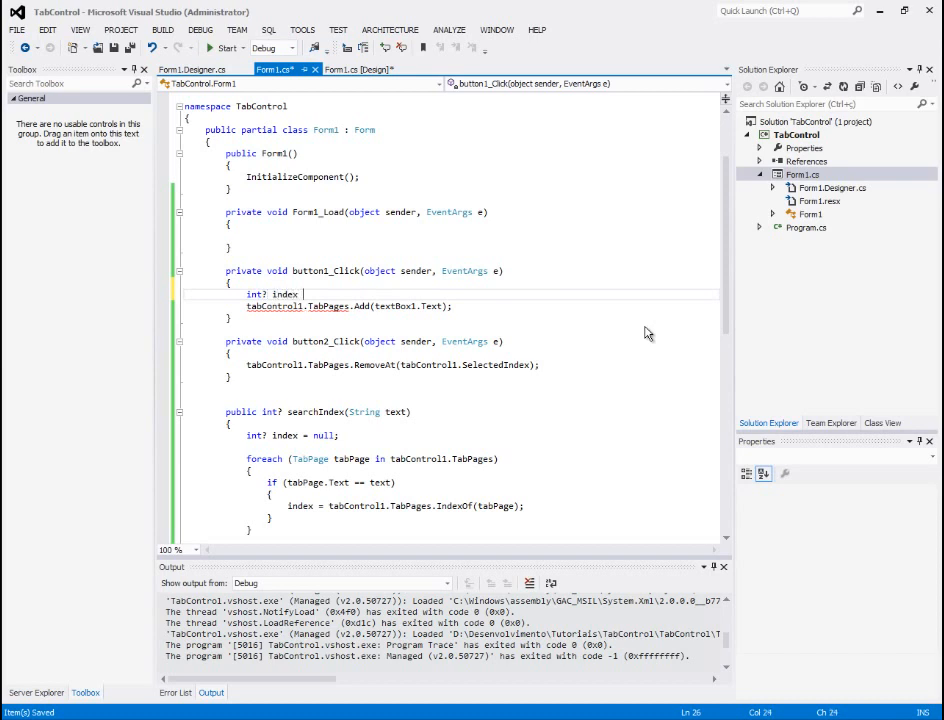
{"action": "type", "text": "searchIndex("}
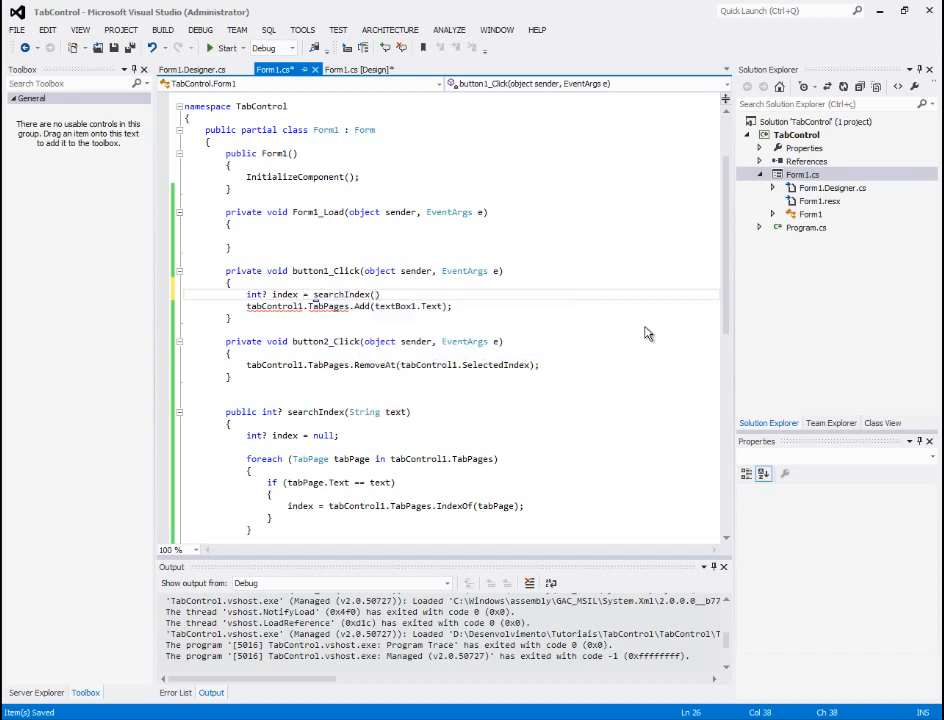
{"action": "type", "text": "textBox1.Text"}
{"action": "type", "text": "if(index"}
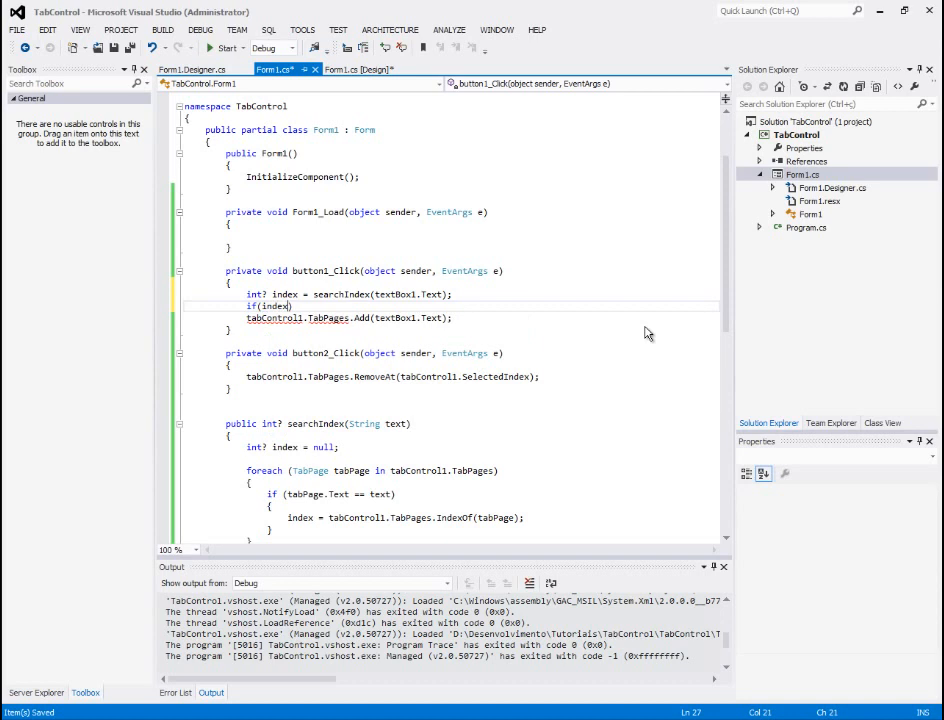
{"action": "type", "text": "== null"}
{"action": "type", "text": "}"}
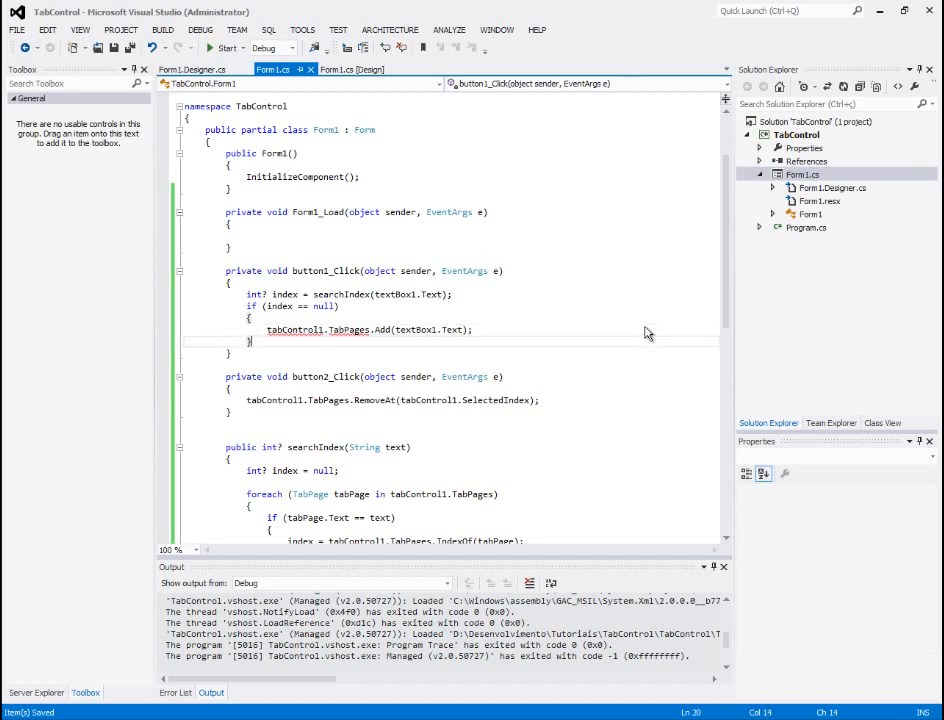
{"action": "left_click", "coordinate": [430, 352]}
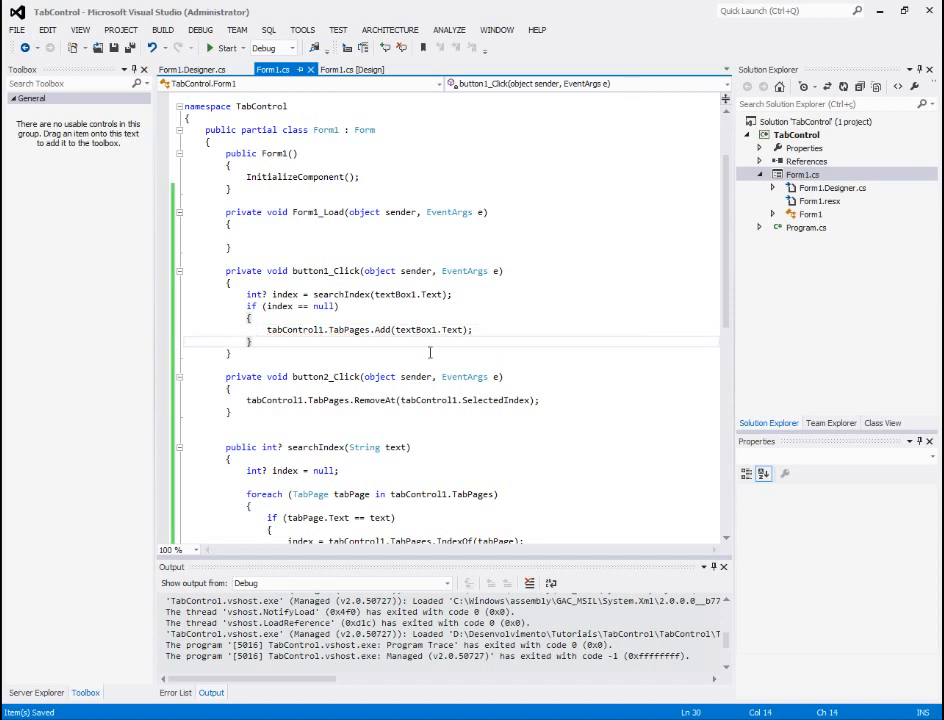
{"action": "type", "text": "else {"}
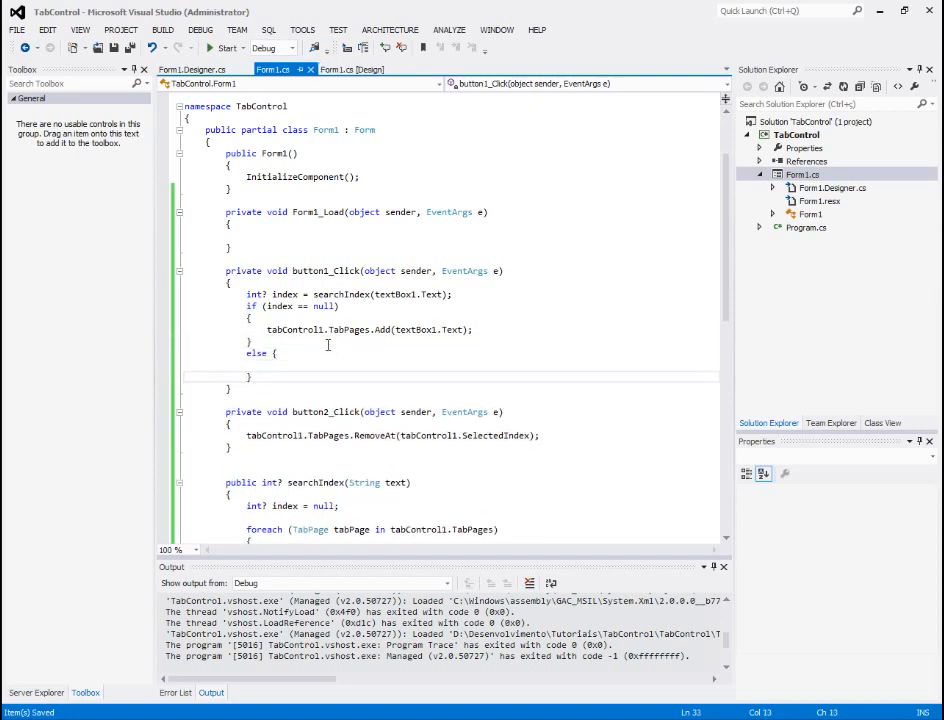
Set tabControl1.SelectedIndex to Convert.ToInt32(index) in the else branch, then start a new line after Add
{"action": "type", "text": "tabControl1."}
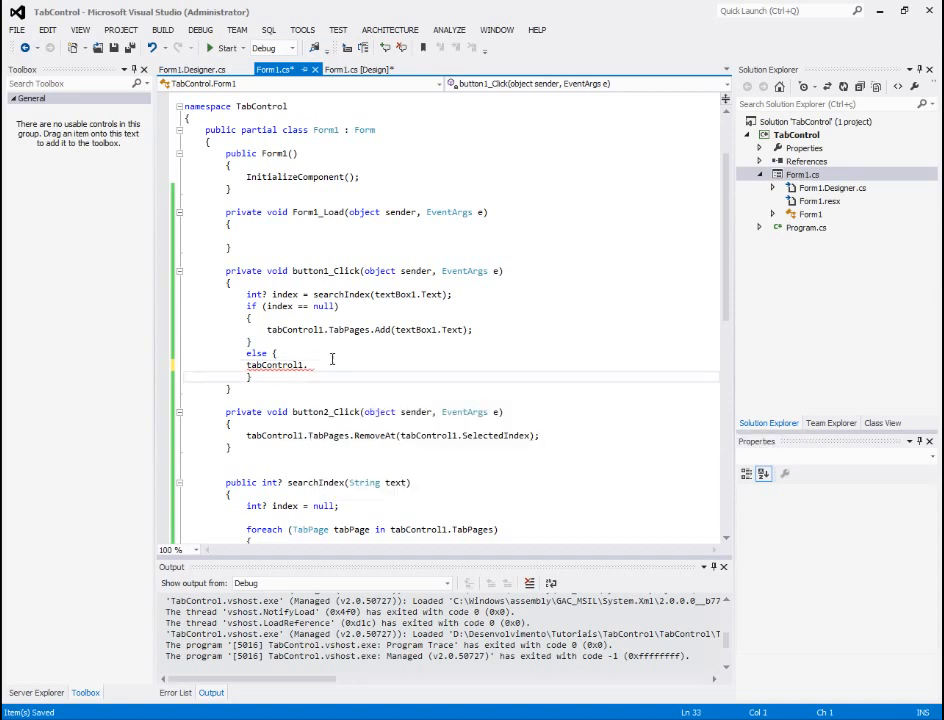
{"action": "type", "text": "tedIndex = index;"}
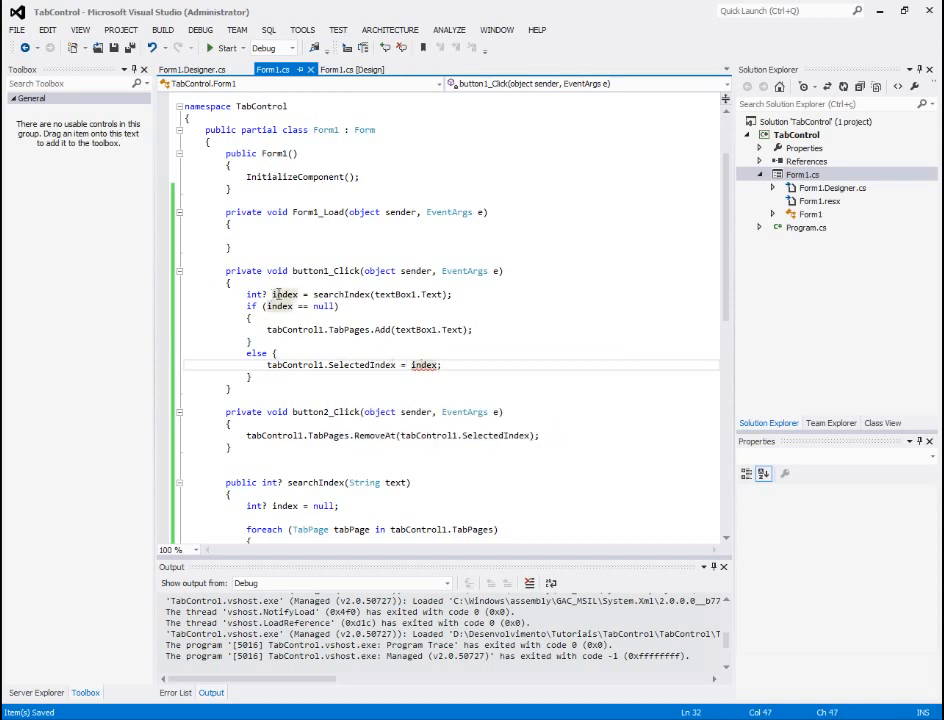
{"action": "left_click", "coordinate": [268, 293]}
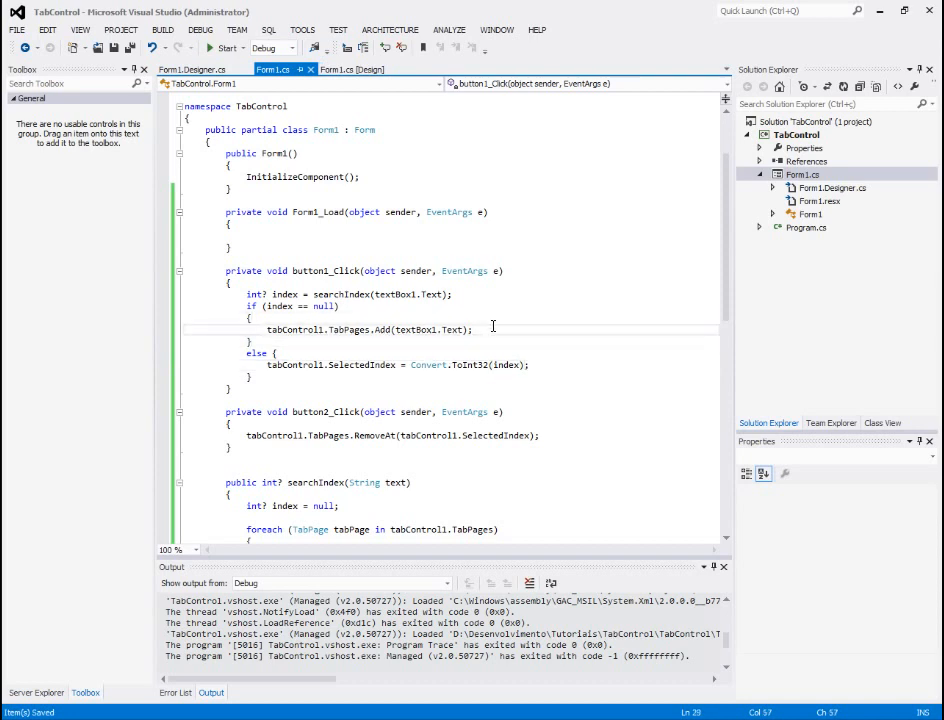
{"action": "key", "text": "enter"}
{"action": "type", "text": "tabControl1.SelectedIndex ="}
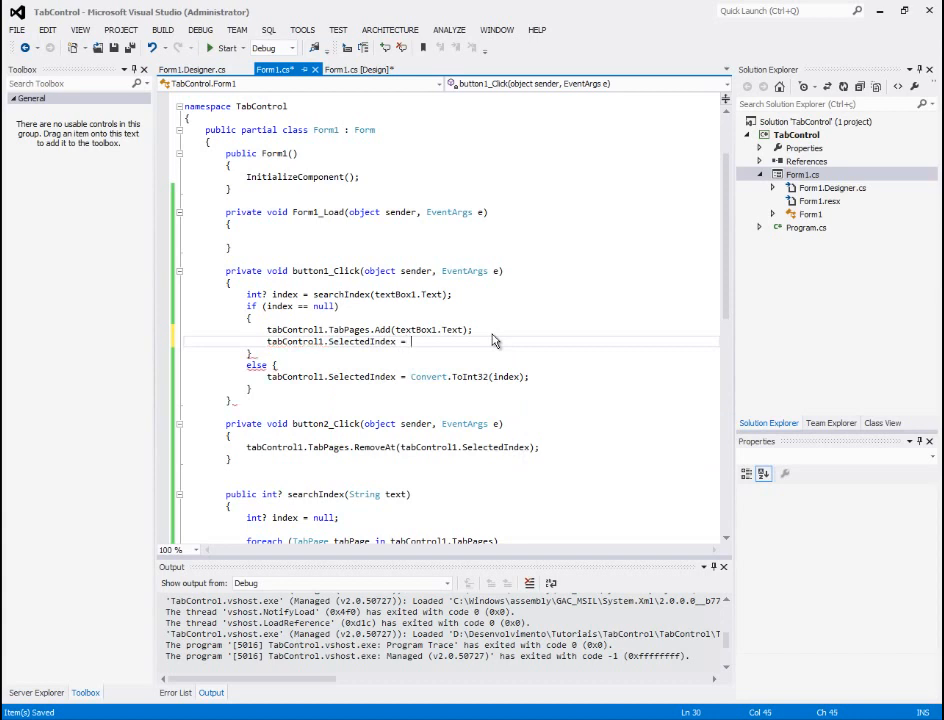
Complete tabControl1.SelectedIndex = tabControl1.TabPages.Count; and build and run the app
{"action": "type", "text": "se"}
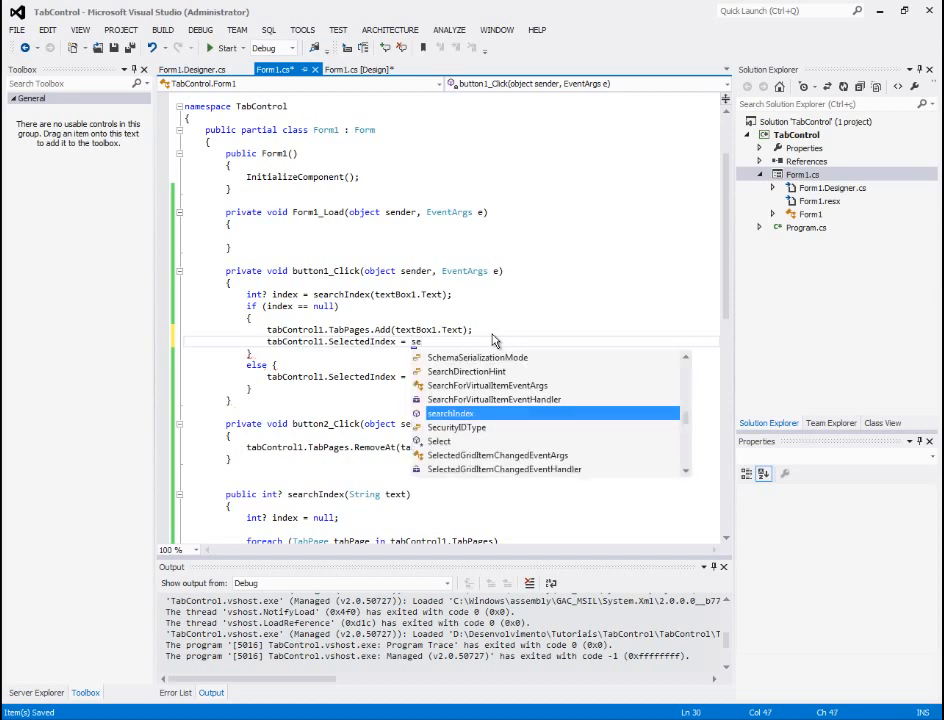
{"action": "type", "text": "tabControl1.TabPages.Count;"}
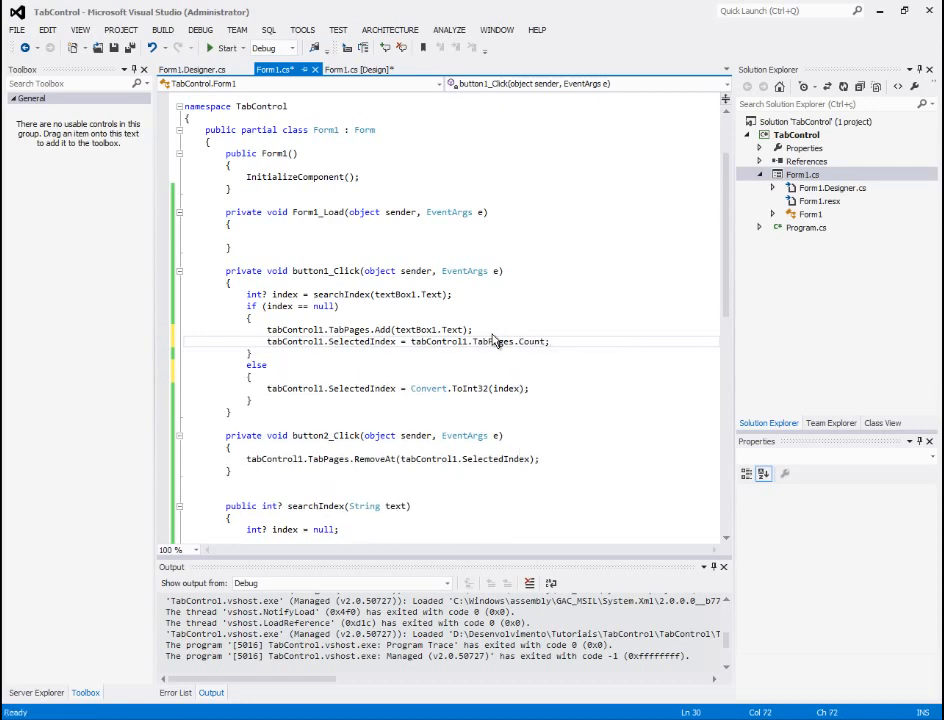
{"action": "left_click", "coordinate": [225, 48]}
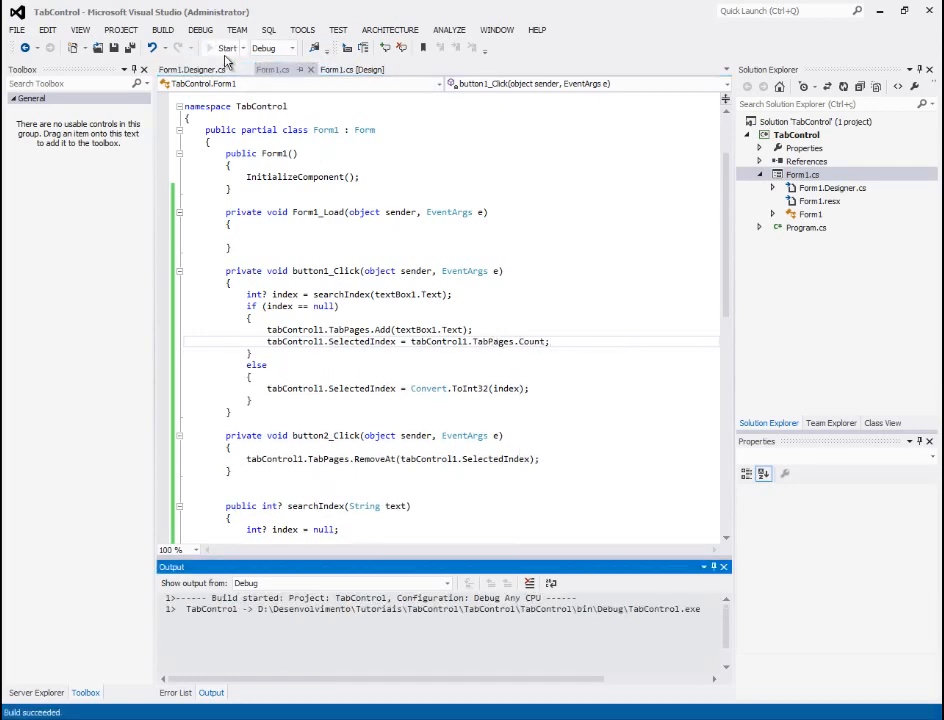
Add tabs named Tab1, Tab2 and Tab3 in the running form
{"action": "left_click", "coordinate": [227, 48]}
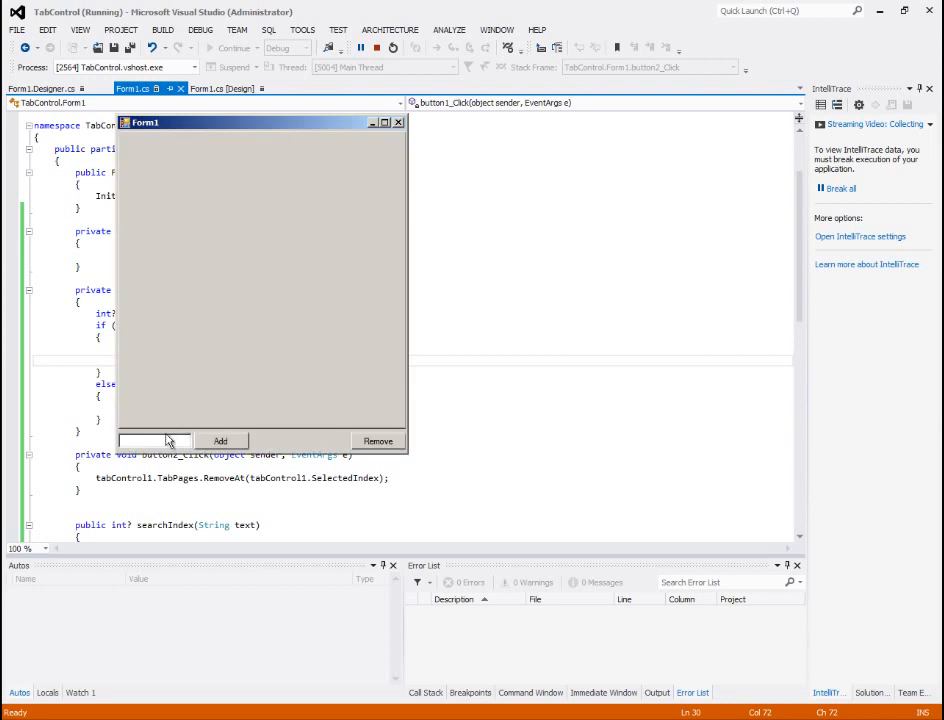
{"action": "type", "text": "Tab1"}
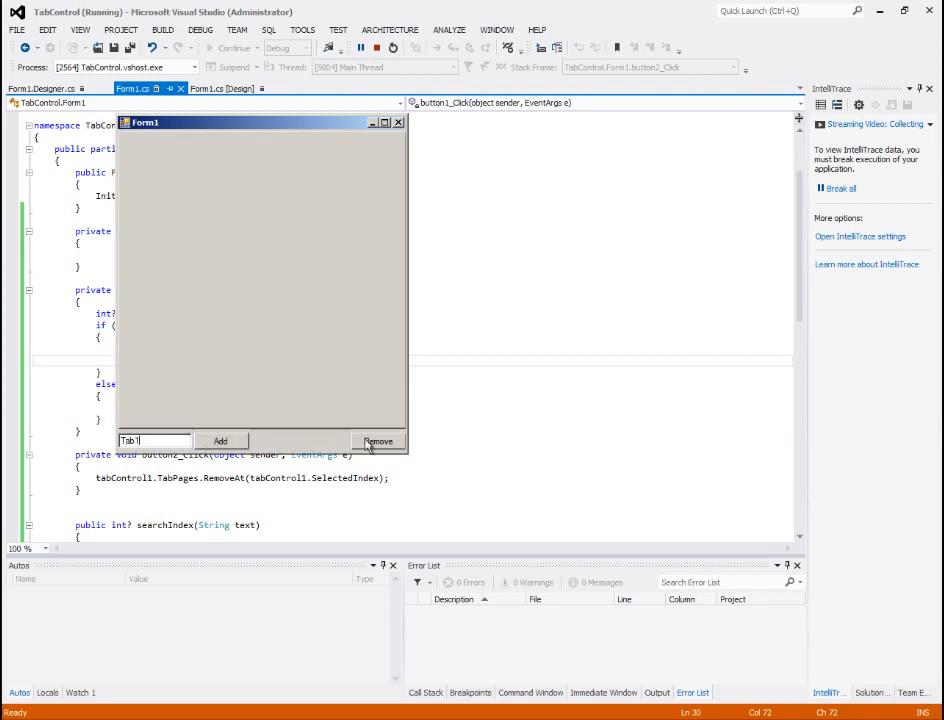
{"action": "left_click", "coordinate": [220, 441]}
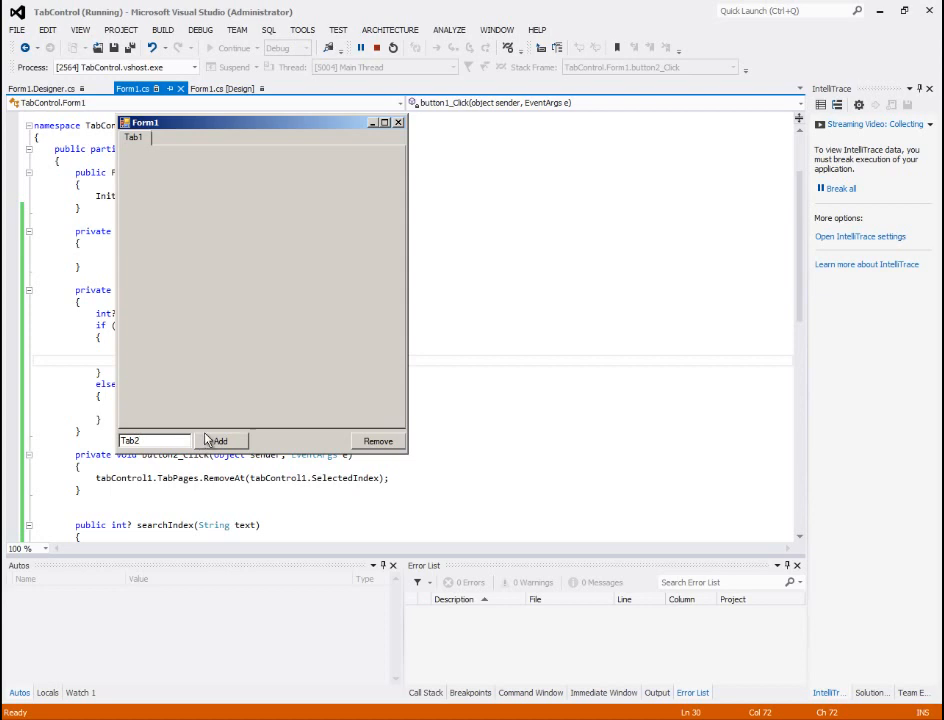
{"action": "left_click", "coordinate": [220, 441]}
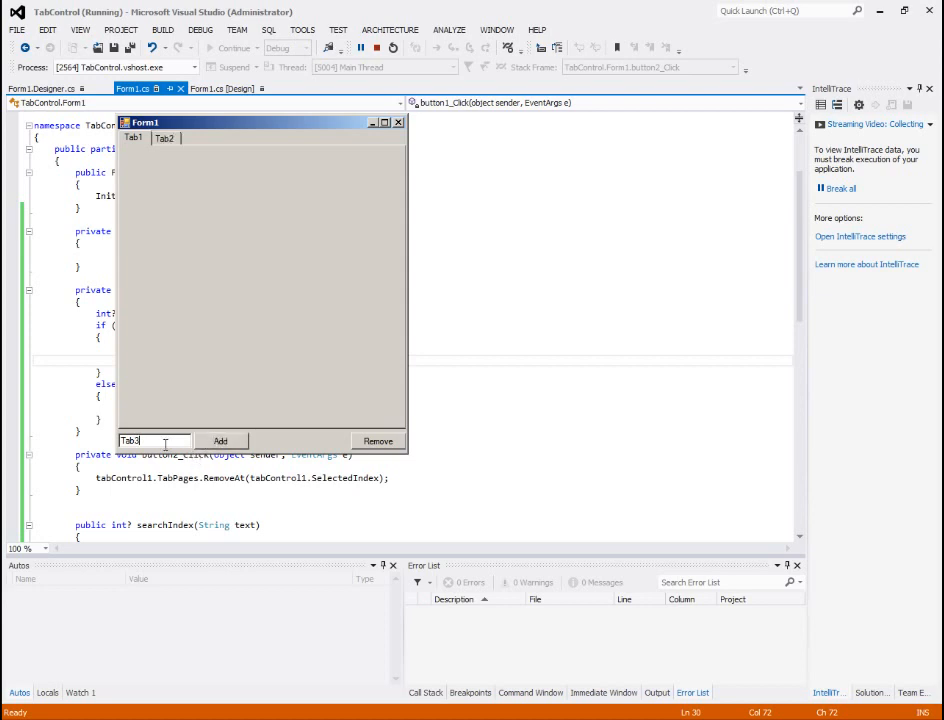
{"action": "left_click", "coordinate": [220, 441]}
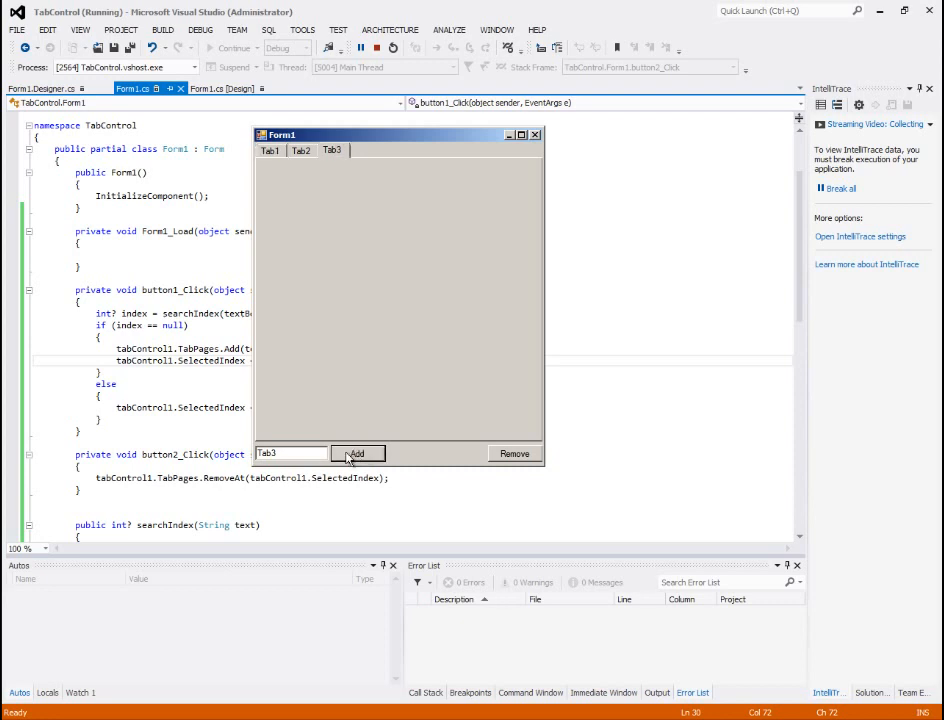
Switch between tabs, re-add Tab3 to confirm it isn't duplicated, and begin naming Tab4
{"action": "left_click", "coordinate": [301, 150]}
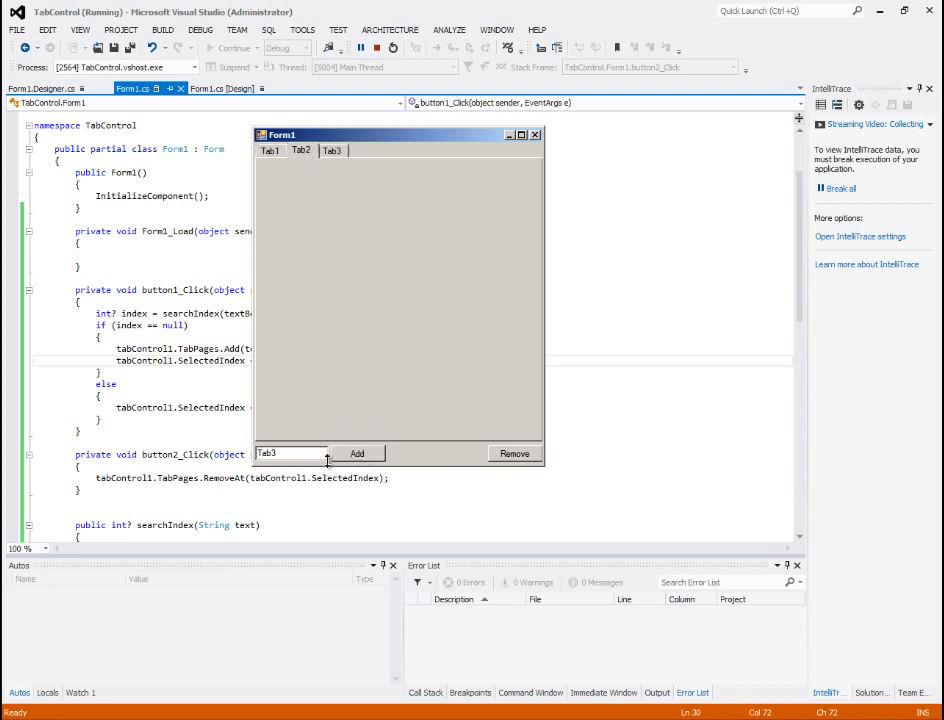
{"action": "left_click", "coordinate": [270, 150]}
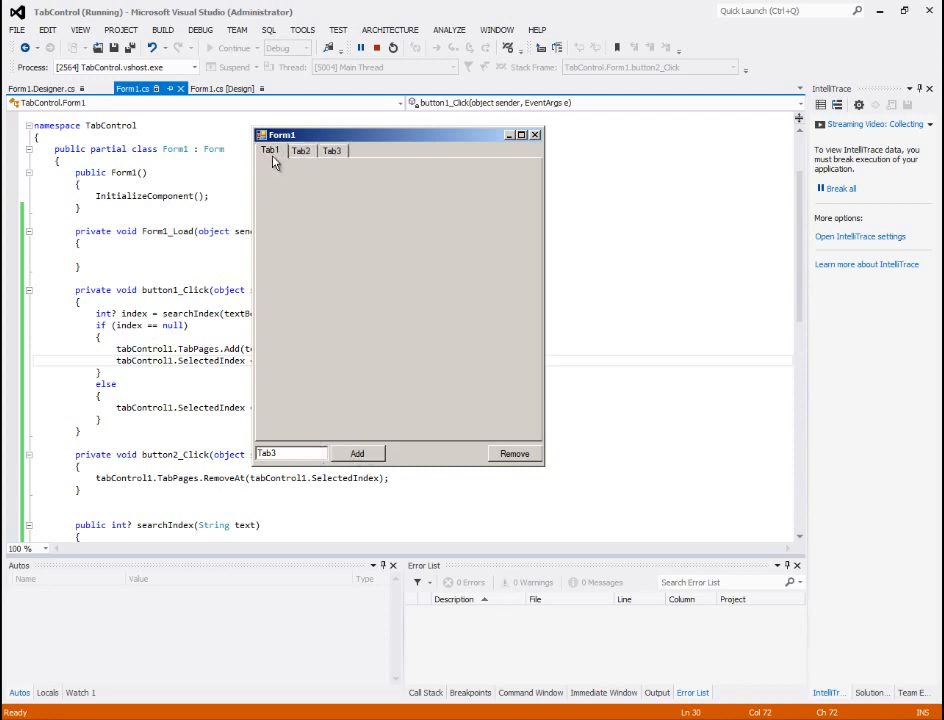
{"action": "left_click", "coordinate": [331, 150]}
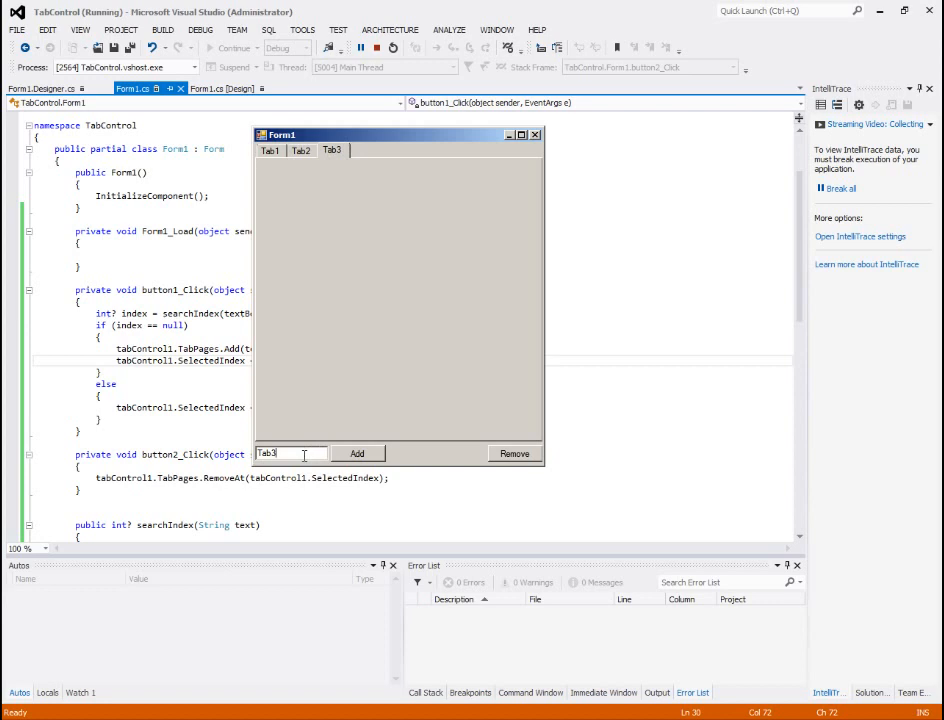
{"action": "left_click", "coordinate": [357, 453]}
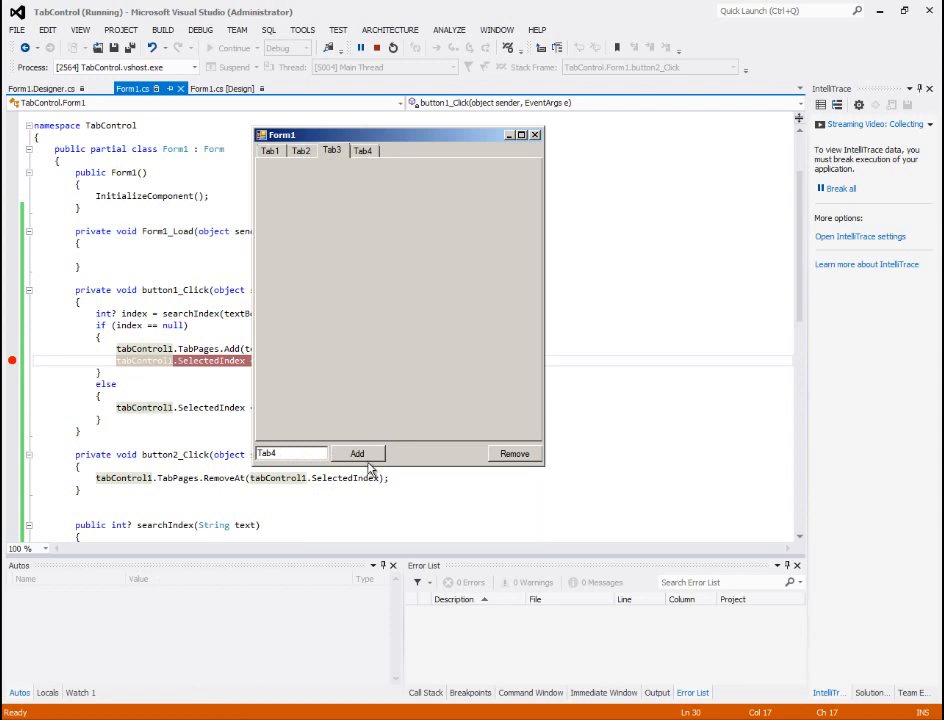
Set a breakpoint on the SelectedIndex line and stop debugging the tab app
{"action": "left_click", "coordinate": [357, 453]}
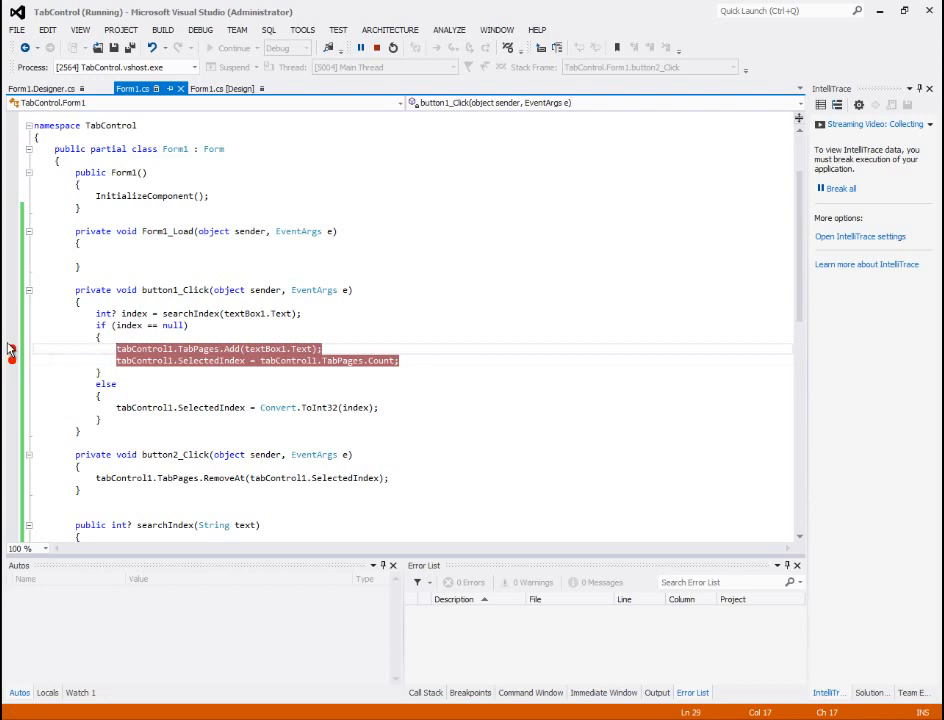
{"action": "left_click", "coordinate": [357, 453]}
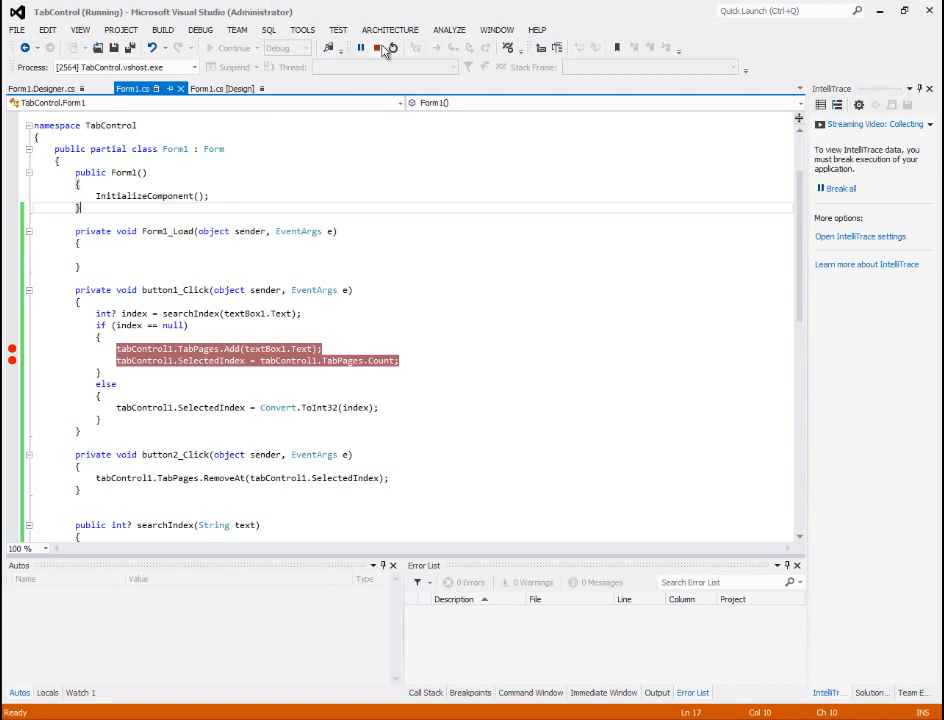
{"action": "left_click", "coordinate": [389, 48]}
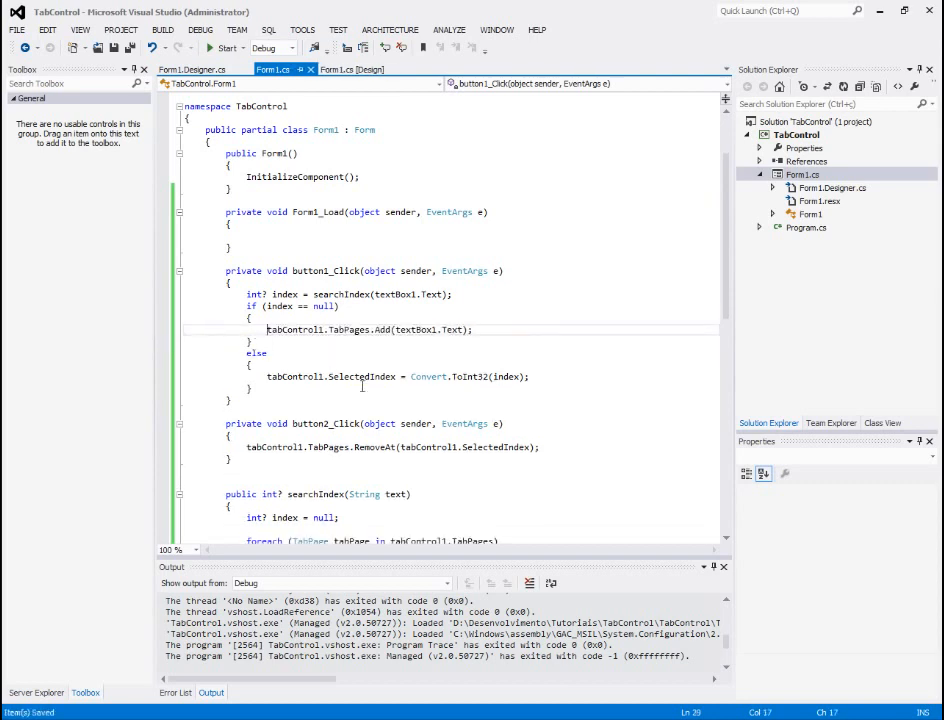
Return to the Form1.cs [Design] view and save the project
{"action": "left_click", "coordinate": [350, 69]}
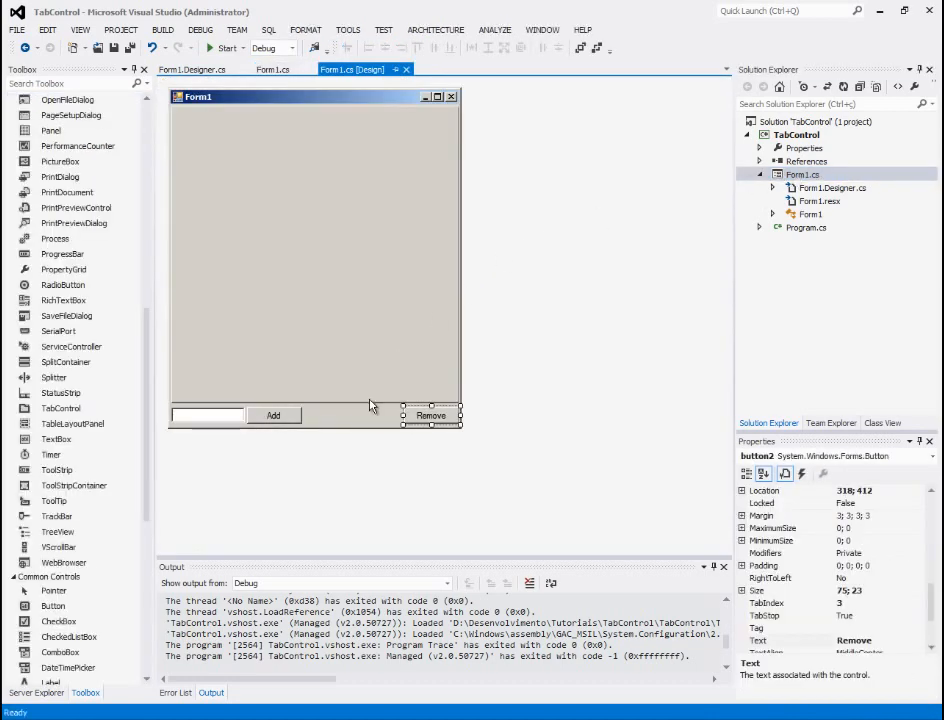
{"action": "key", "text": "ctrl+s"}
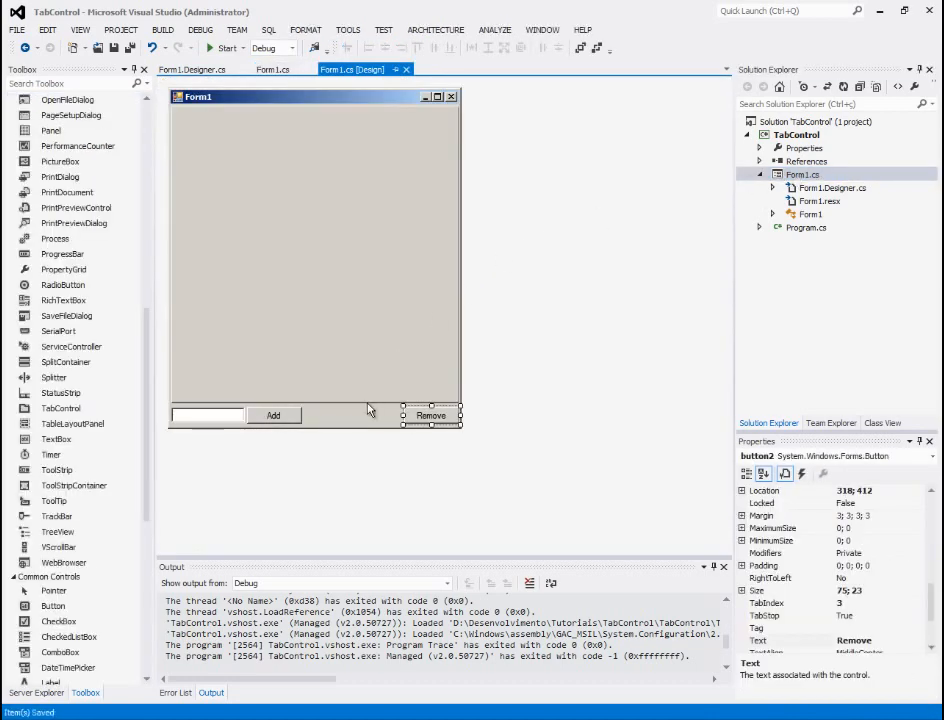